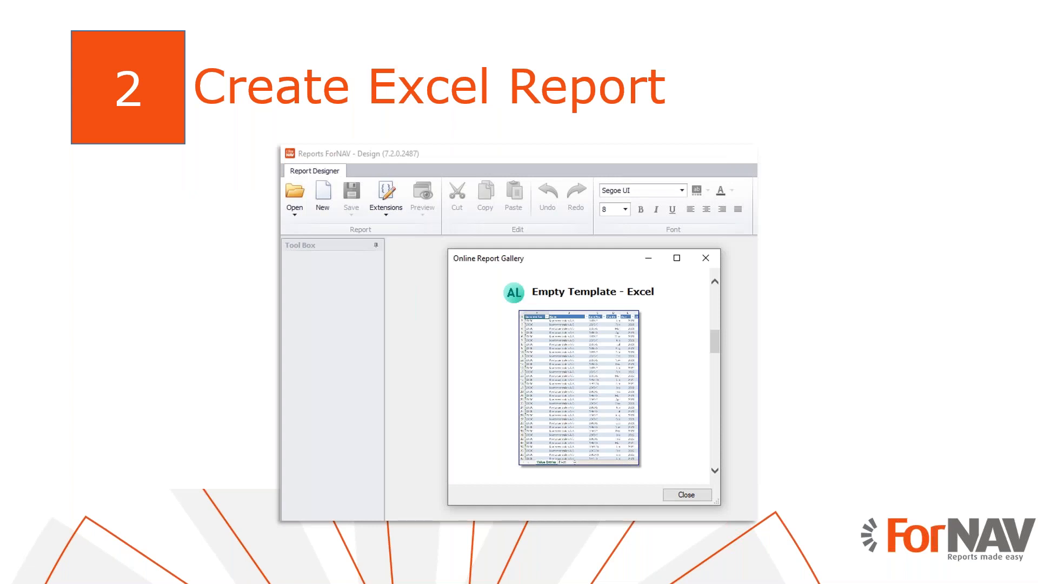
# Advance the slideshow past the Create Excel Report slide to the live designer demo.
pyautogui.click(687, 494)
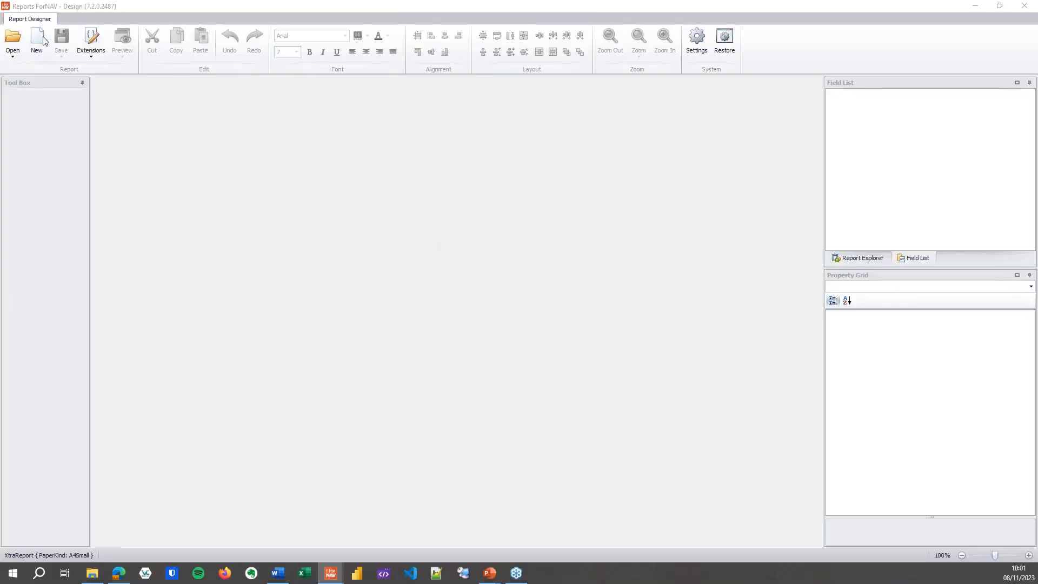
# Generate a new report from Empty Template - Excel in the gallery's Report Templates collection.
pyautogui.click(36, 40)
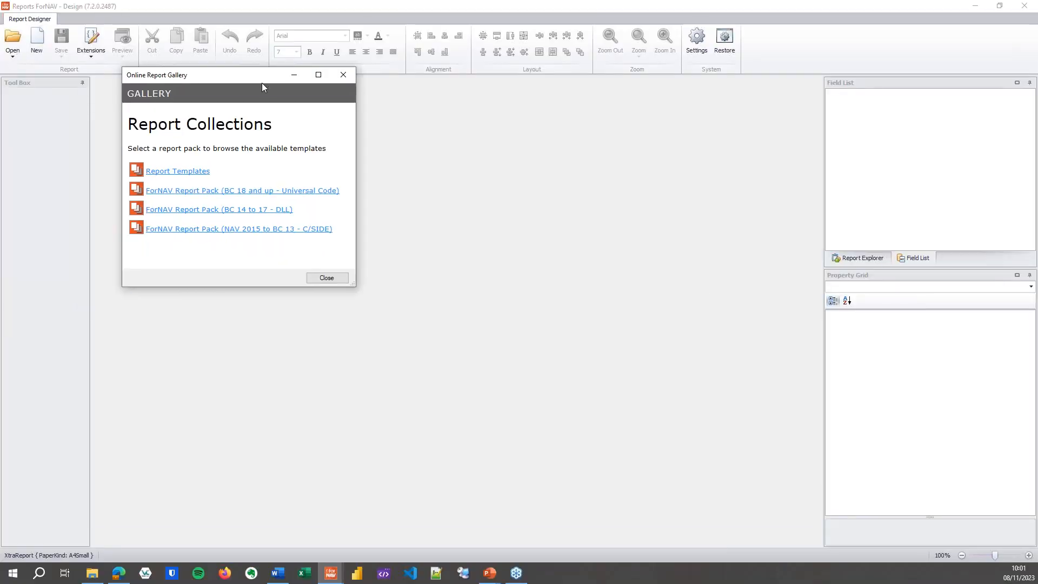
pyautogui.click(178, 170)
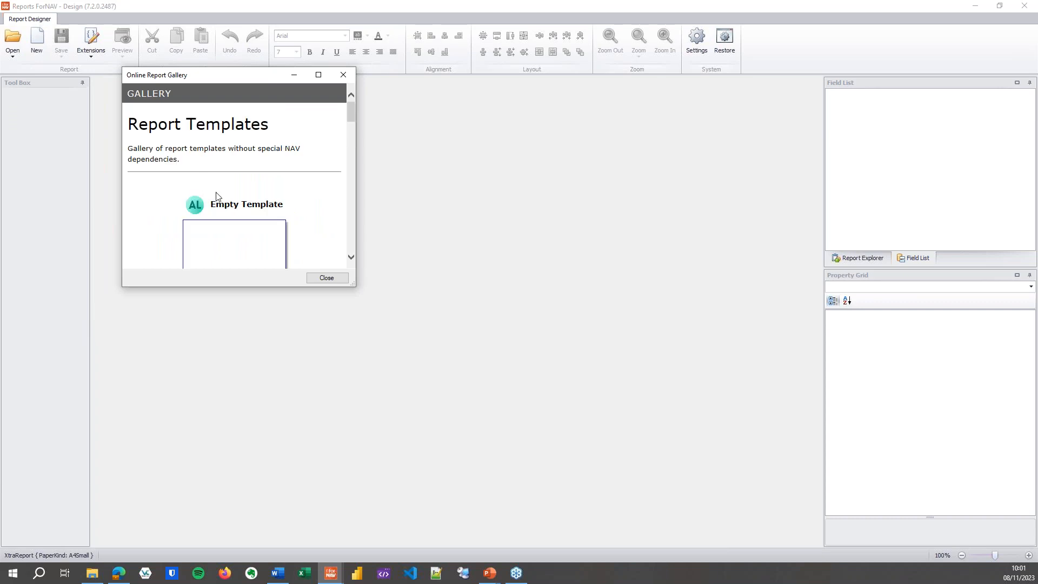
pyautogui.scroll(-3)
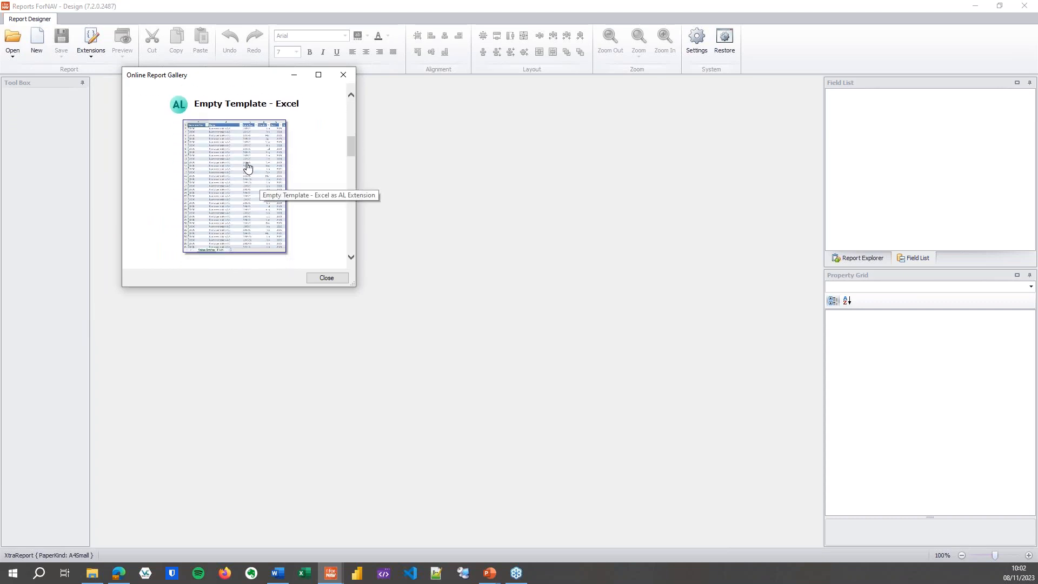
pyautogui.click(235, 187)
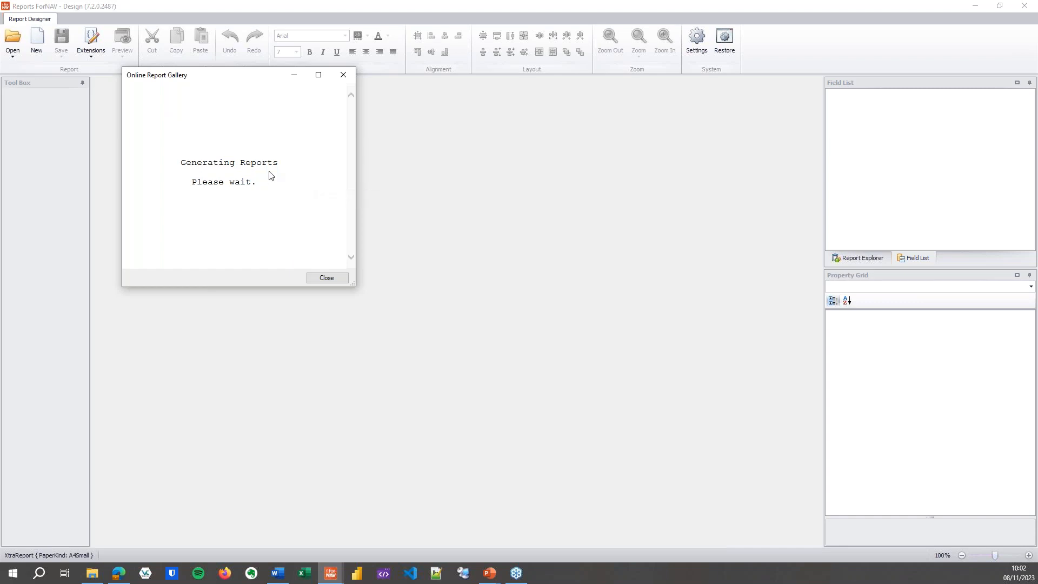
pyautogui.moveTo(312, 185)
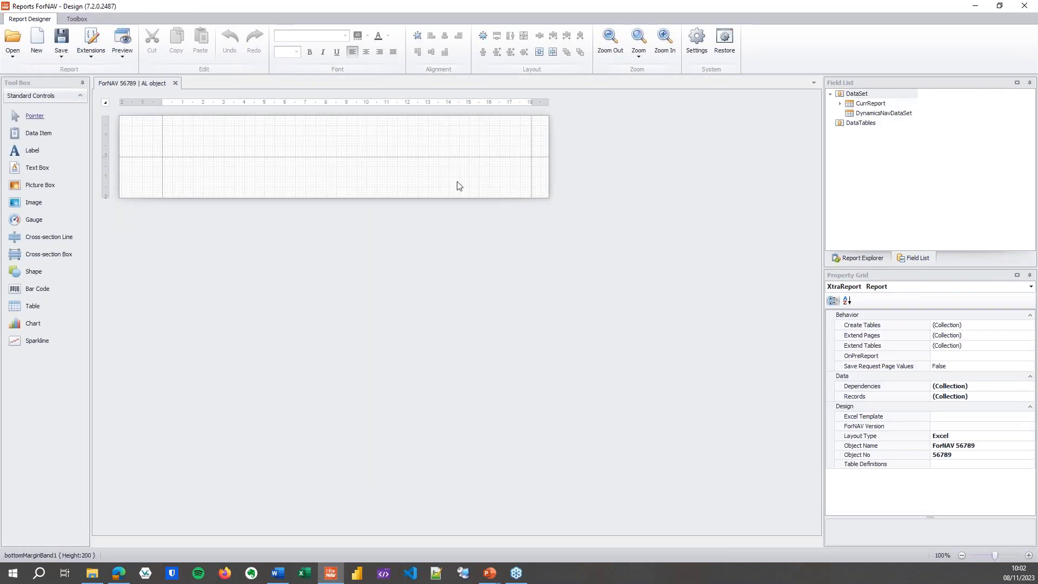
pyautogui.moveTo(162, 131)
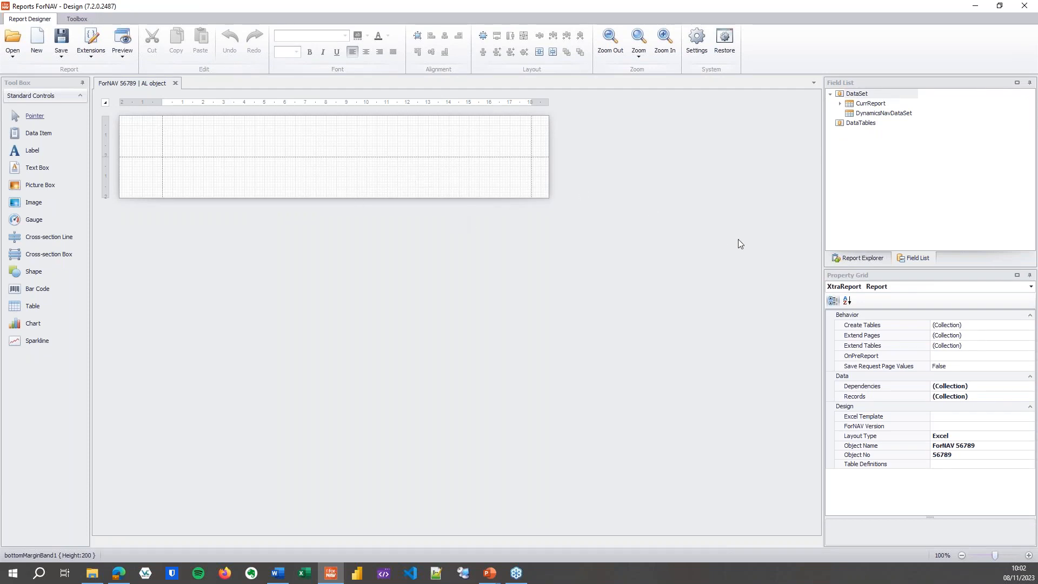
# Change the report's Object Name property to 'ForNAV My Excel List'.
pyautogui.click(980, 455)
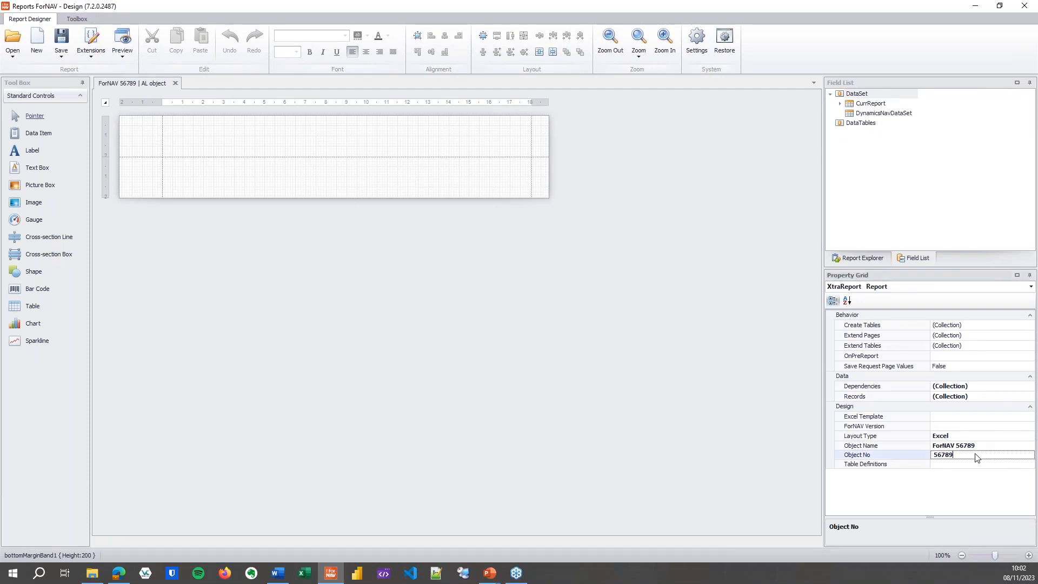
pyautogui.click(977, 445)
pyautogui.write('My')
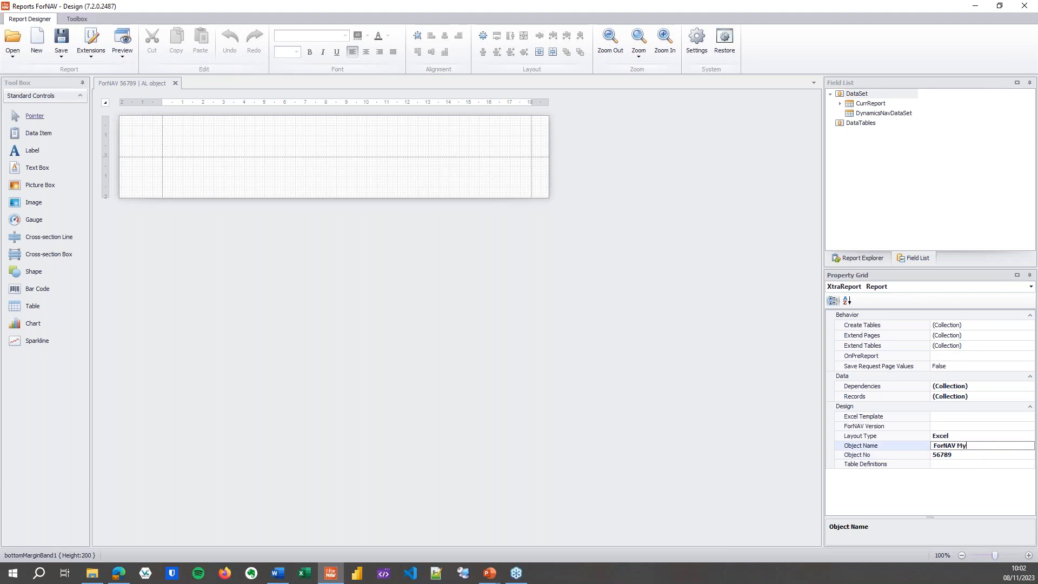
pyautogui.write('Excel')
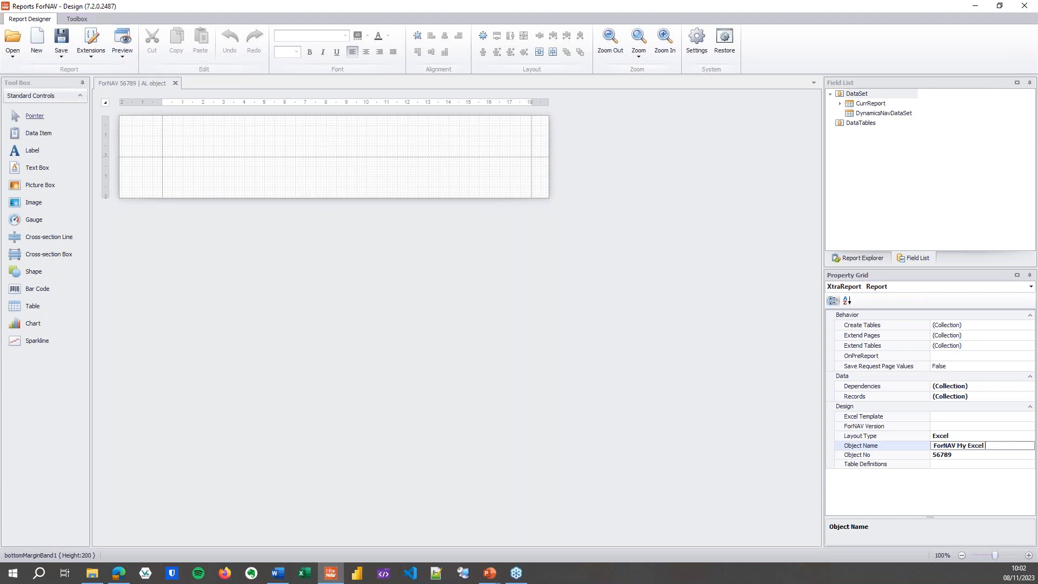
pyautogui.write('List')
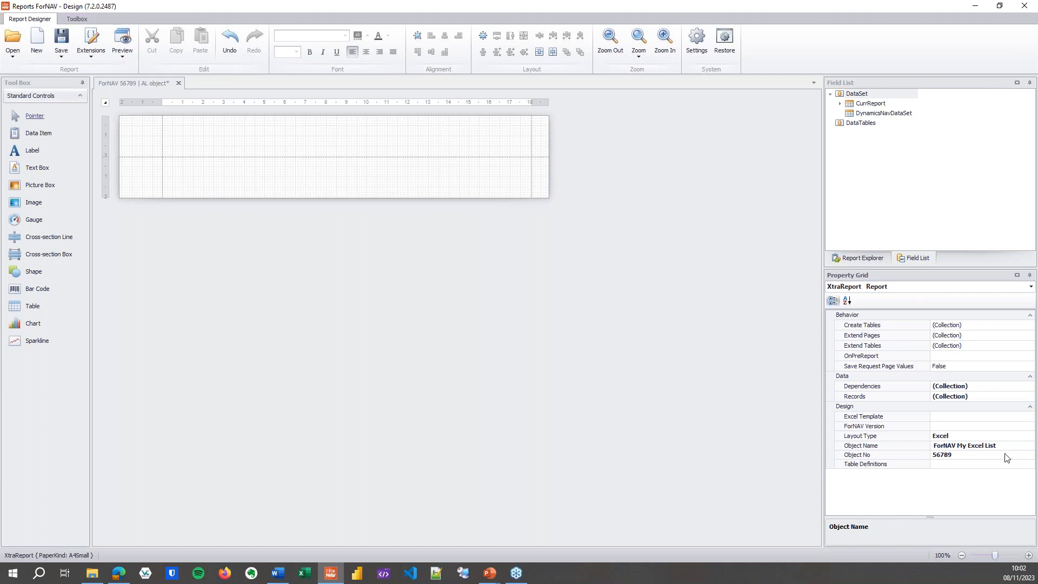
pyautogui.click(964, 445)
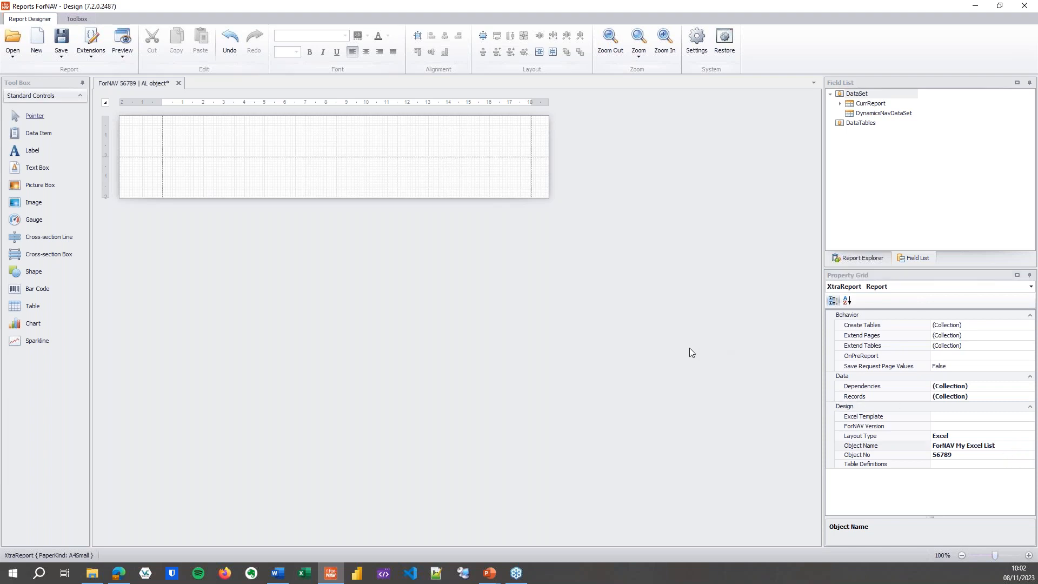
pyautogui.moveTo(691, 260)
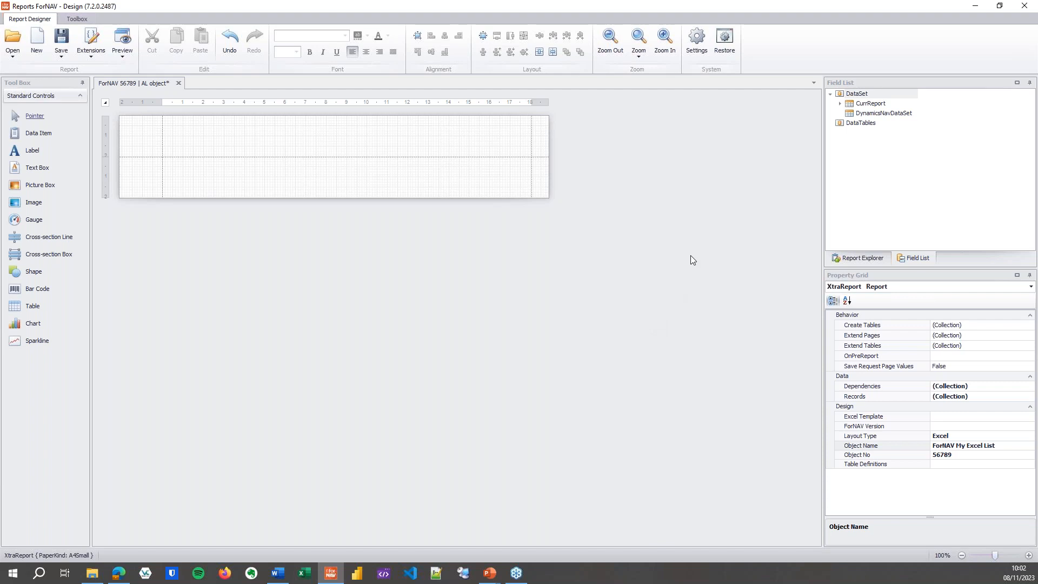
pyautogui.moveTo(380, 149)
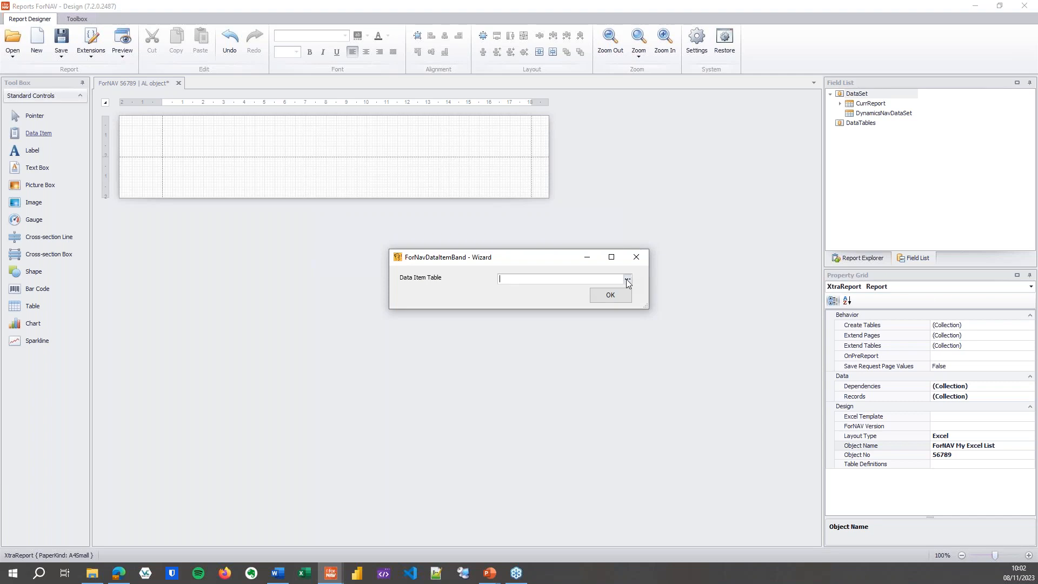
# Pick the Item table in the data item wizard and confirm the new data item.
pyautogui.click(626, 279)
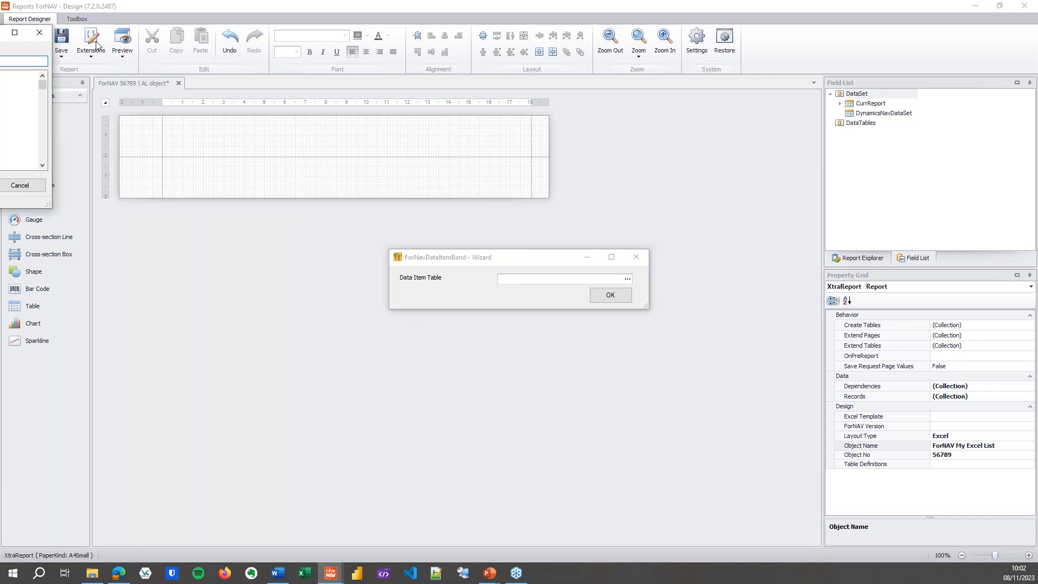
pyautogui.click(626, 279)
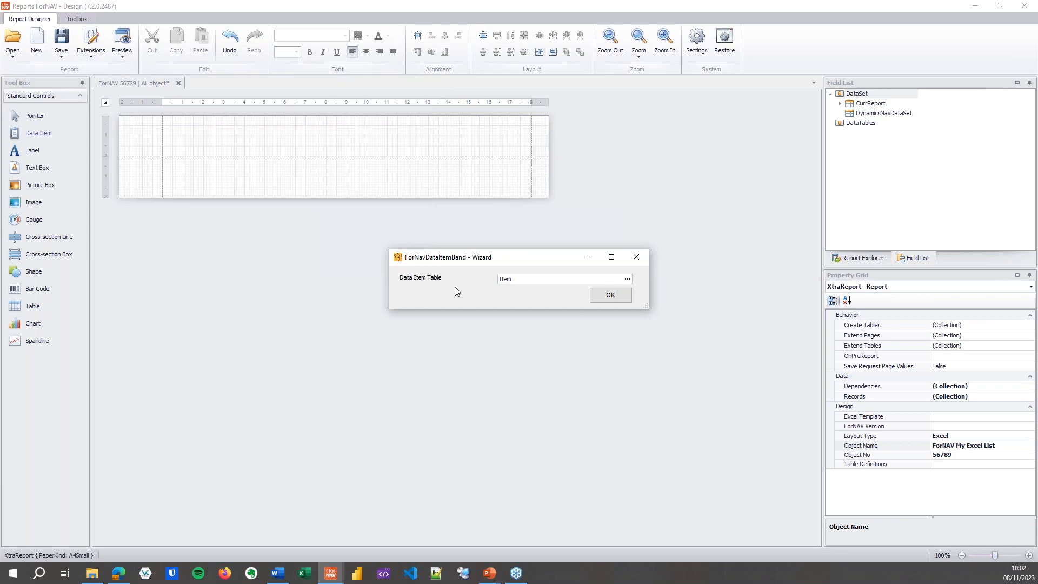
pyautogui.click(609, 294)
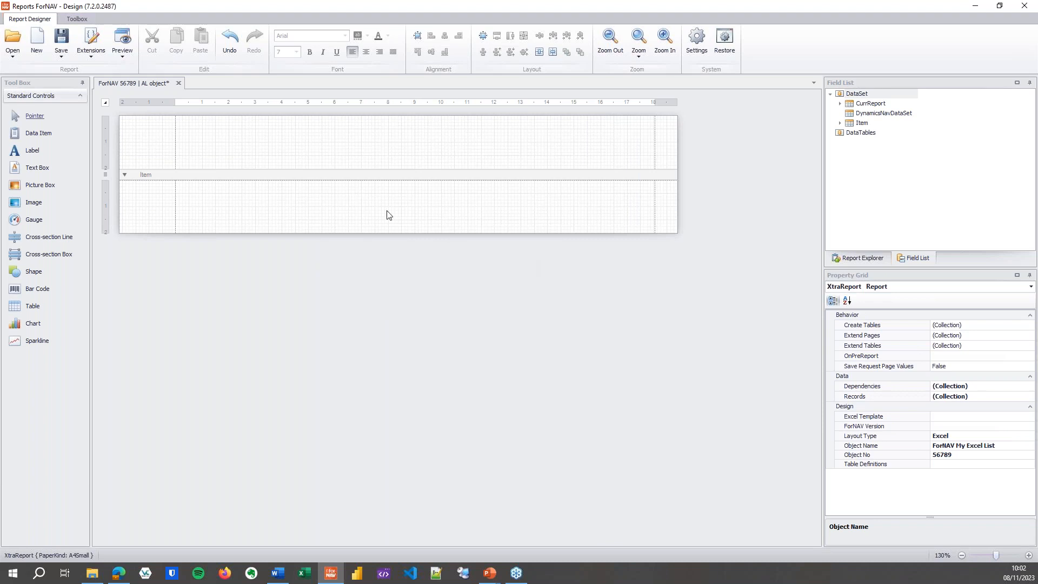
pyautogui.click(145, 174)
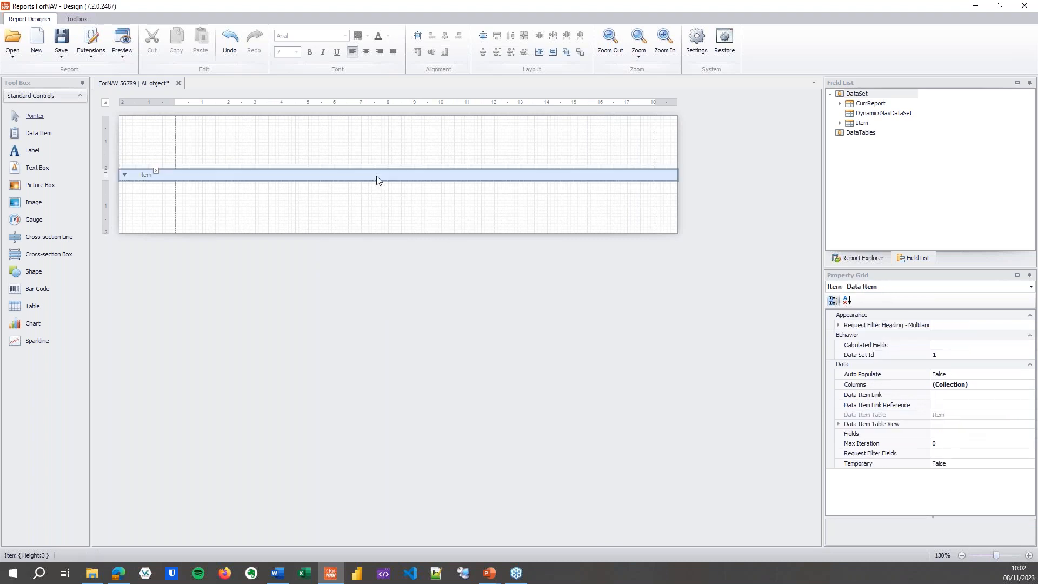
pyautogui.rightClick(379, 180)
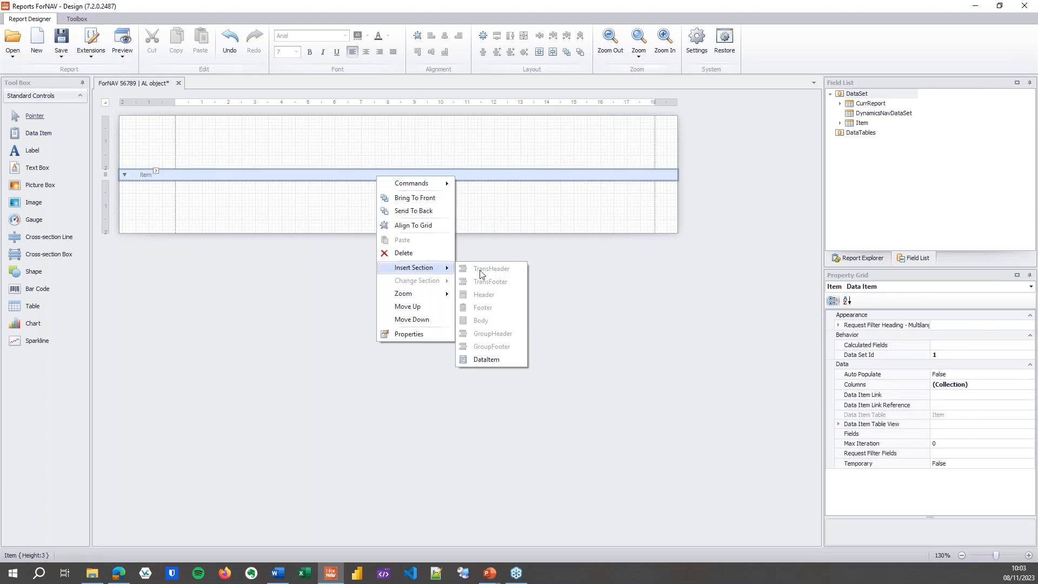
pyautogui.moveTo(503, 321)
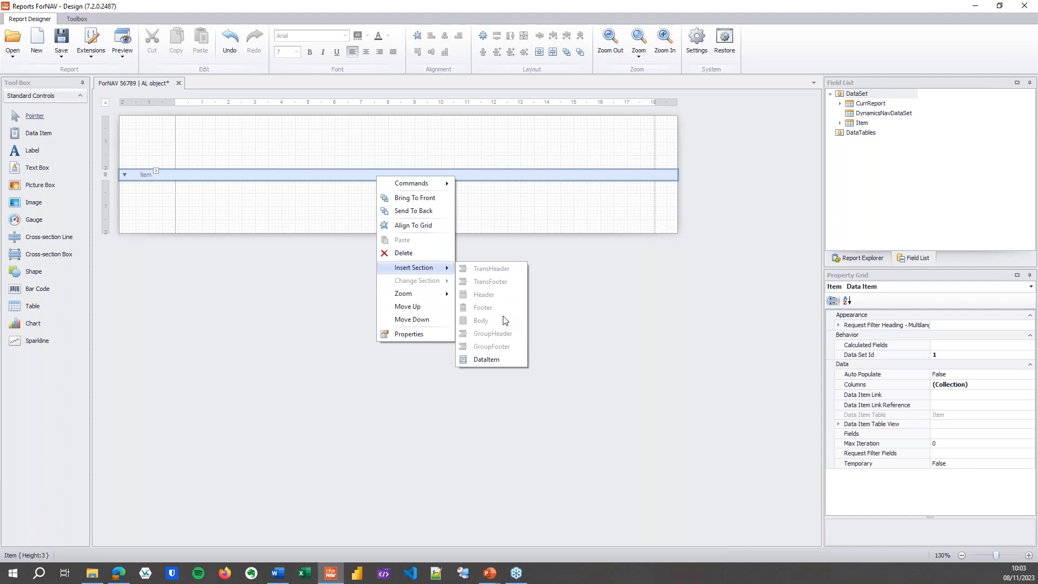
pyautogui.moveTo(504, 273)
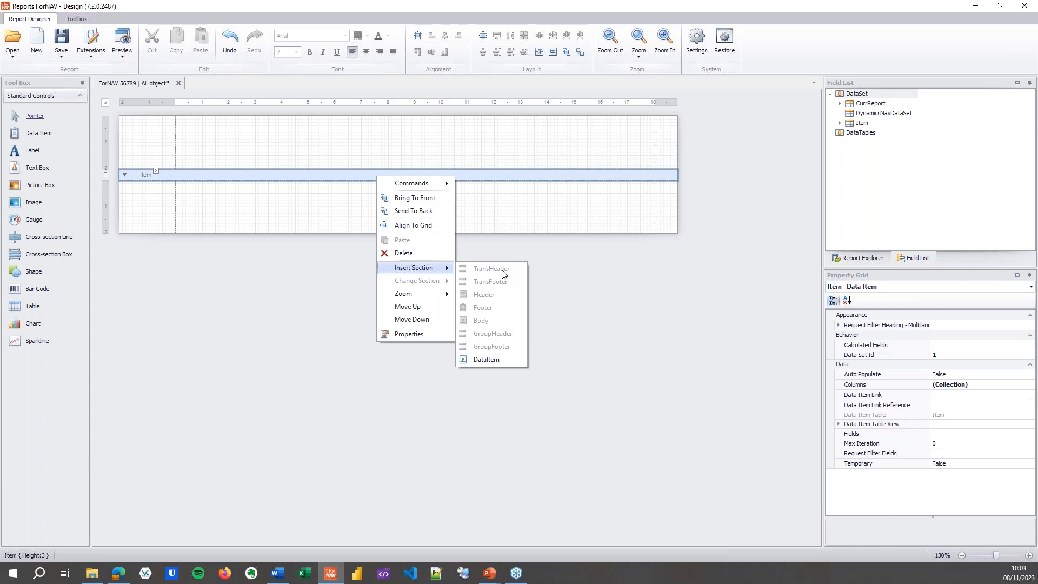
pyautogui.moveTo(505, 355)
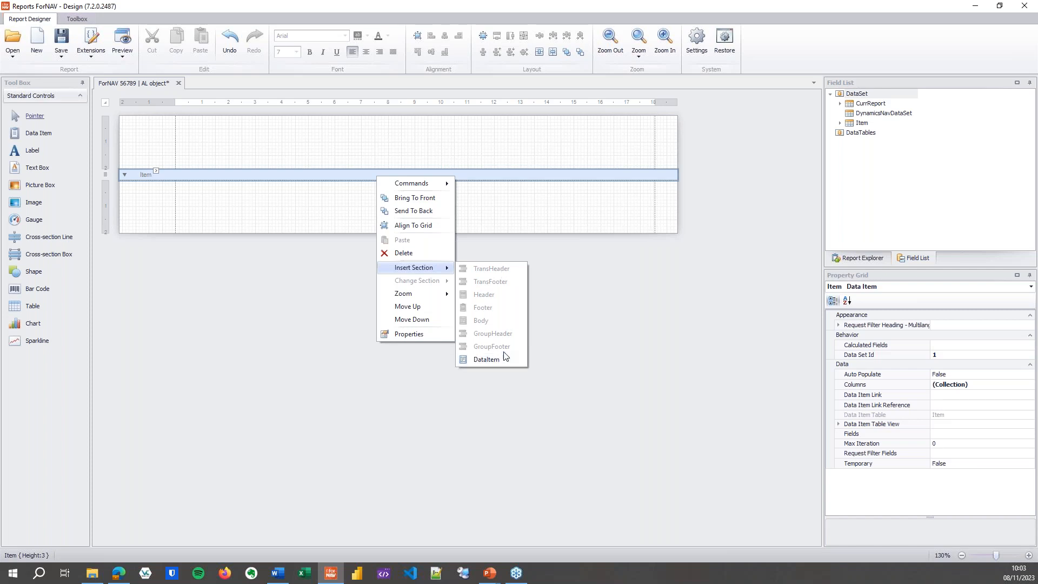
pyautogui.moveTo(566, 271)
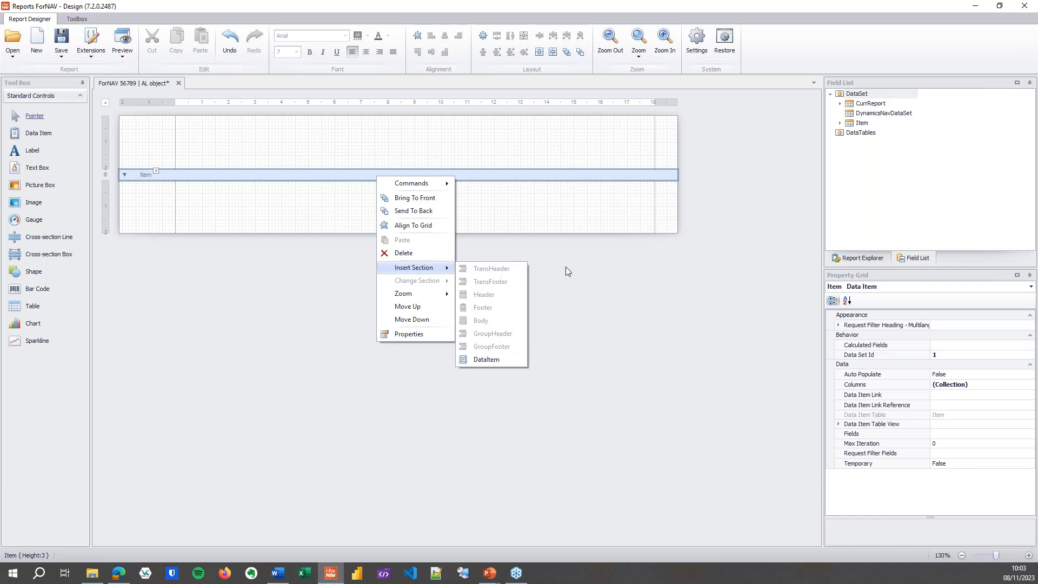
pyautogui.click(467, 202)
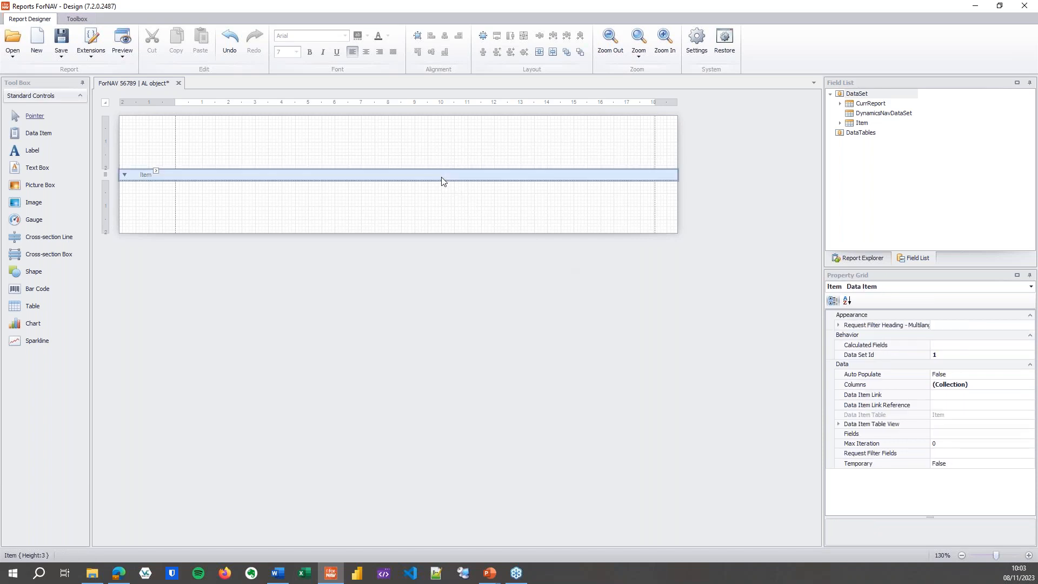
pyautogui.moveTo(832, 406)
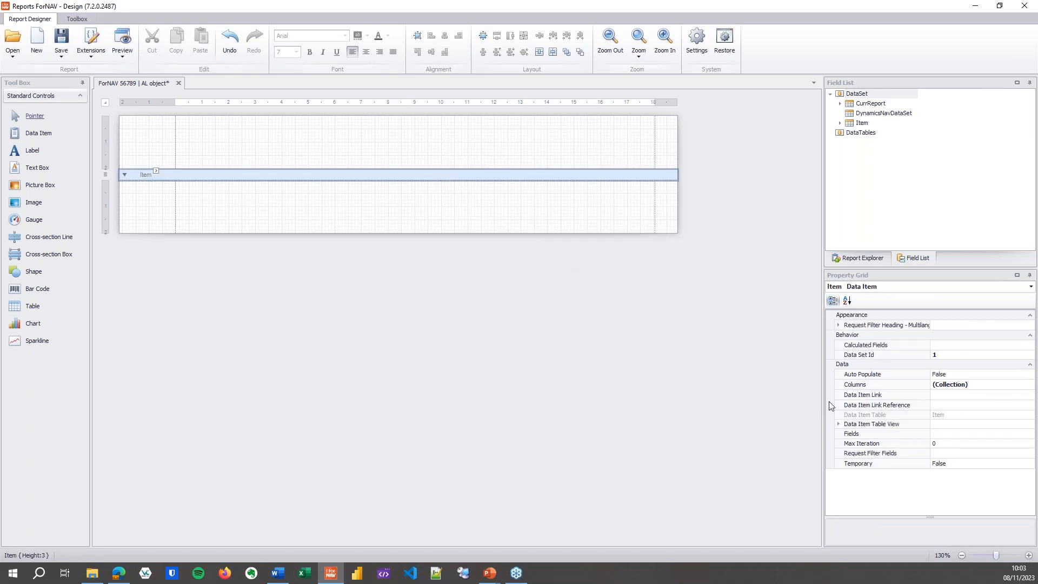
# In the Item field picker, add No., Description and Unit Price to the chosen fields.
pyautogui.click(880, 432)
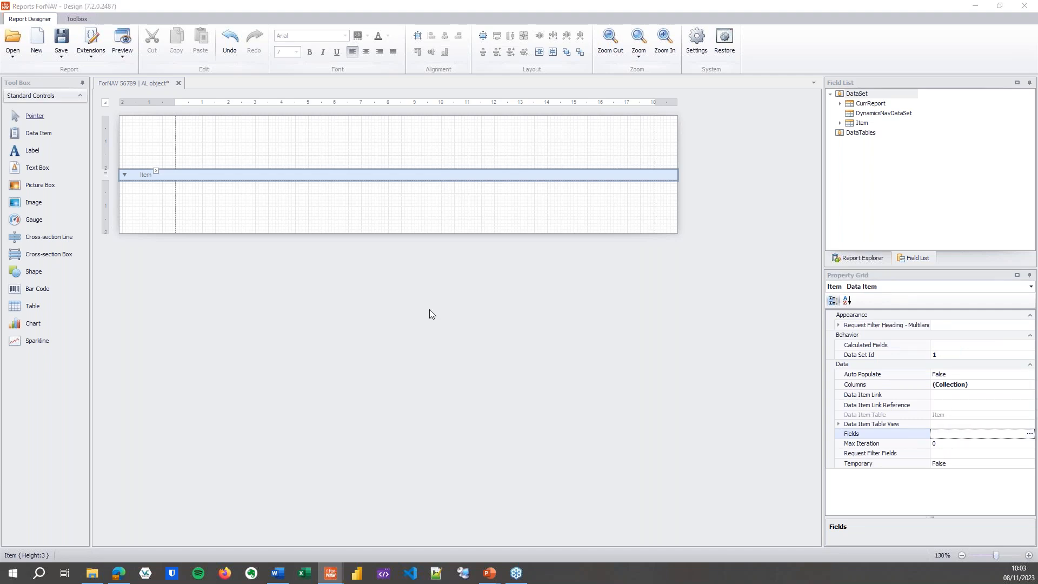
pyautogui.click(1028, 433)
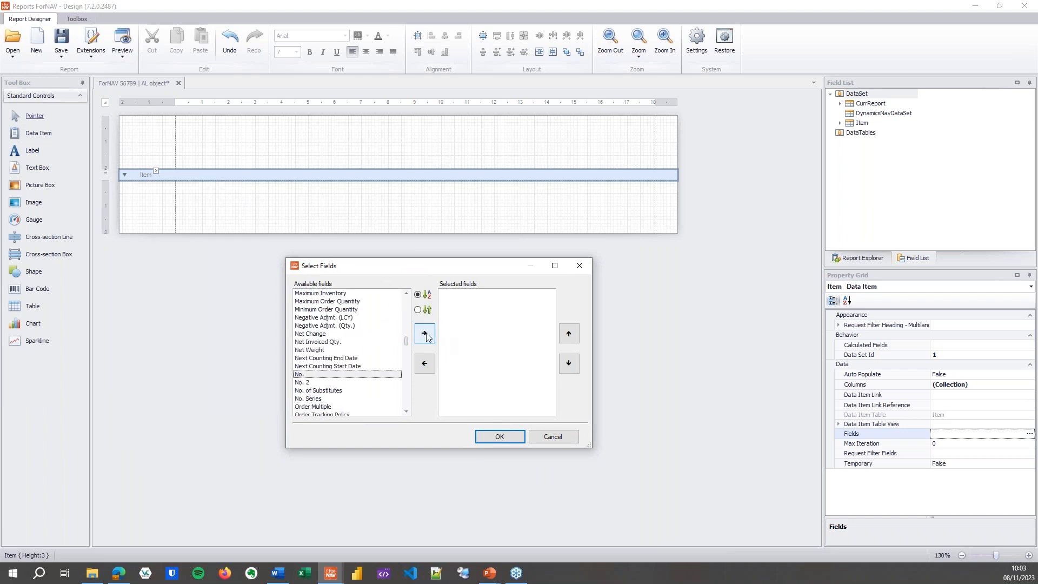
pyautogui.click(424, 333)
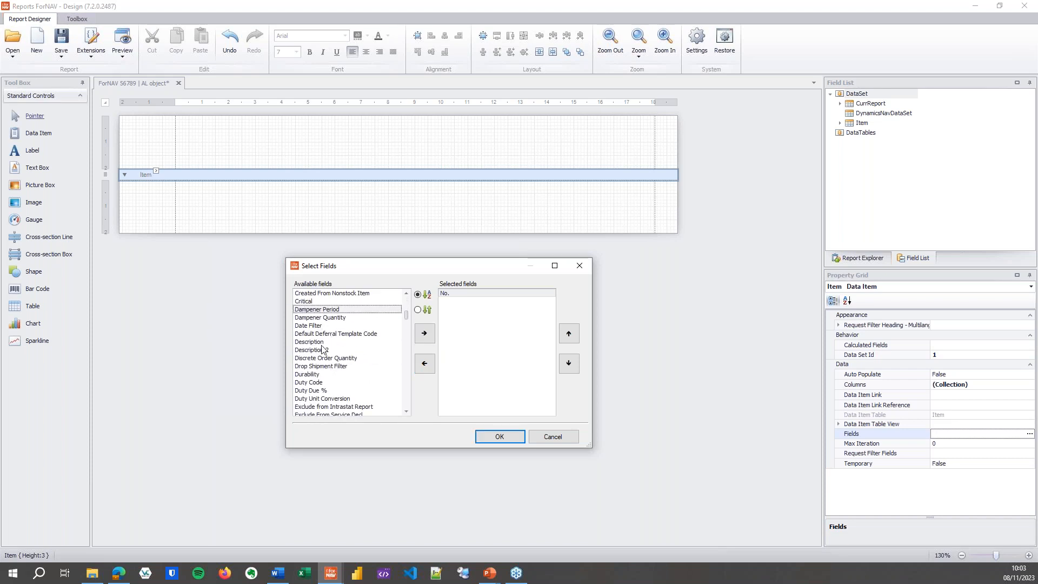
pyautogui.click(424, 332)
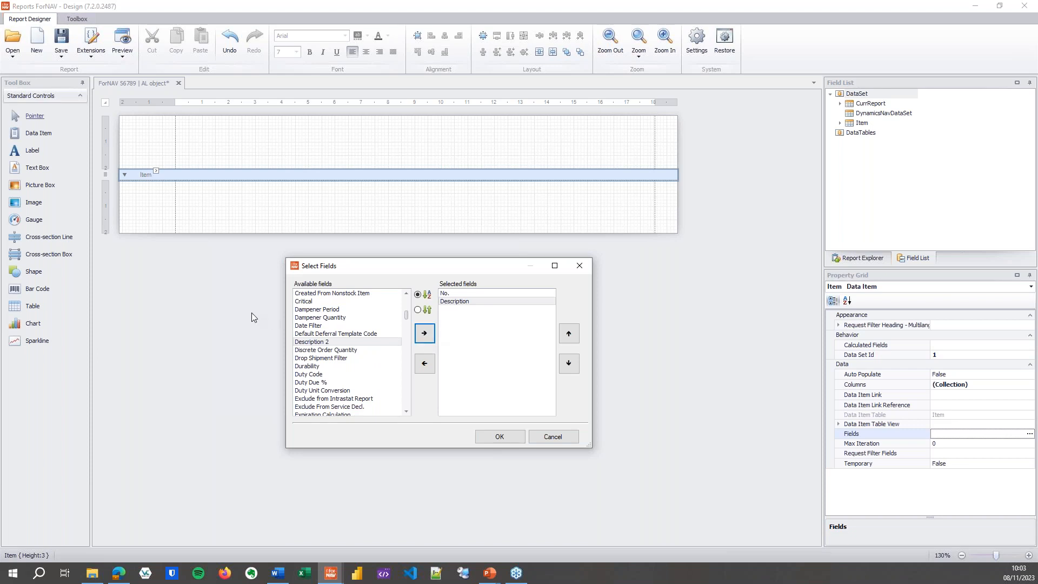
pyautogui.moveTo(312, 318)
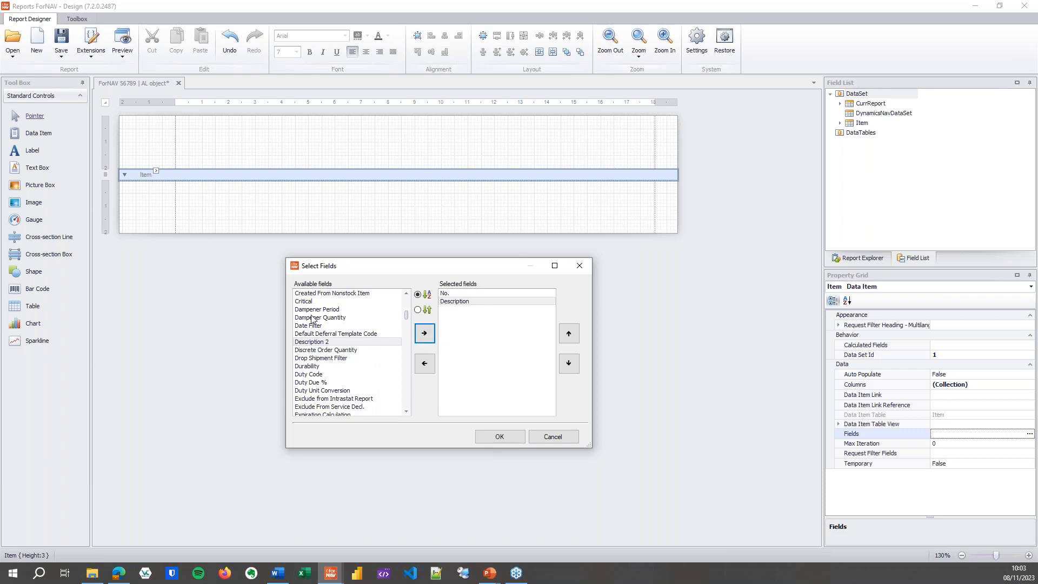
pyautogui.click(326, 349)
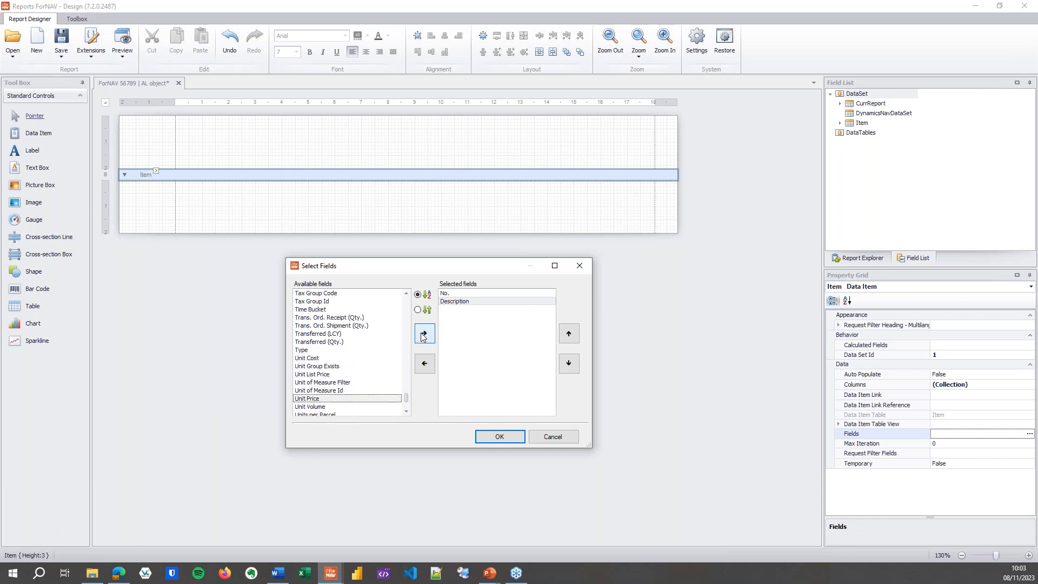
pyautogui.click(424, 333)
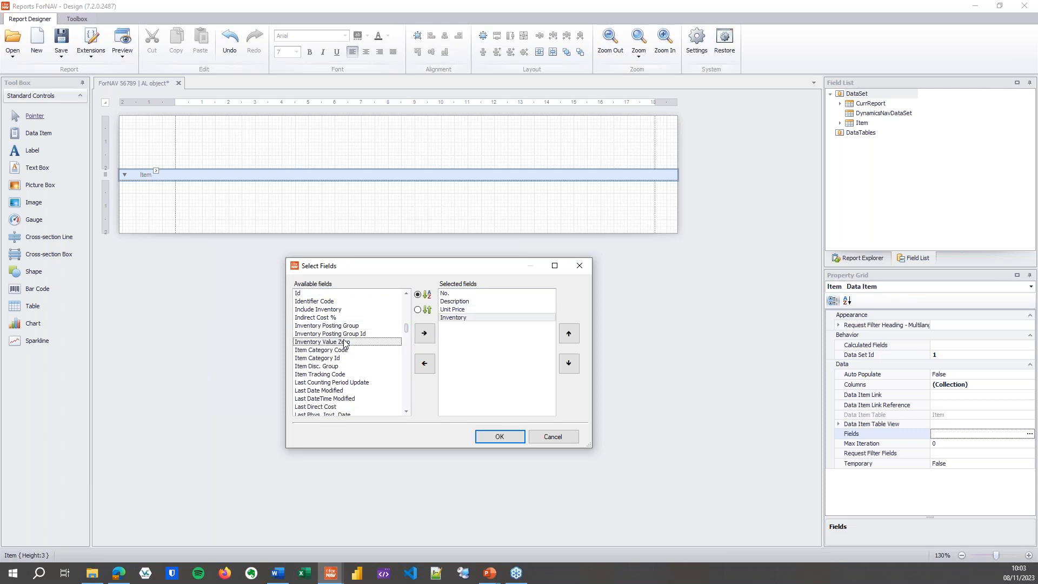
# Add Vendor No. to the chosen fields and confirm the Item field selection.
pyautogui.scroll(-3)
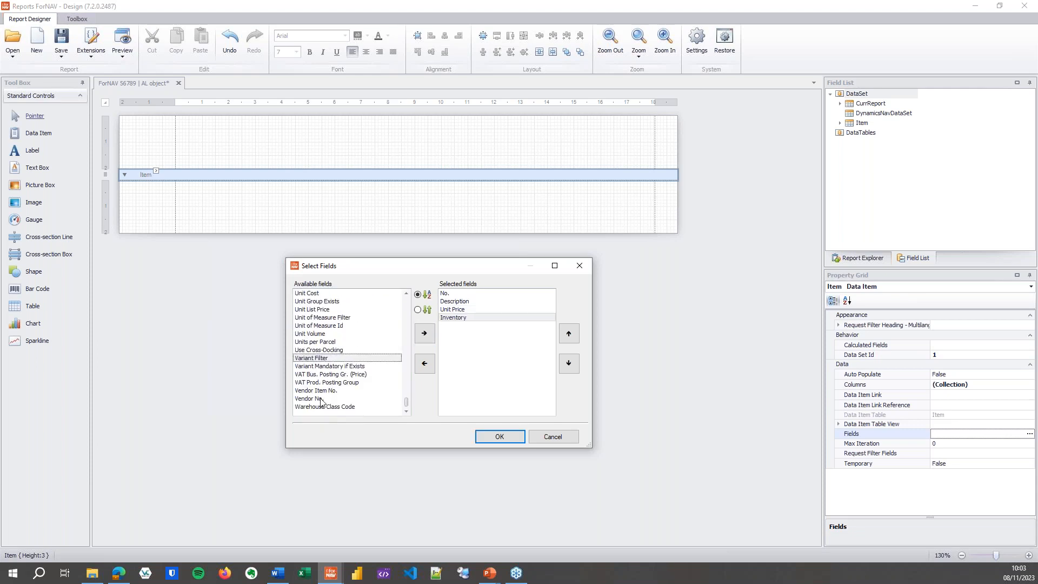
pyautogui.click(310, 399)
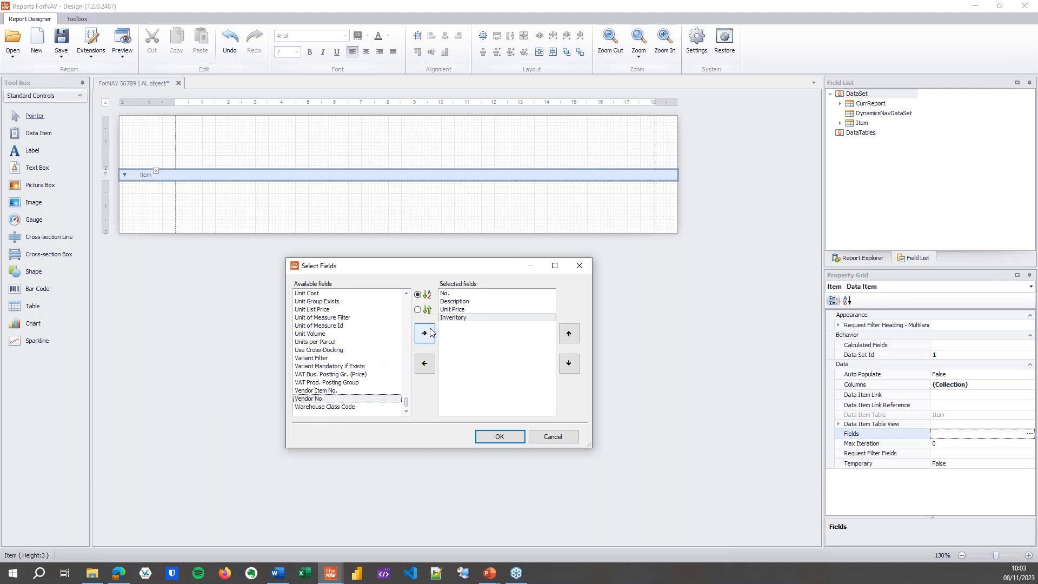
pyautogui.click(424, 332)
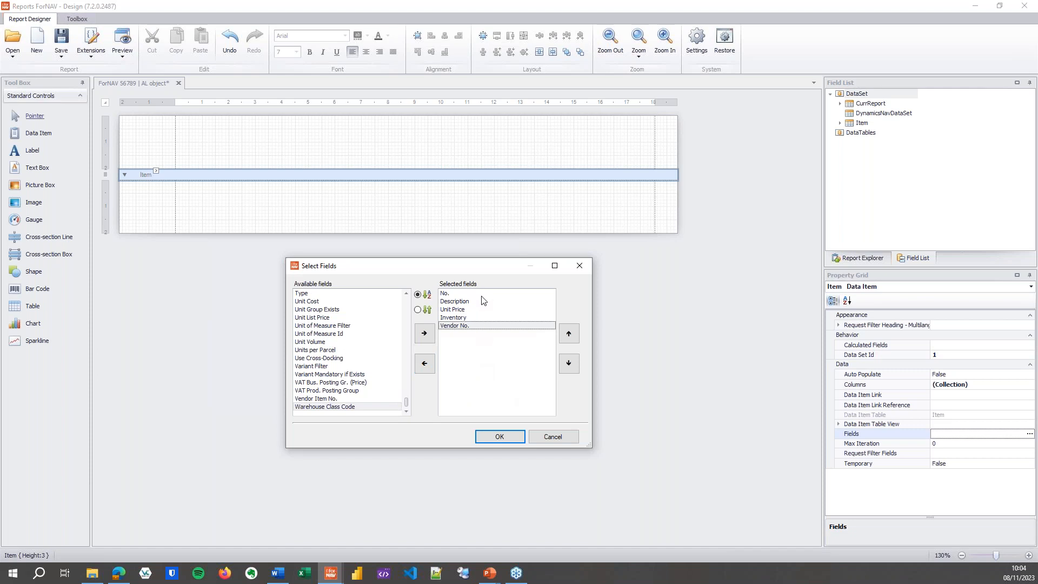
pyautogui.moveTo(466, 290)
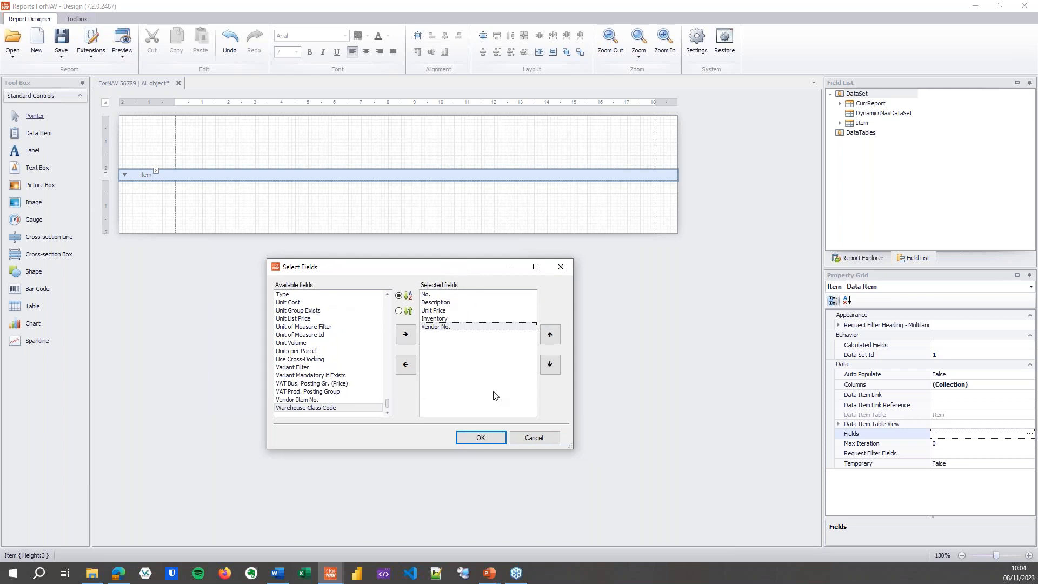
pyautogui.moveTo(368, 351)
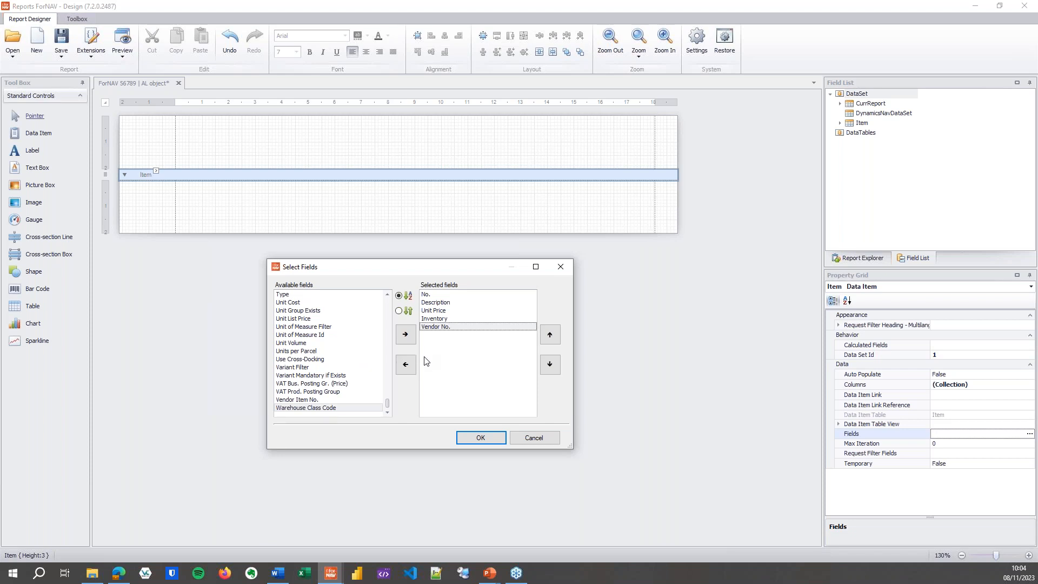
pyautogui.moveTo(486, 276)
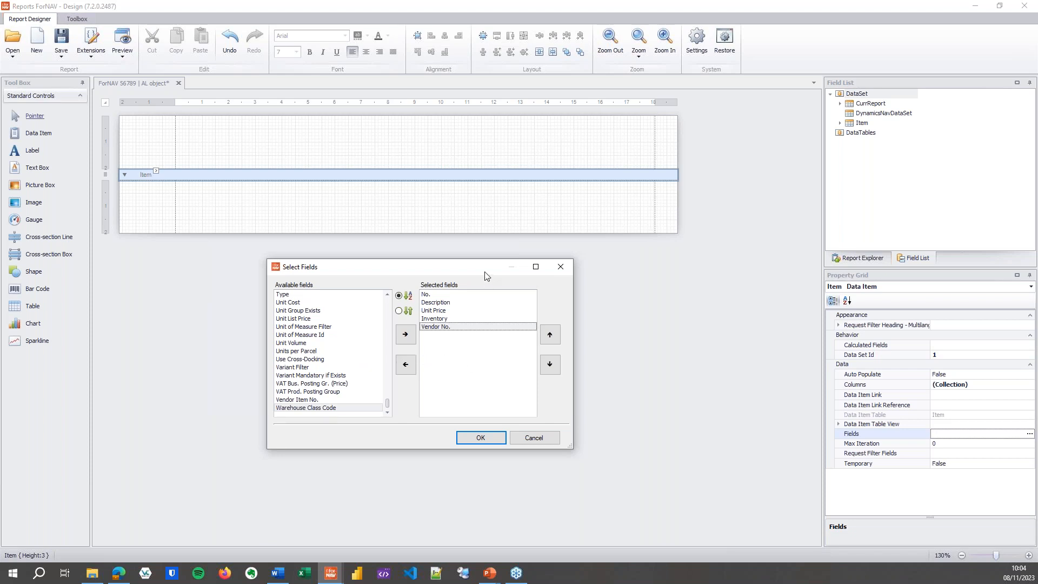
pyautogui.moveTo(476, 369)
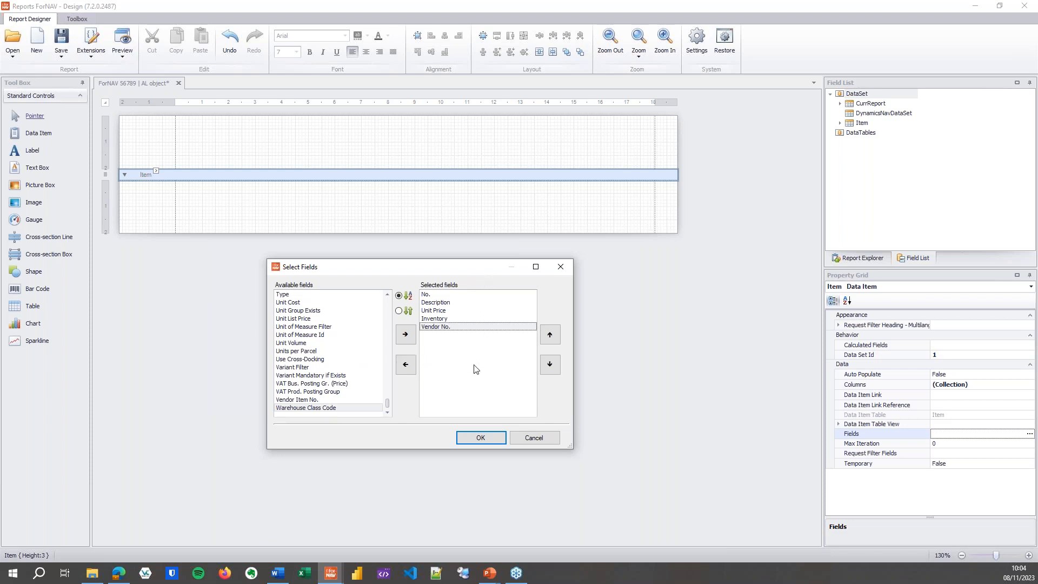
pyautogui.click(480, 438)
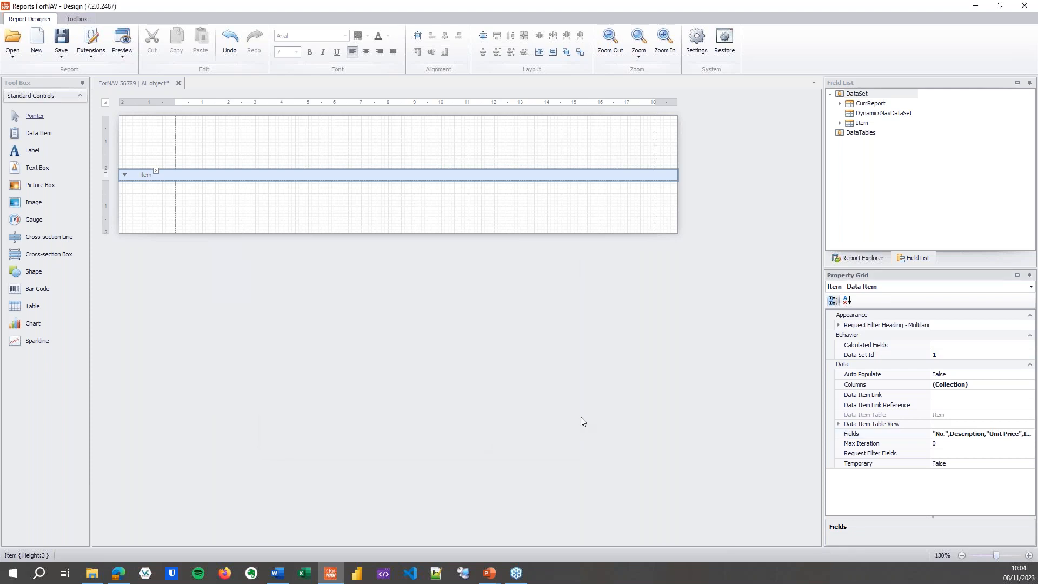
pyautogui.moveTo(938, 350)
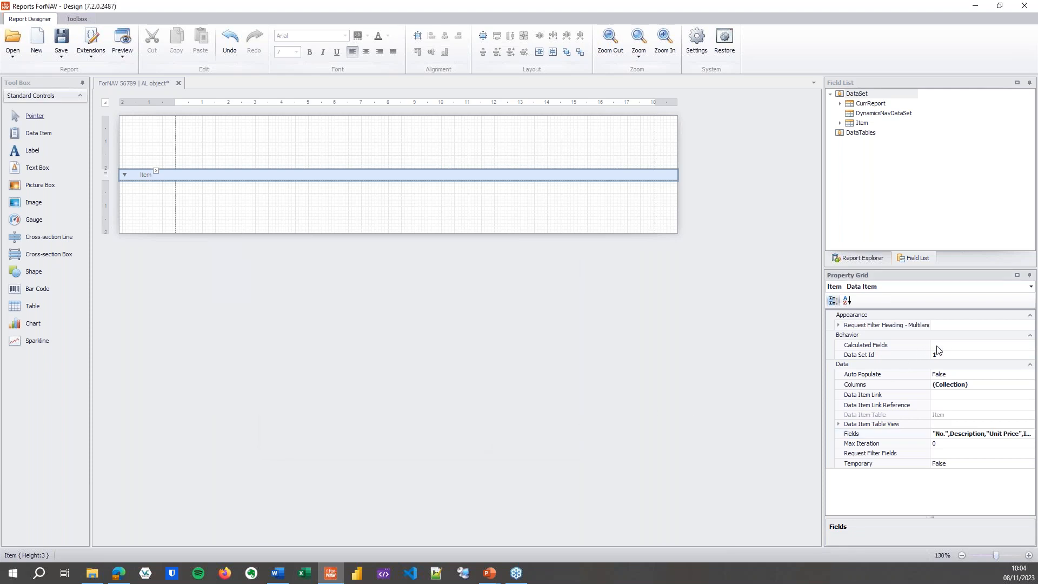
pyautogui.click(865, 345)
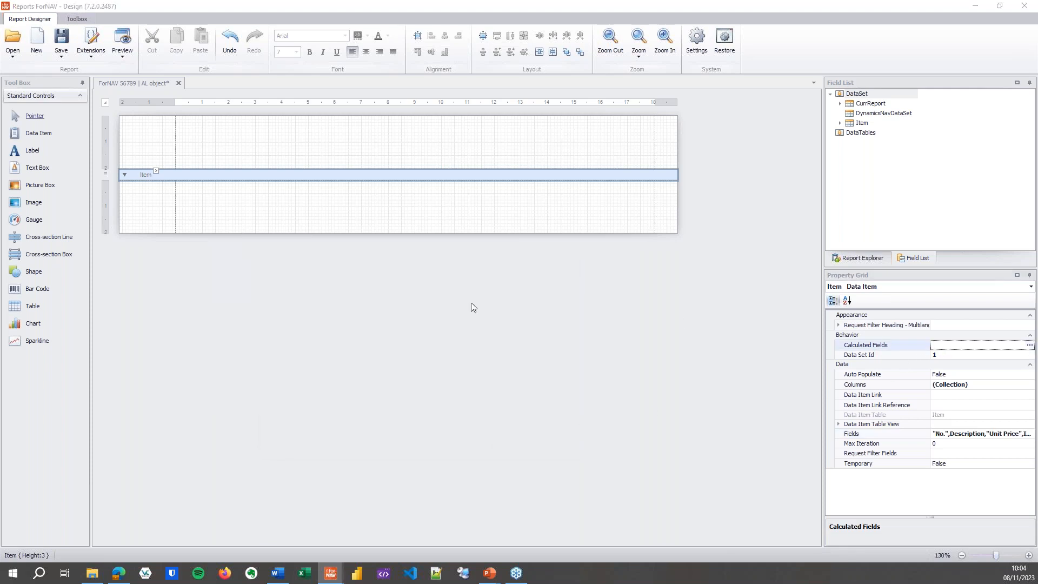
pyautogui.moveTo(86, 174)
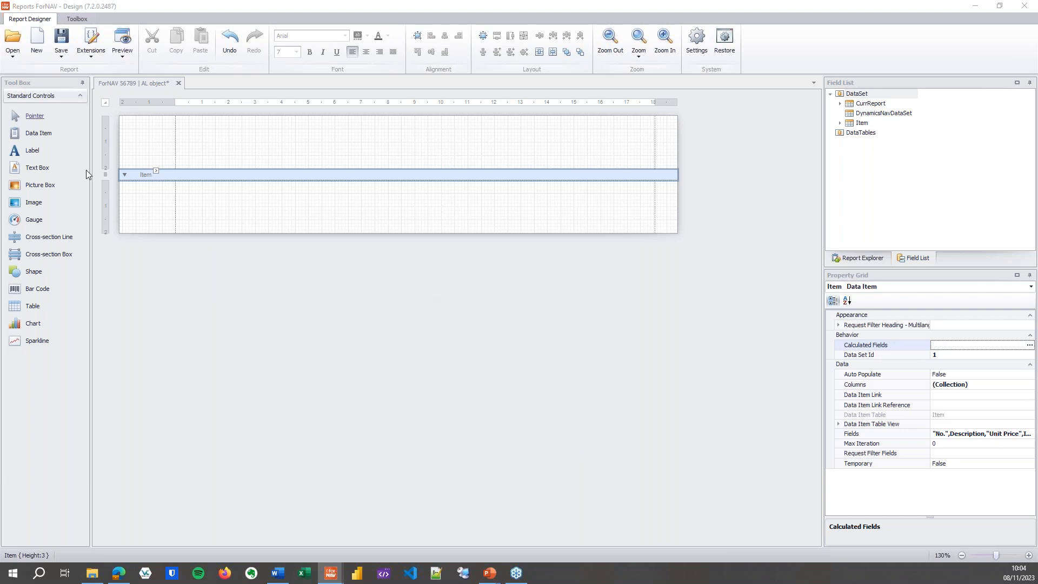
# Set Inventory as the Item data item's calculated field.
pyautogui.click(1029, 344)
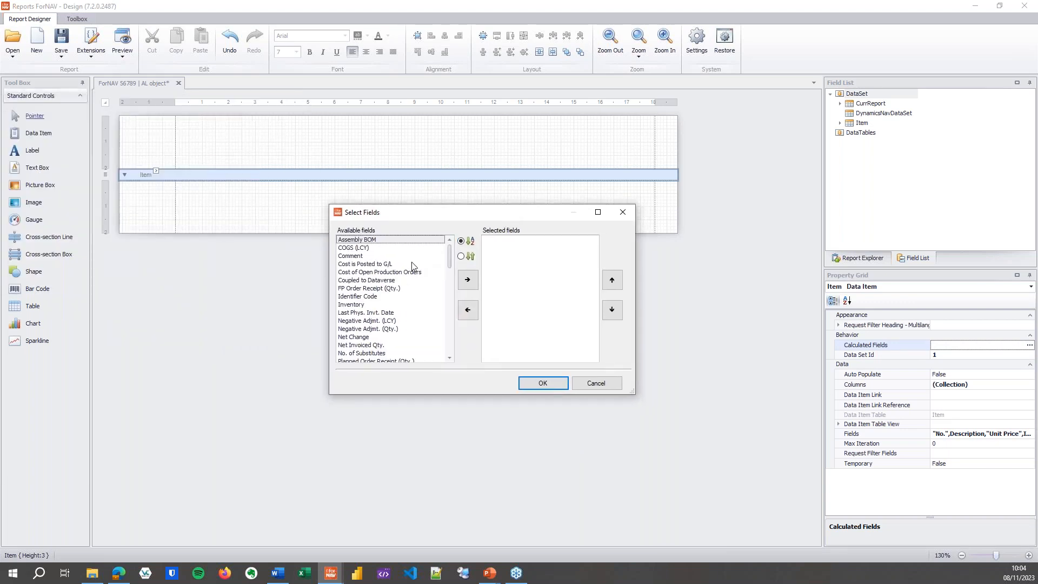
pyautogui.moveTo(356, 309)
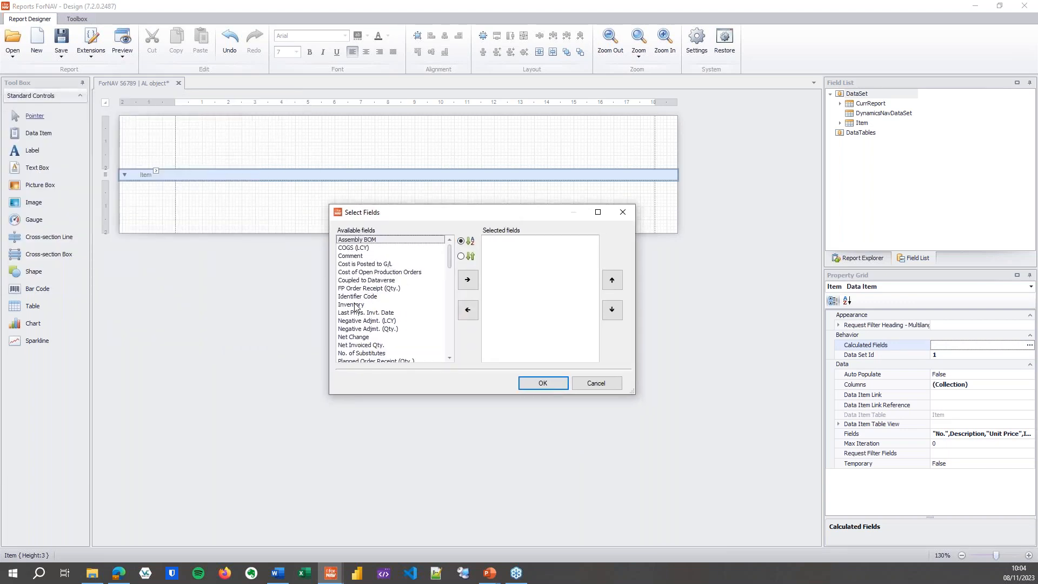
pyautogui.click(352, 305)
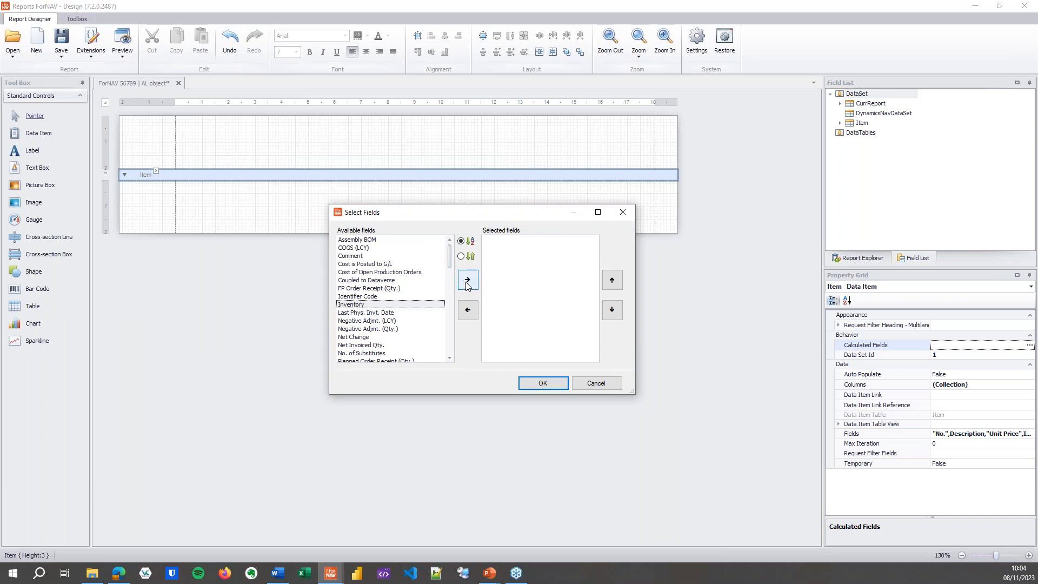
pyautogui.moveTo(429, 293)
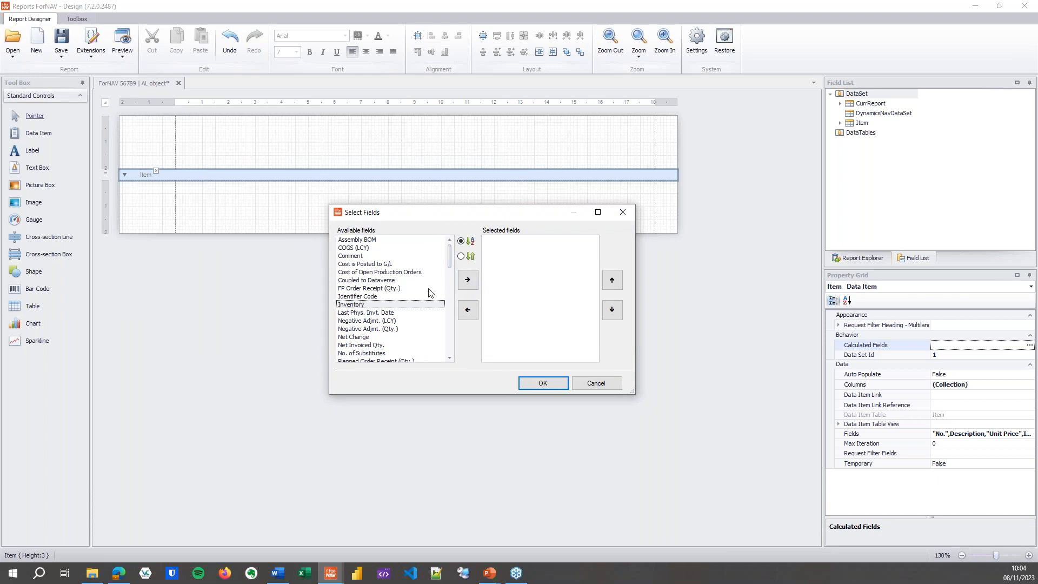
pyautogui.click(467, 279)
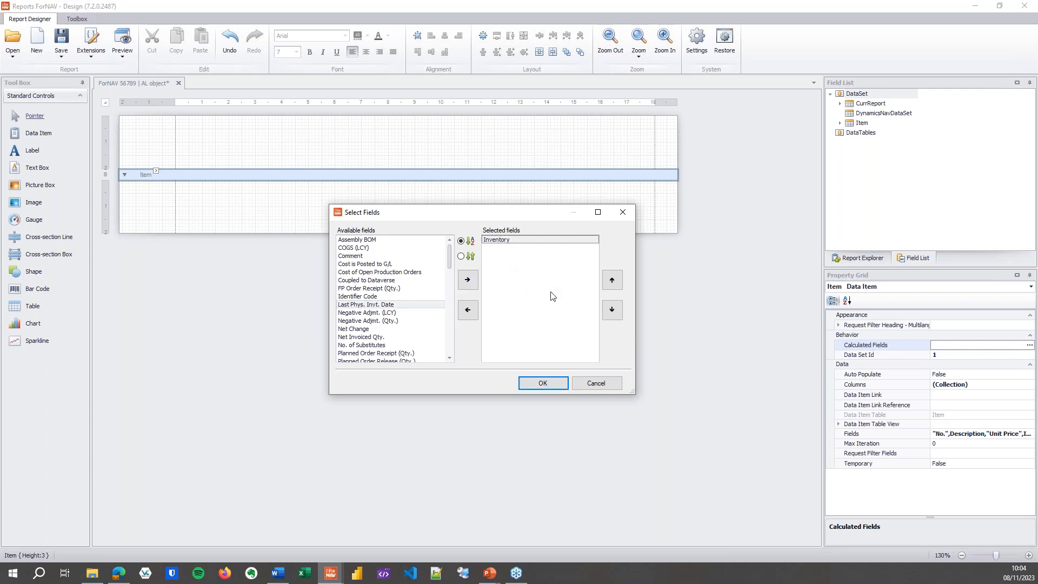
pyautogui.click(542, 383)
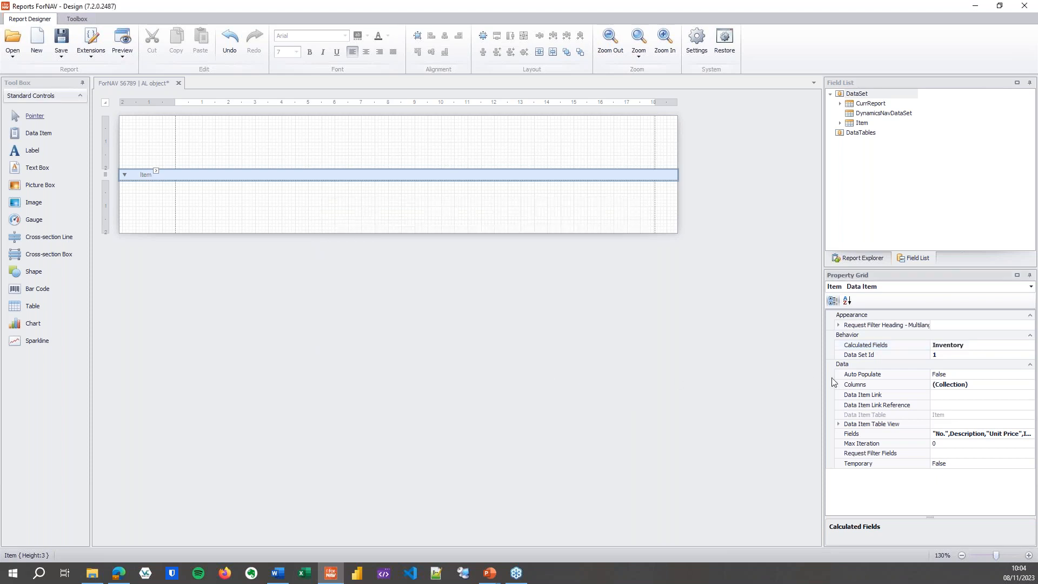
pyautogui.moveTo(942, 350)
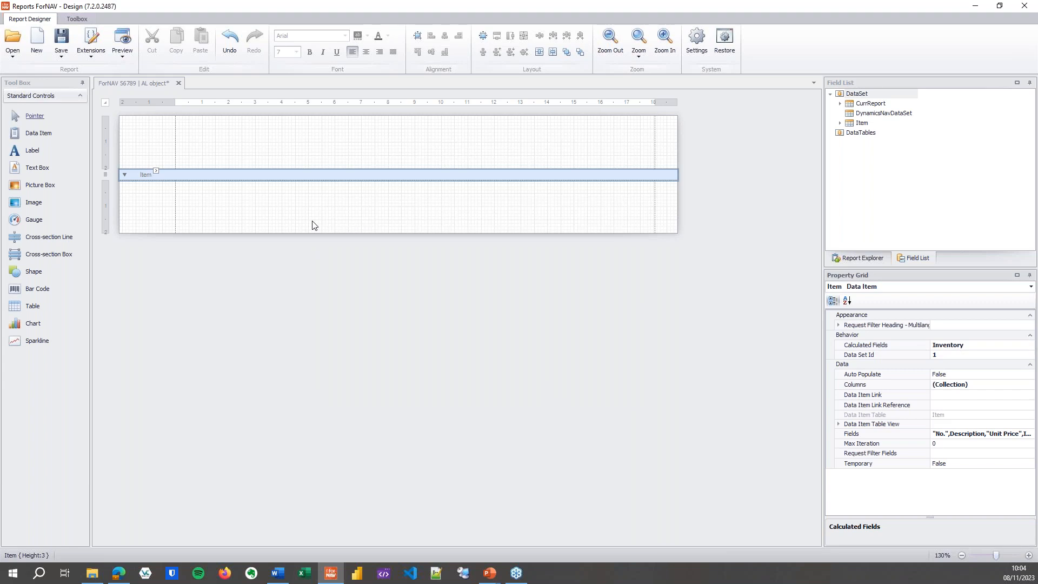
# Upload the report extension to Business Central and start a preview run.
pyautogui.click(61, 41)
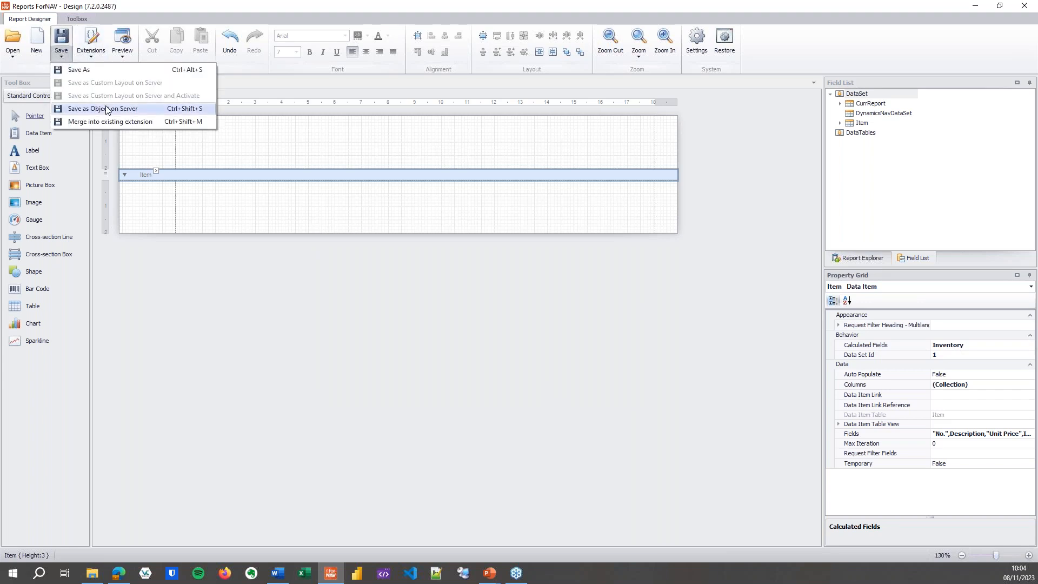
pyautogui.click(103, 108)
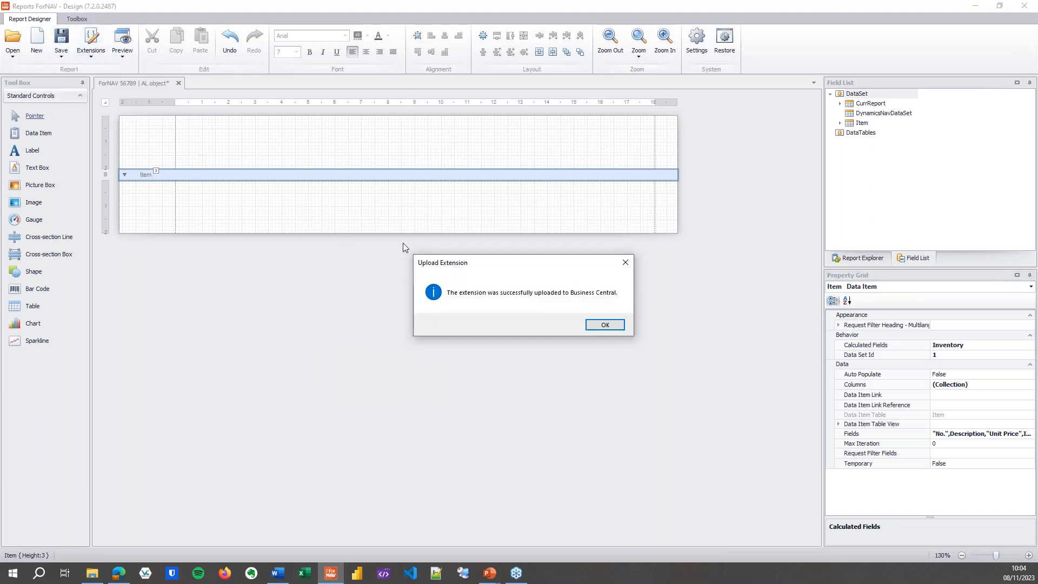
pyautogui.click(603, 325)
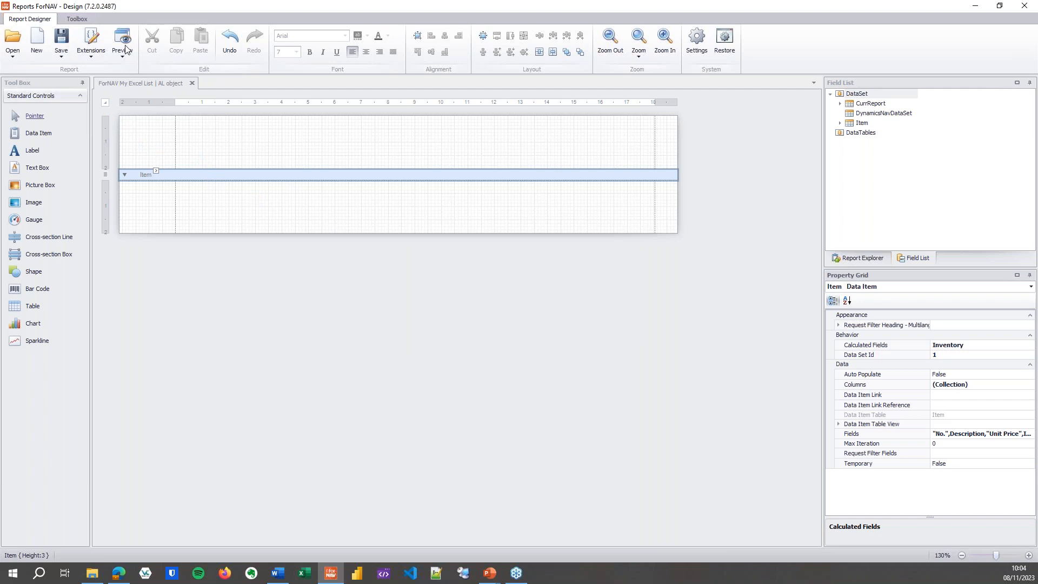
pyautogui.click(122, 41)
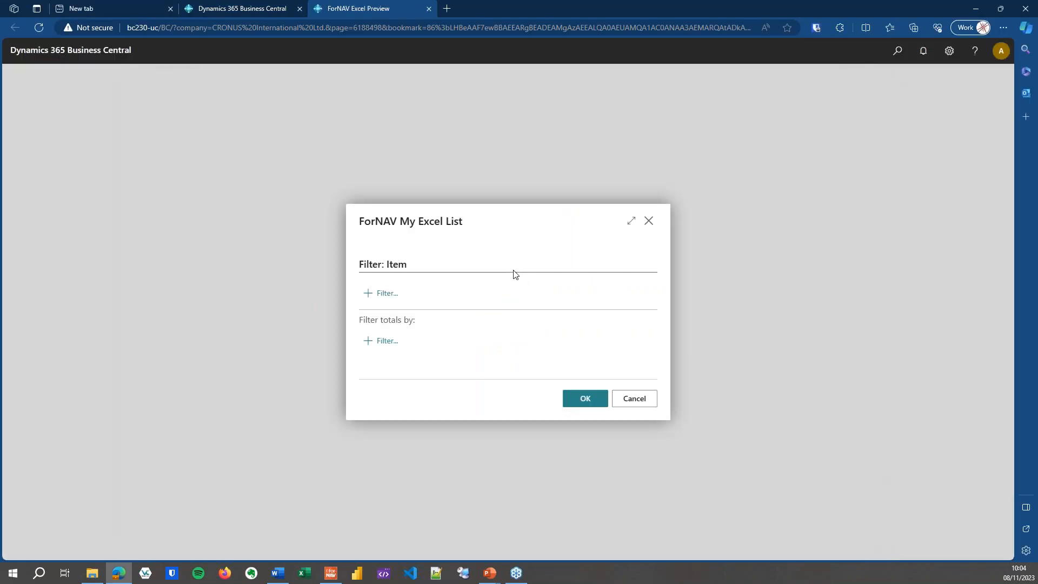
# Run ForNAV My Excel List with no filters and open the downloaded ForNAV My Excel List (7).xlsx.
pyautogui.click(584, 398)
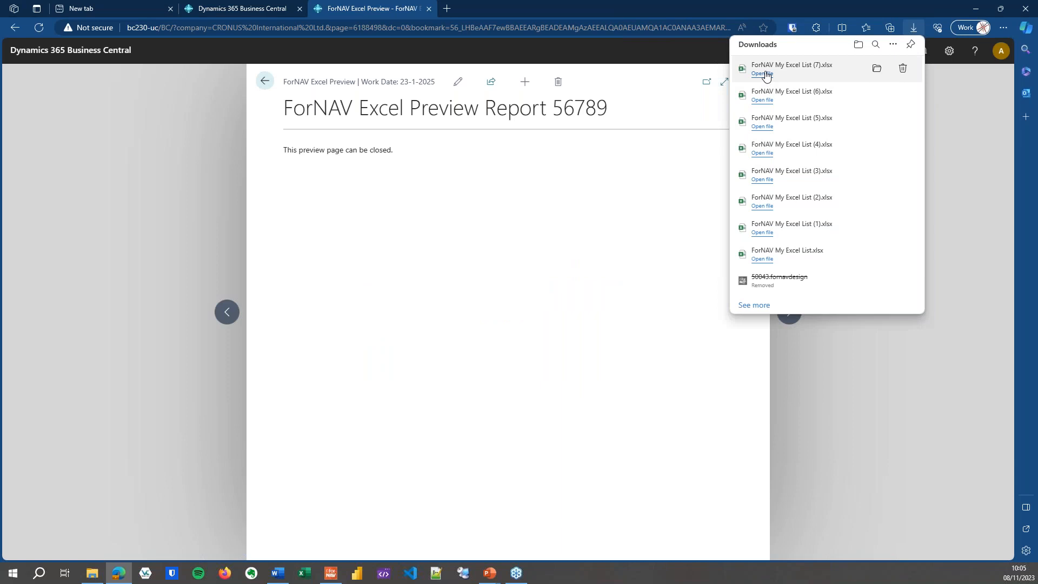
pyautogui.click(762, 73)
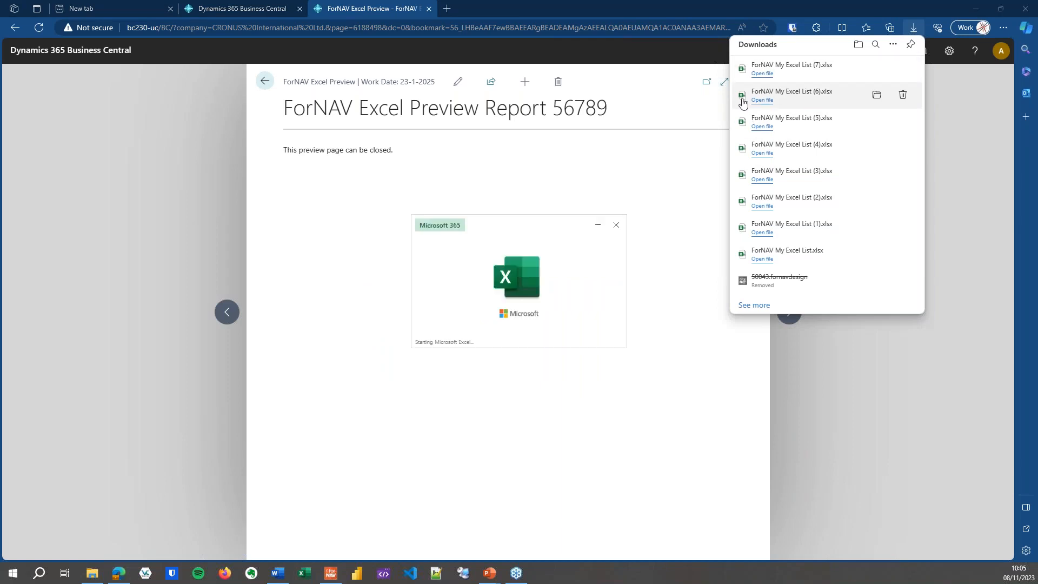
pyautogui.click(762, 73)
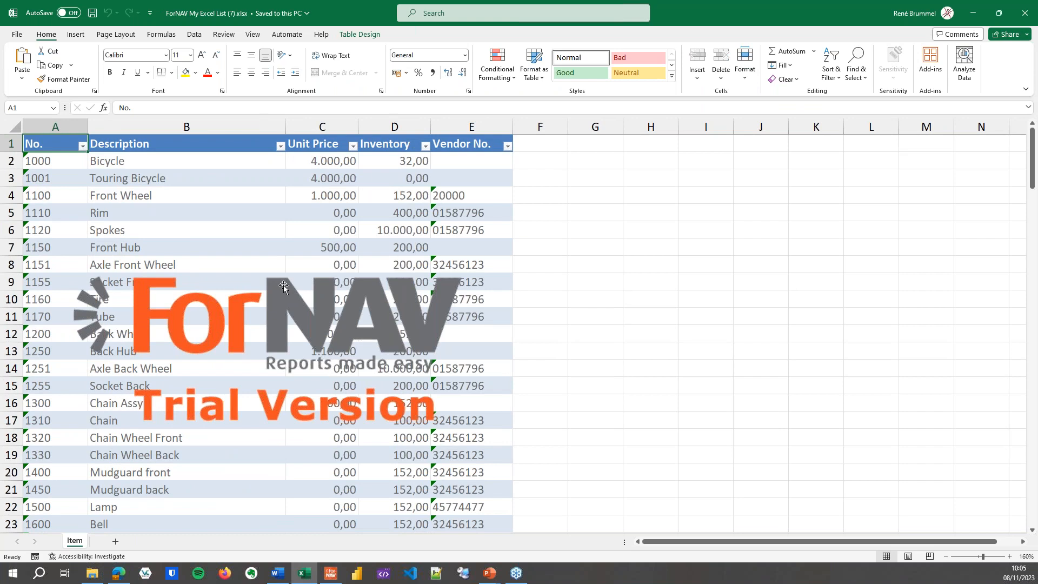
pyautogui.moveTo(69, 156)
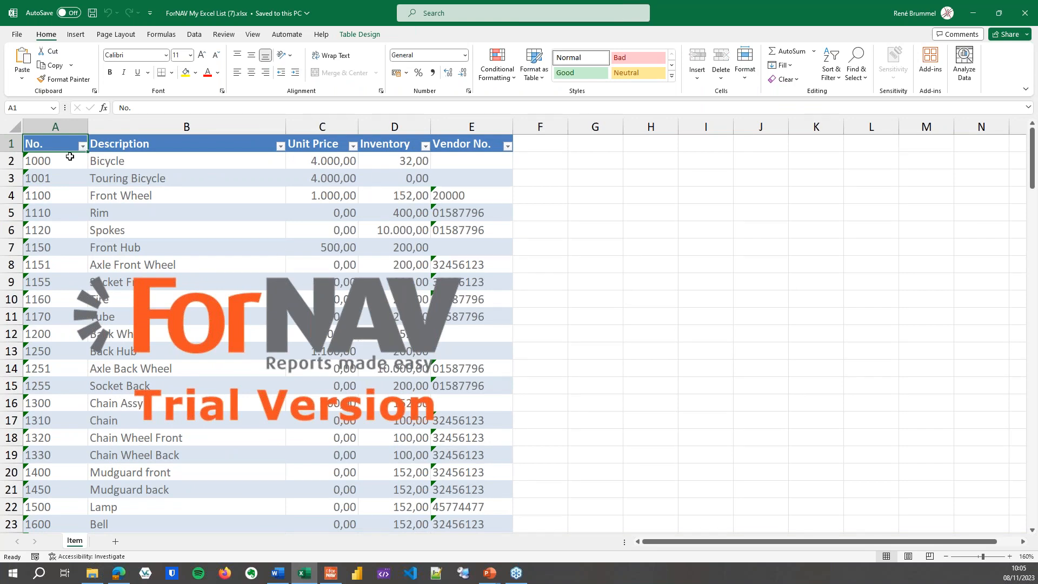
pyautogui.moveTo(87, 152)
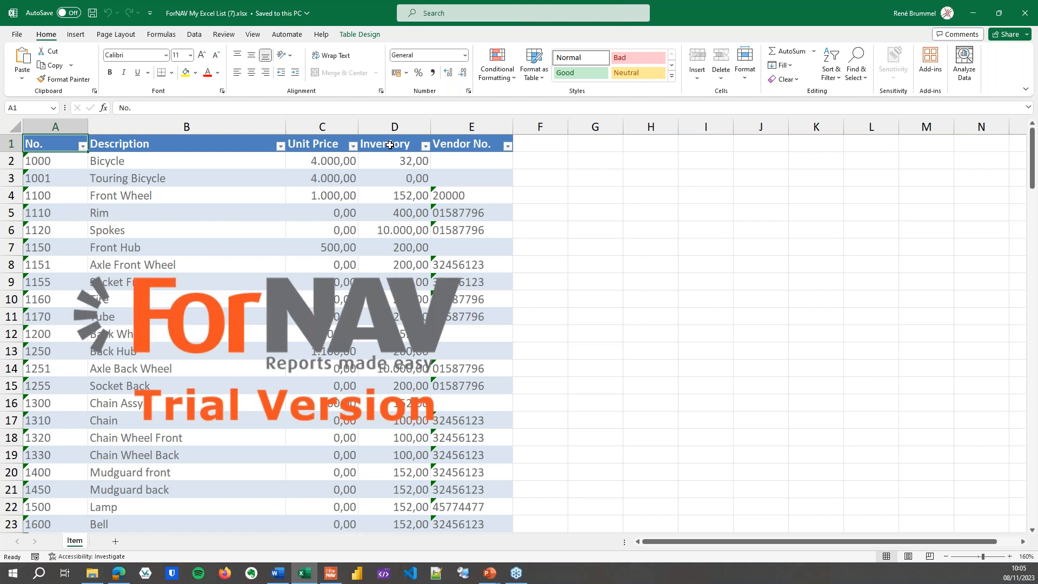
# Inspect the Inventory value in D4 and descriptions in B9 and B6, then return to the presentation.
pyautogui.click(393, 196)
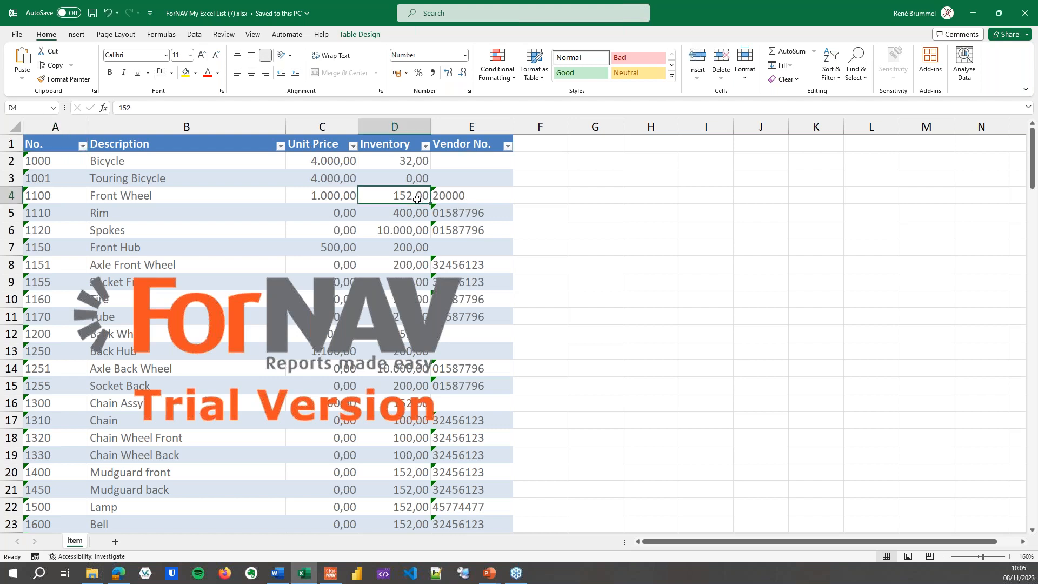
pyautogui.moveTo(397, 274)
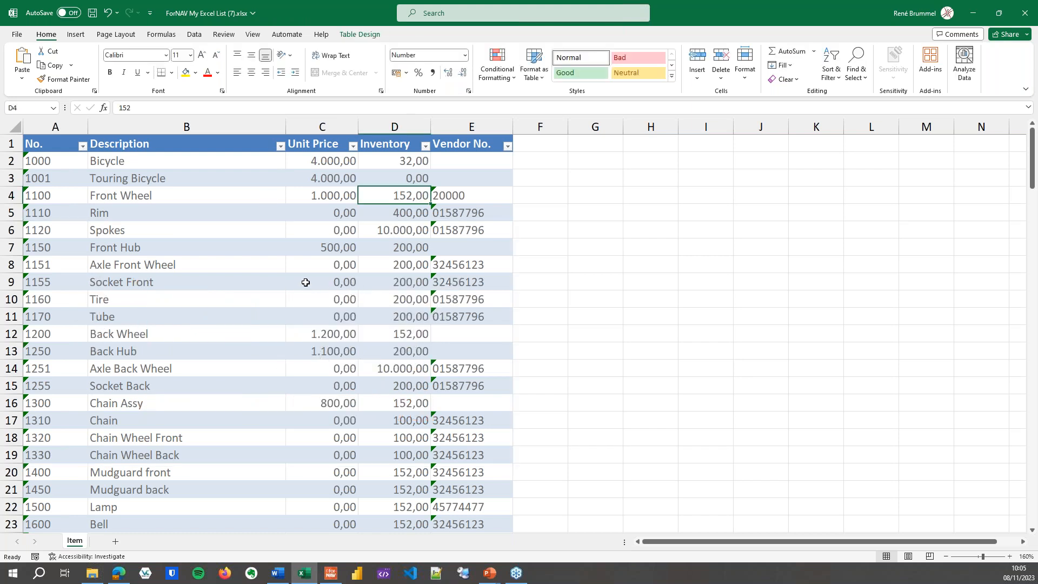
pyautogui.moveTo(497, 362)
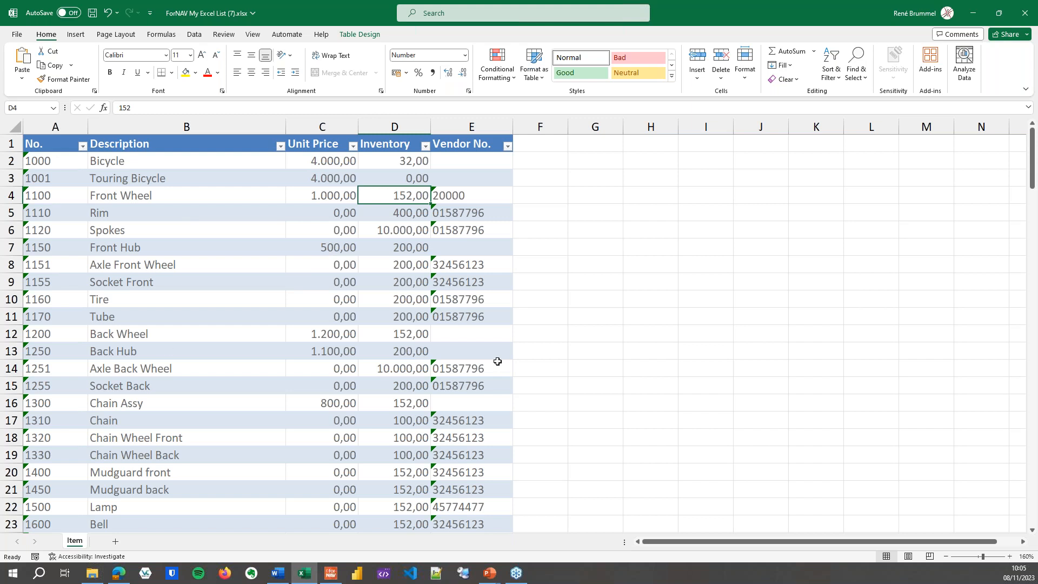
pyautogui.click(186, 282)
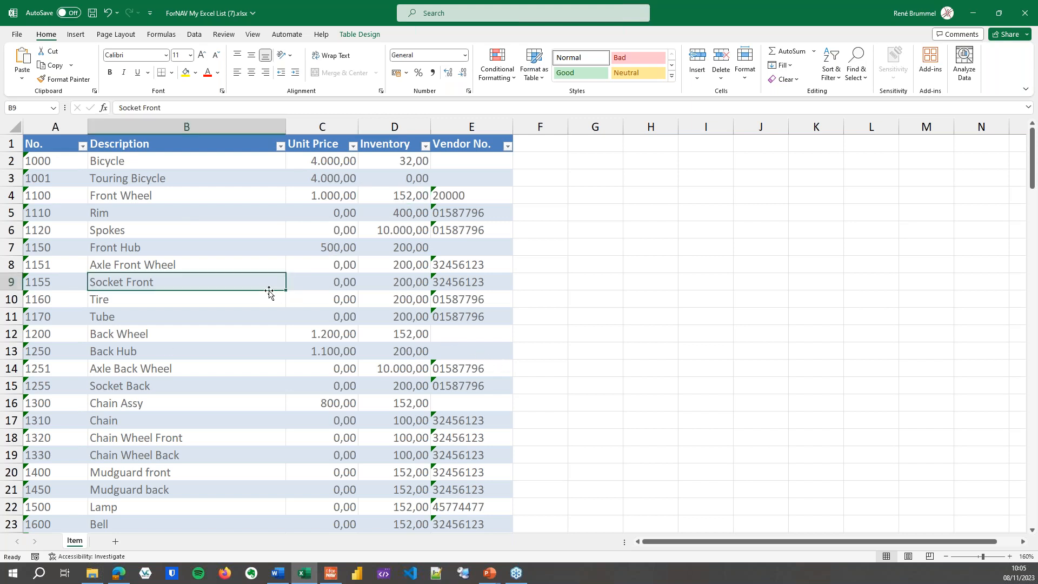
pyautogui.moveTo(263, 245)
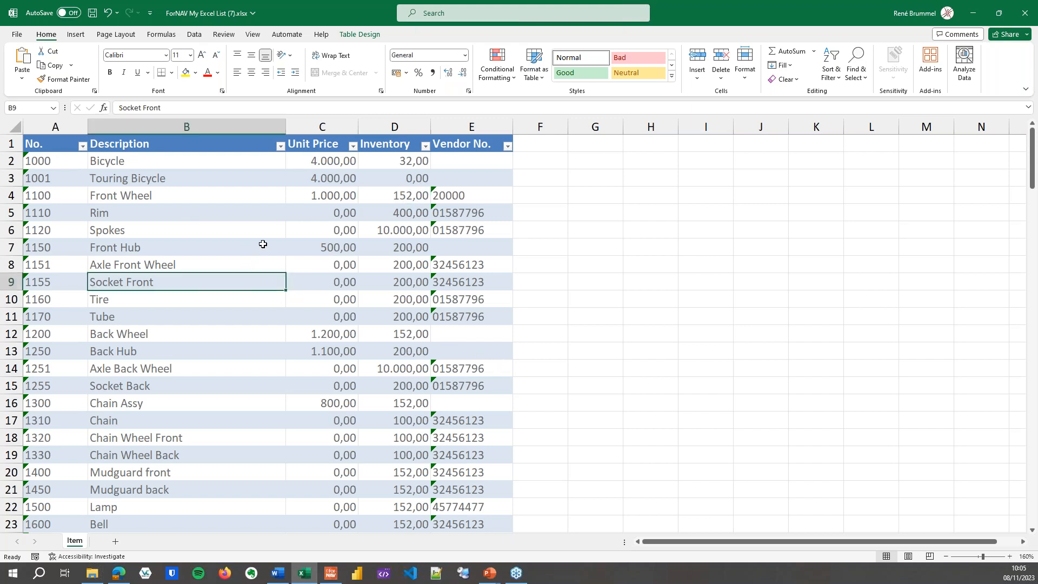
pyautogui.click(186, 229)
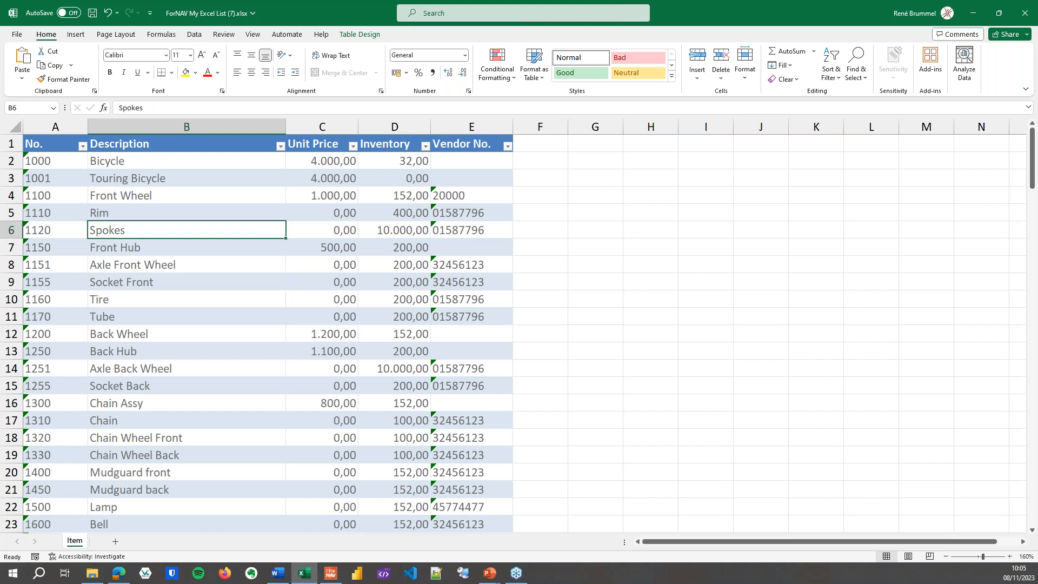
pyautogui.click(1026, 13)
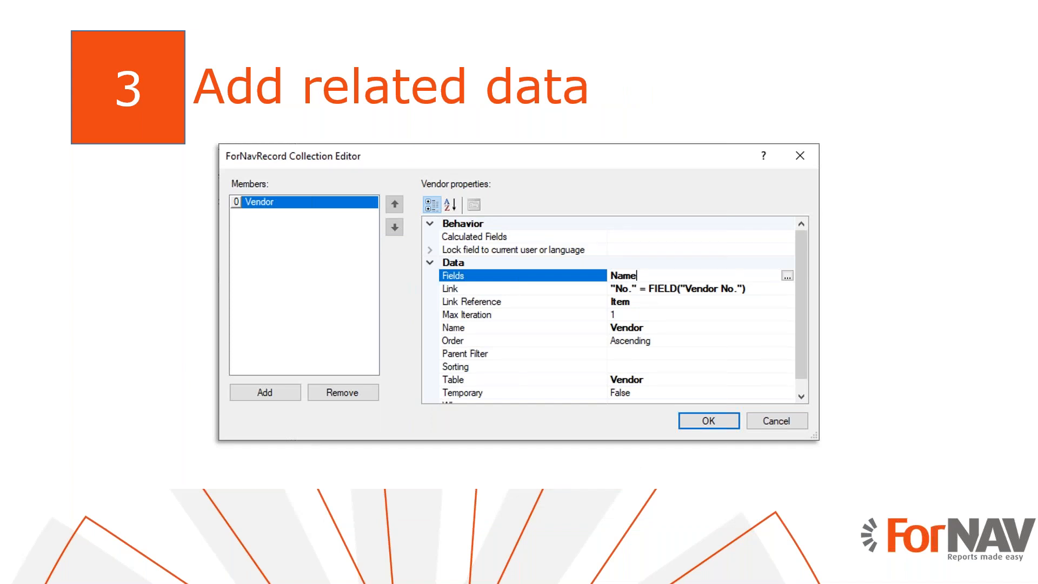
# Select the report and open its Records collection editor from the Property Grid.
pyautogui.click(707, 420)
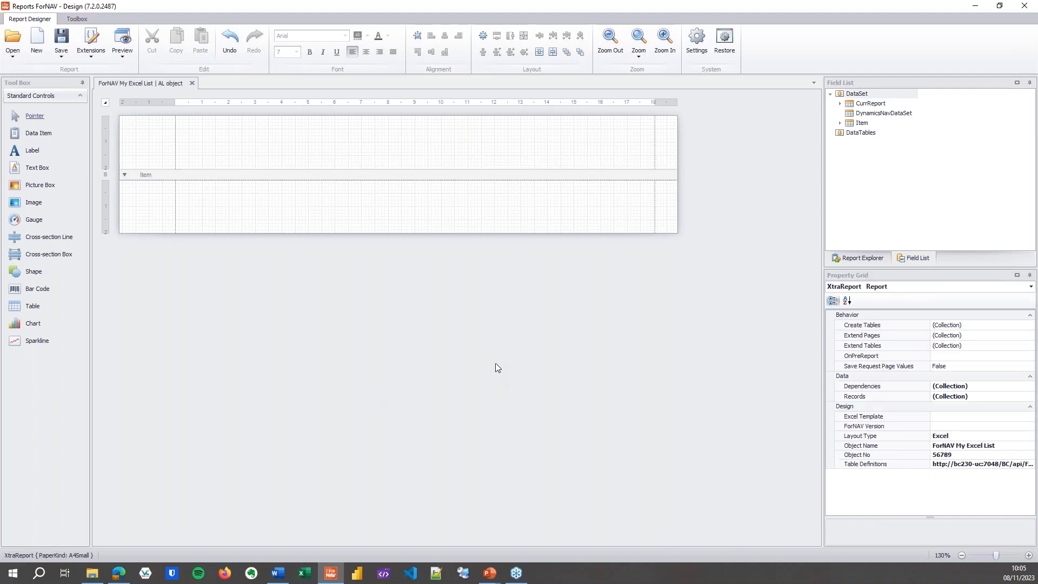
pyautogui.moveTo(487, 363)
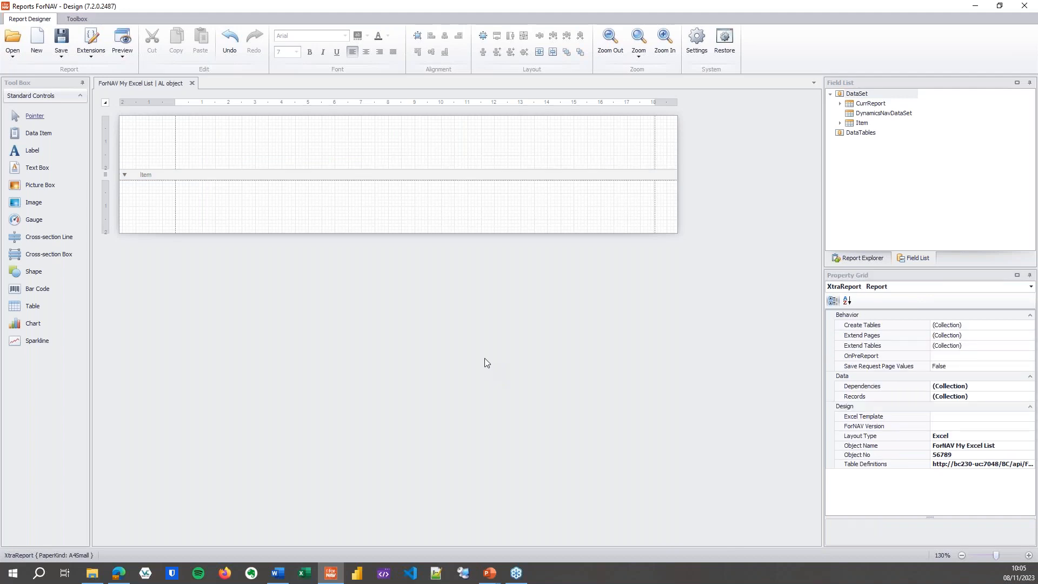
pyautogui.moveTo(344, 320)
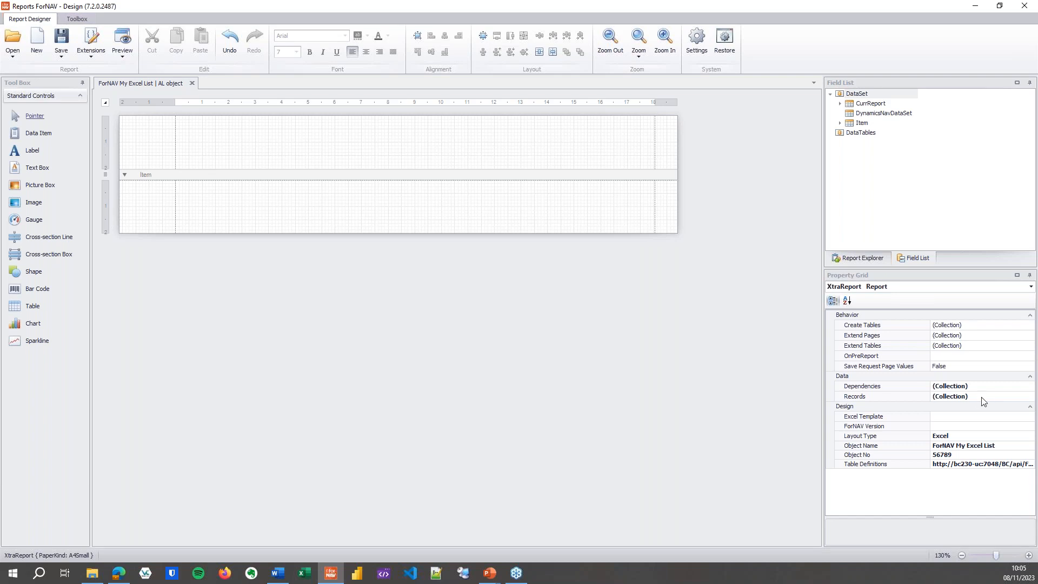
pyautogui.click(854, 396)
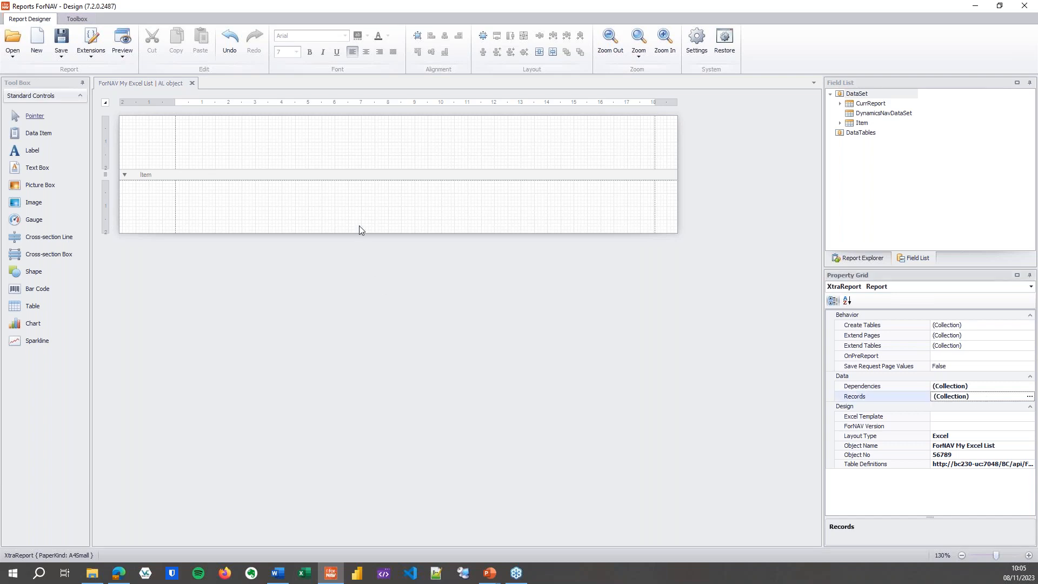
pyautogui.moveTo(378, 179)
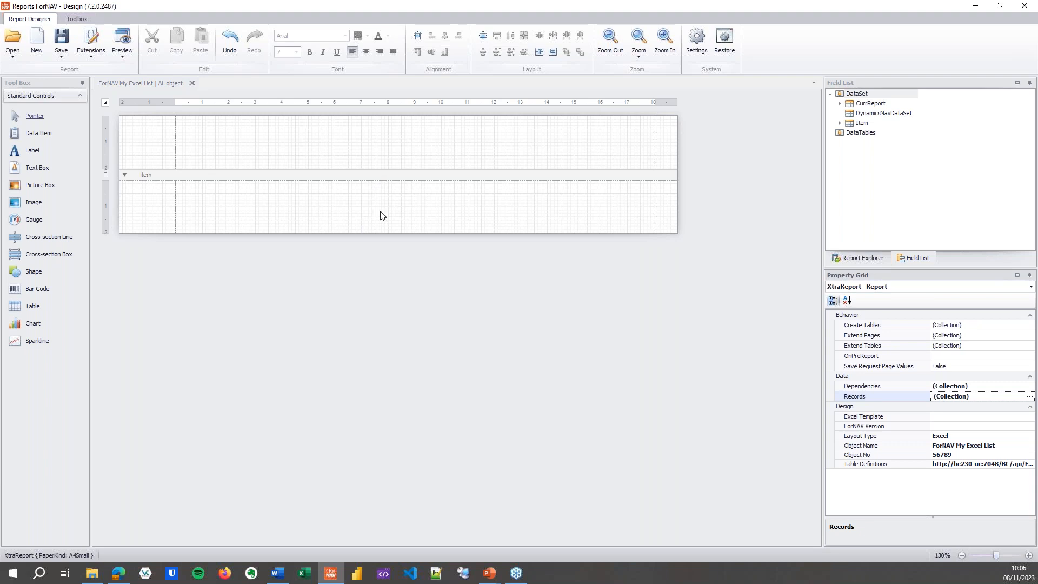
pyautogui.moveTo(855, 396)
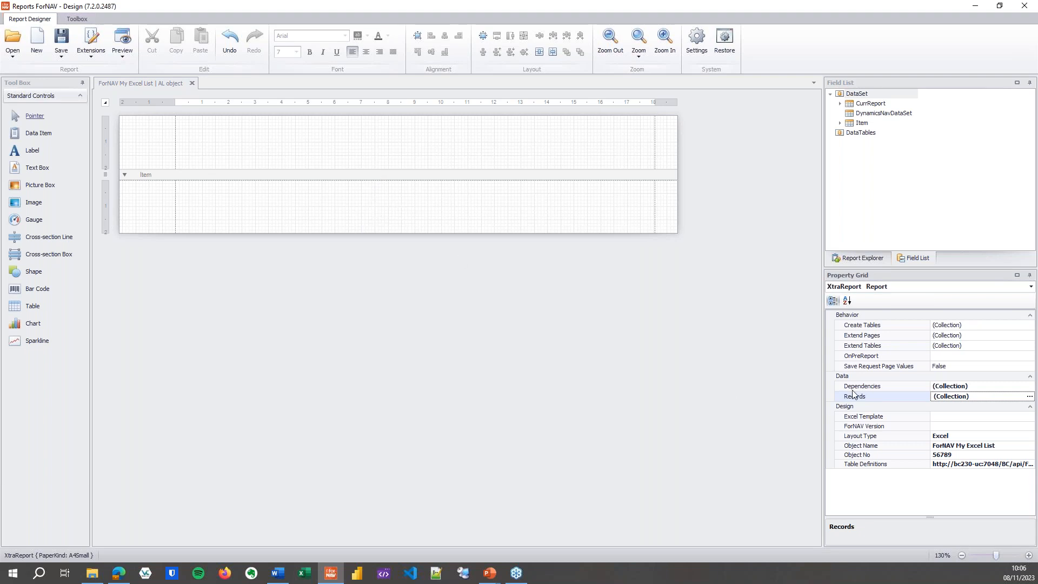
pyautogui.click(1028, 396)
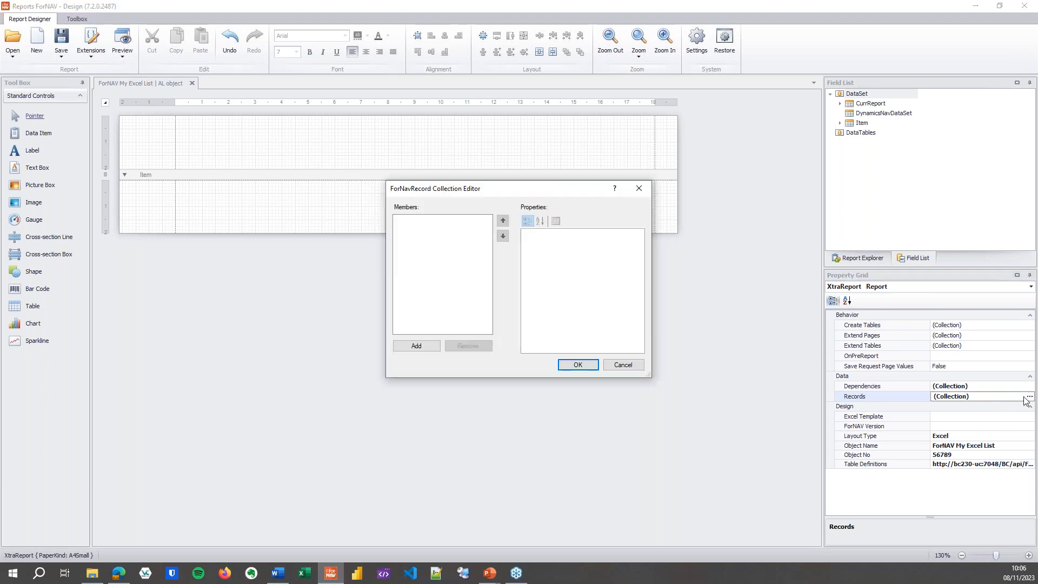
# Add a Vendor record linked to Item by "No." = FIELD("Vendor No.") with Max Iteration 1.
pyautogui.click(416, 345)
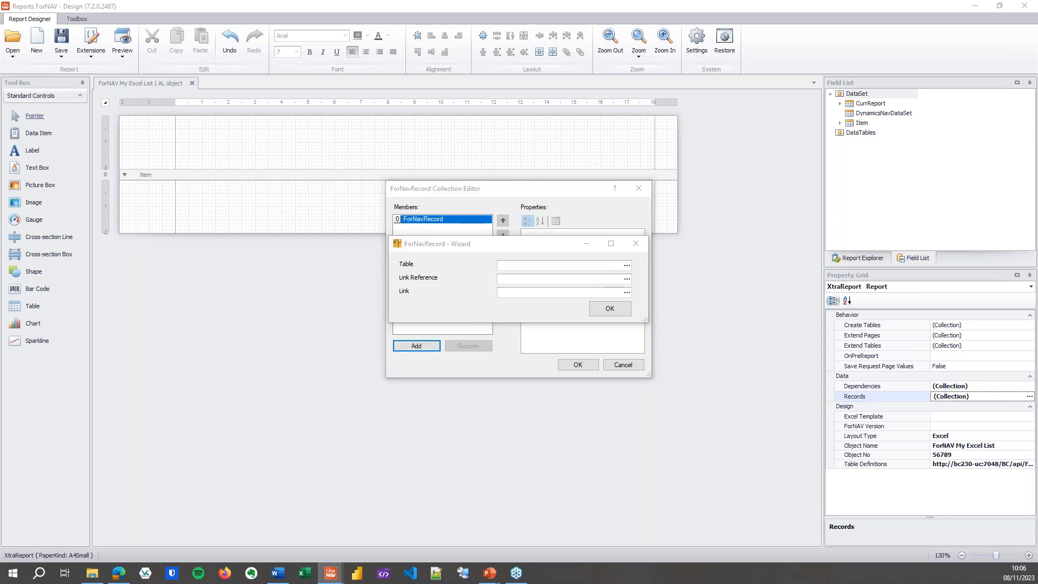
pyautogui.click(626, 265)
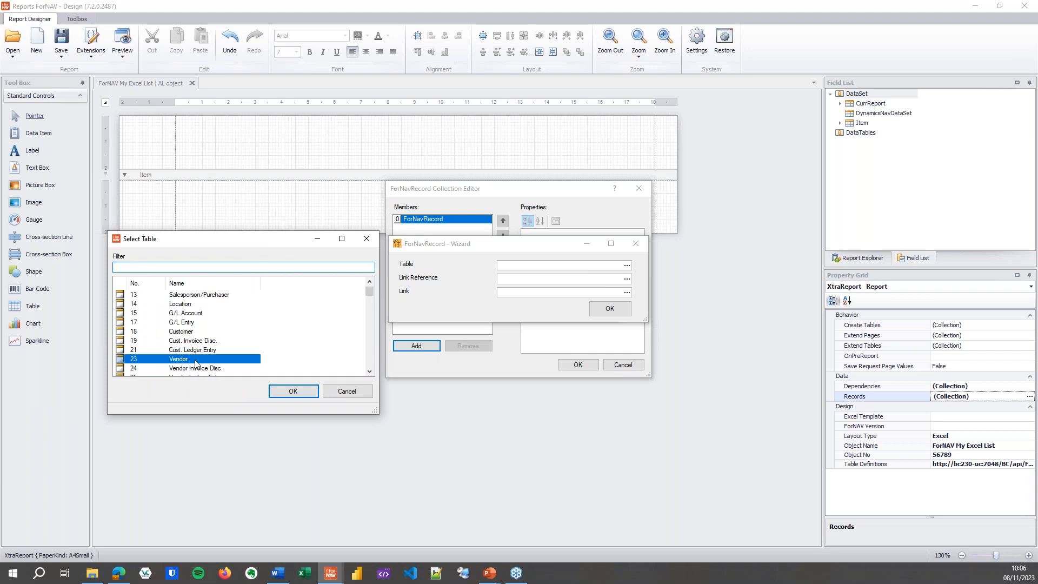
pyautogui.click(293, 391)
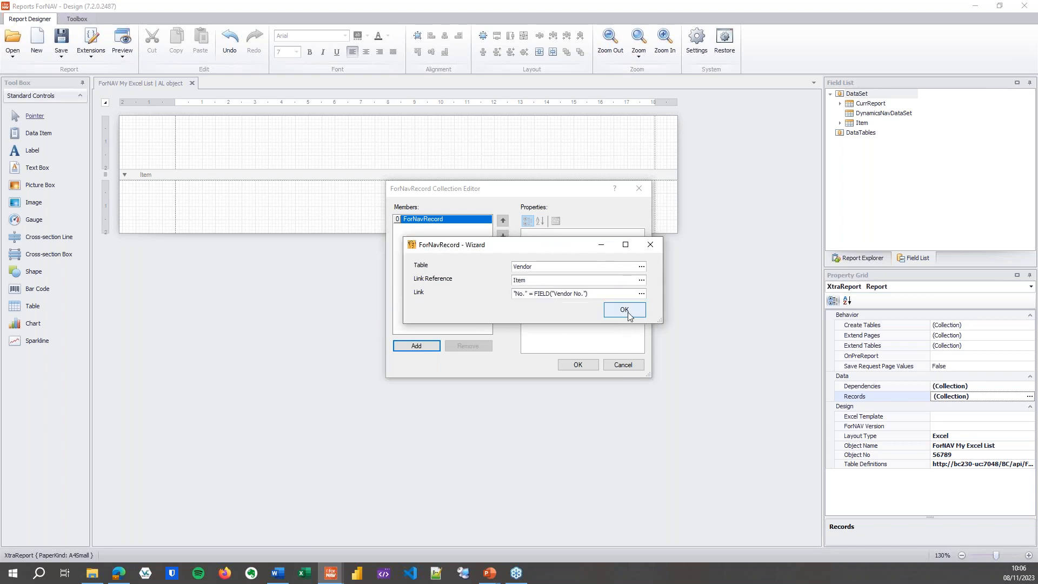
pyautogui.click(623, 310)
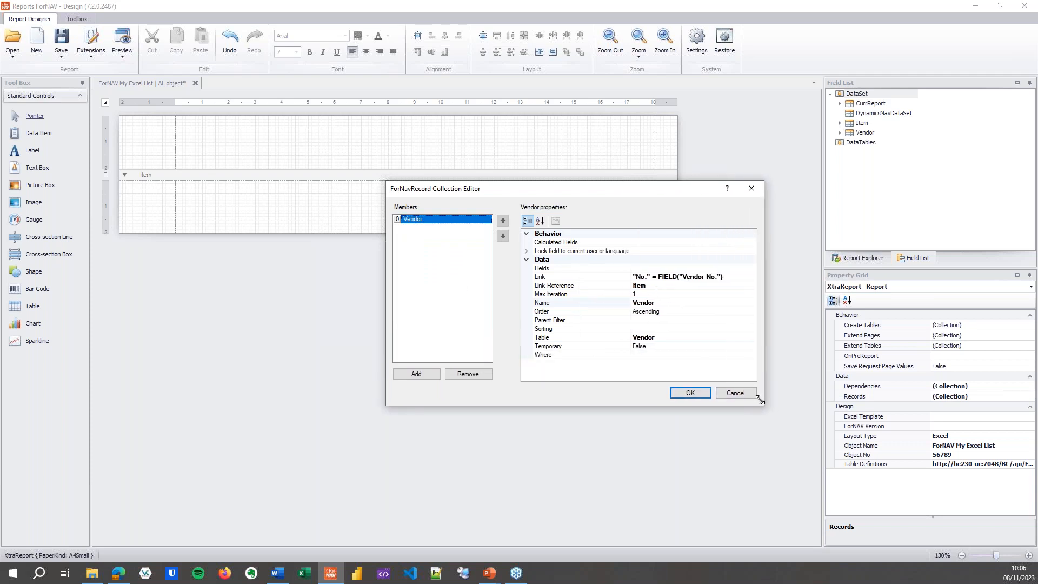
pyautogui.moveTo(670, 285)
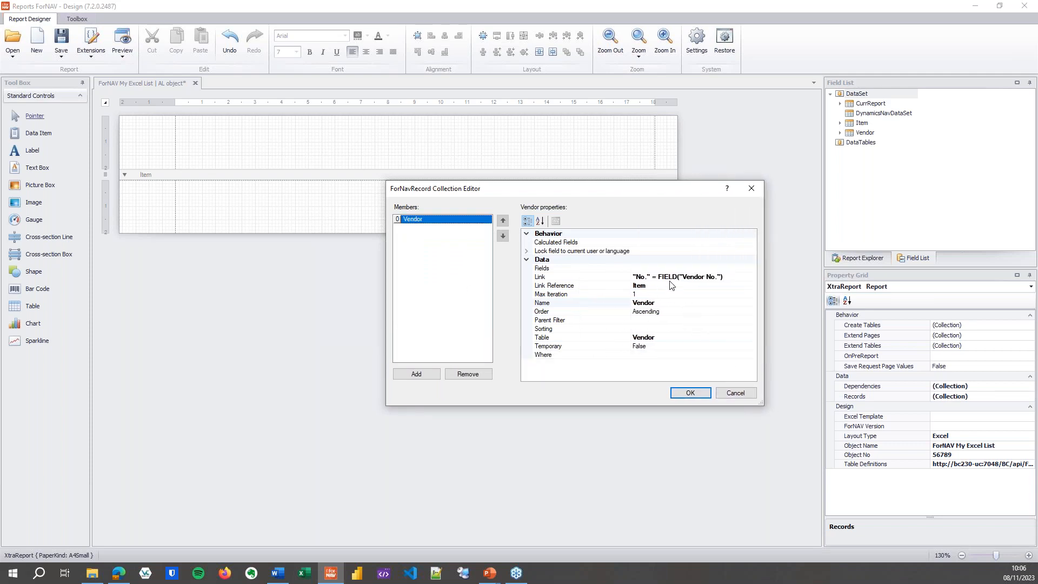
# Select Name and Address as the Vendor record's fields and confirm the records collection.
pyautogui.click(573, 269)
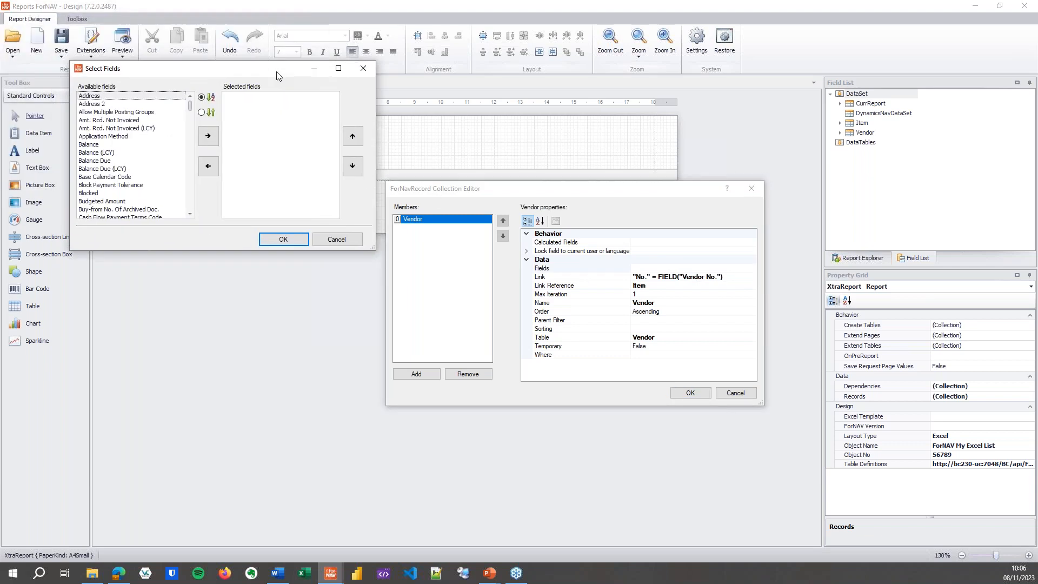
pyautogui.click(117, 128)
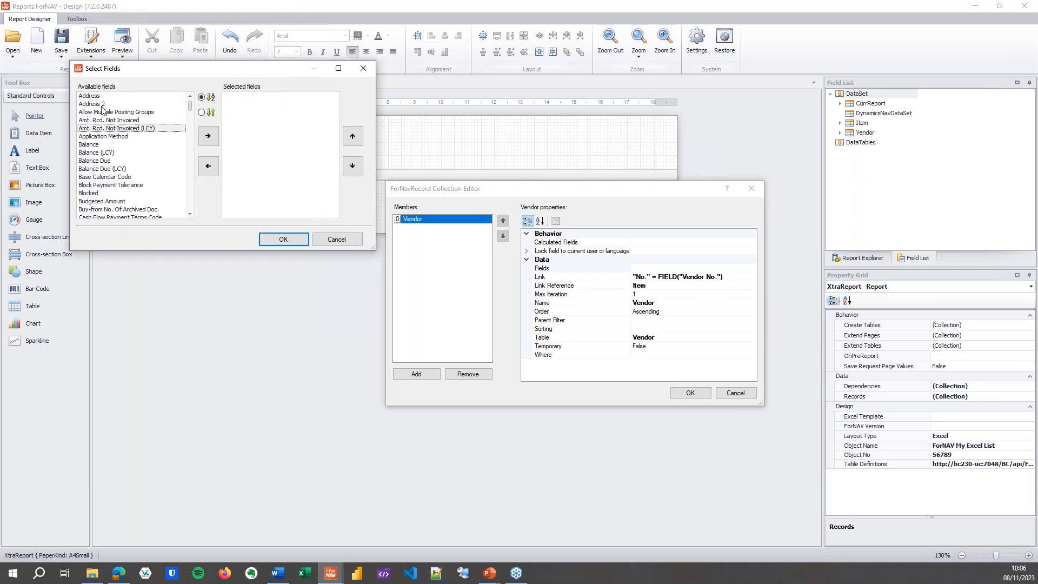
pyautogui.click(207, 136)
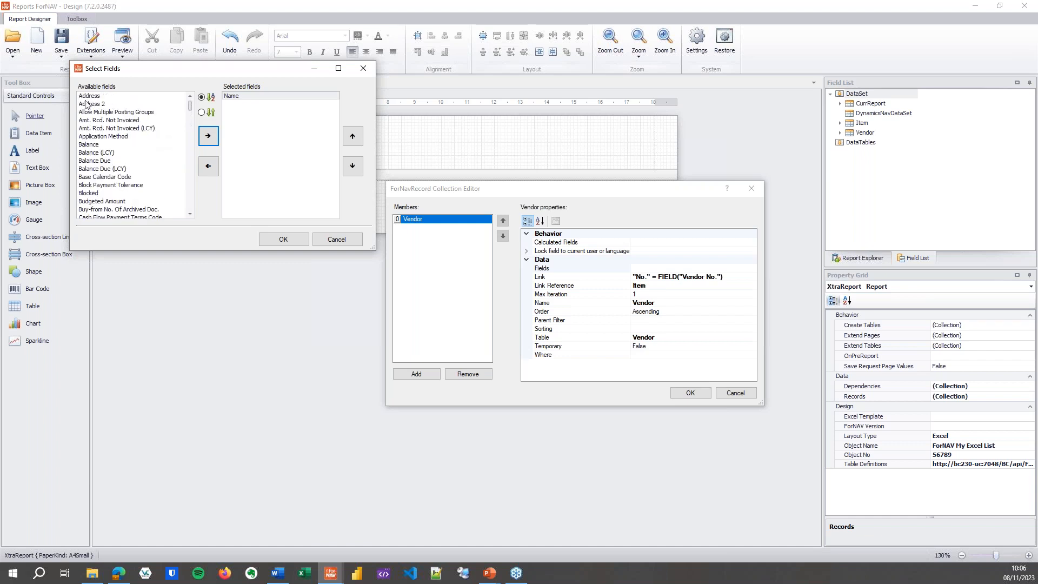
pyautogui.click(208, 136)
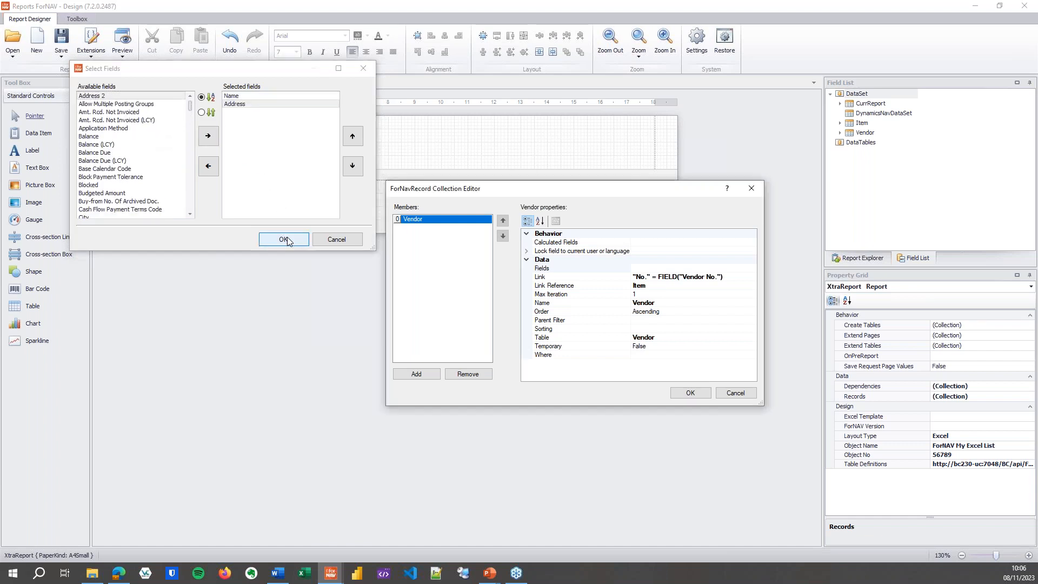
pyautogui.click(282, 239)
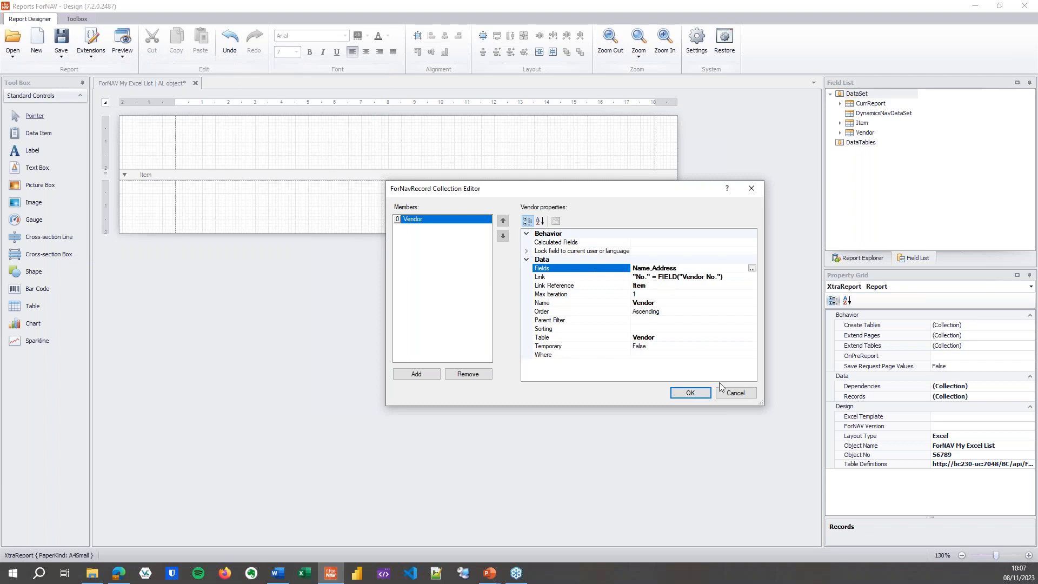
pyautogui.click(689, 393)
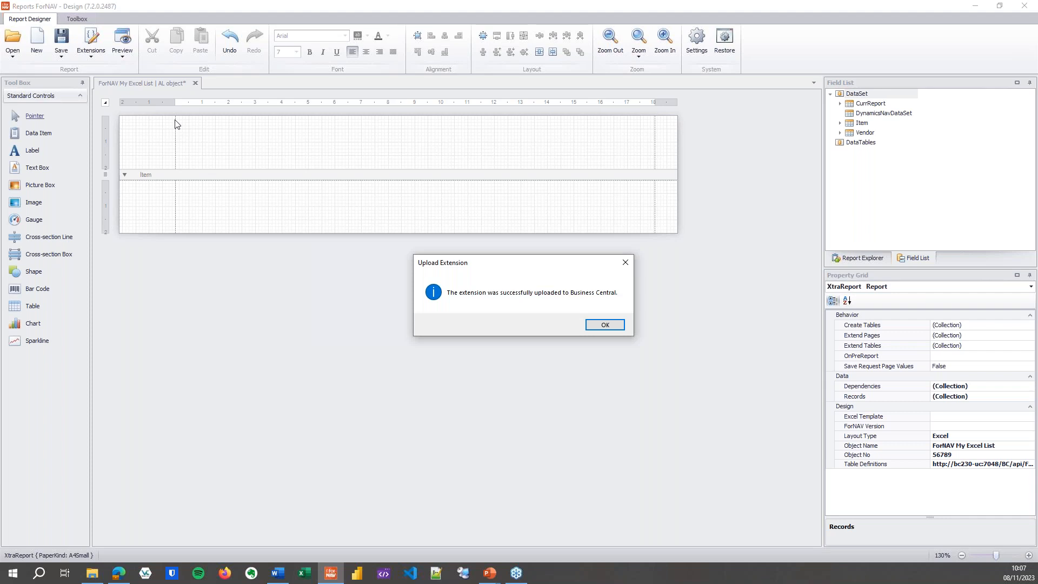
# Dismiss the upload message, preview the report without filters and open the downloaded .xlsx list.
pyautogui.click(604, 325)
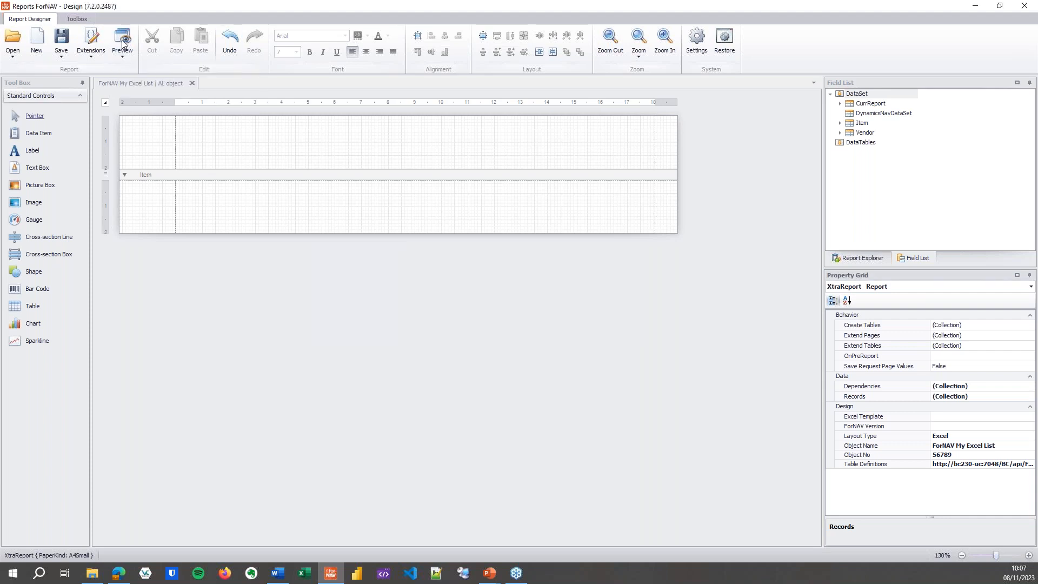
pyautogui.click(122, 42)
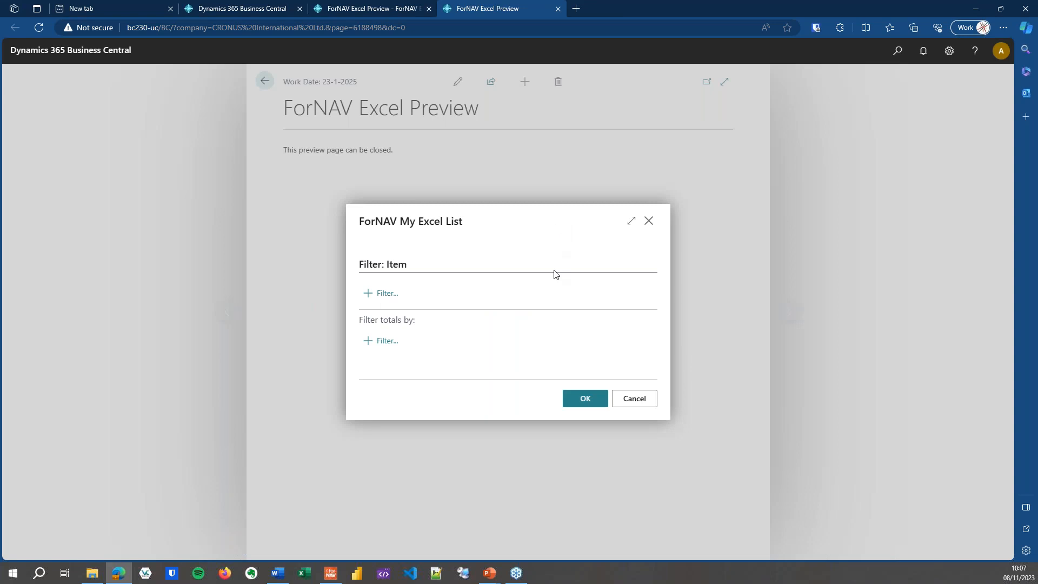
pyautogui.click(584, 398)
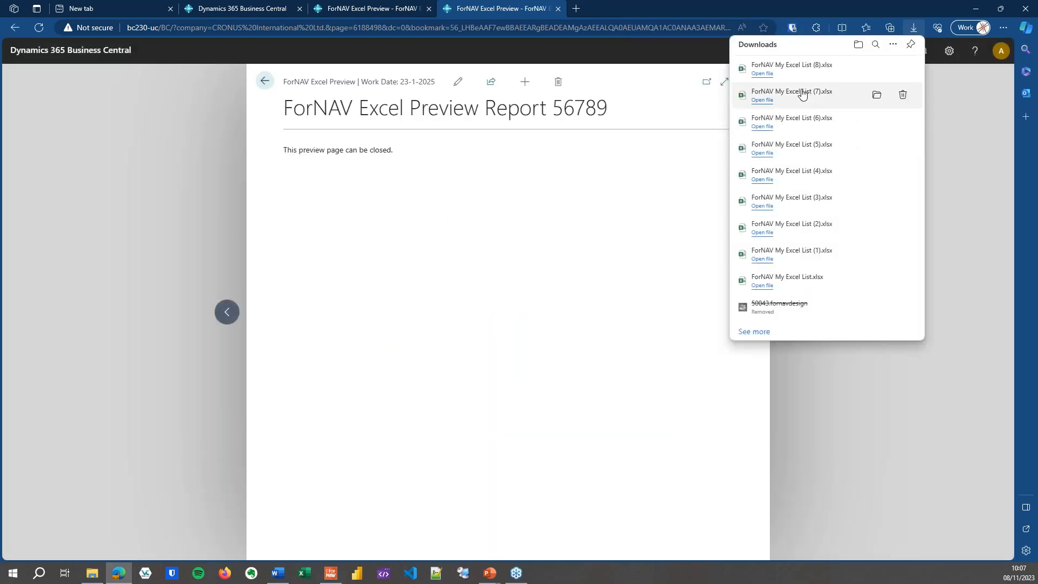
pyautogui.click(762, 100)
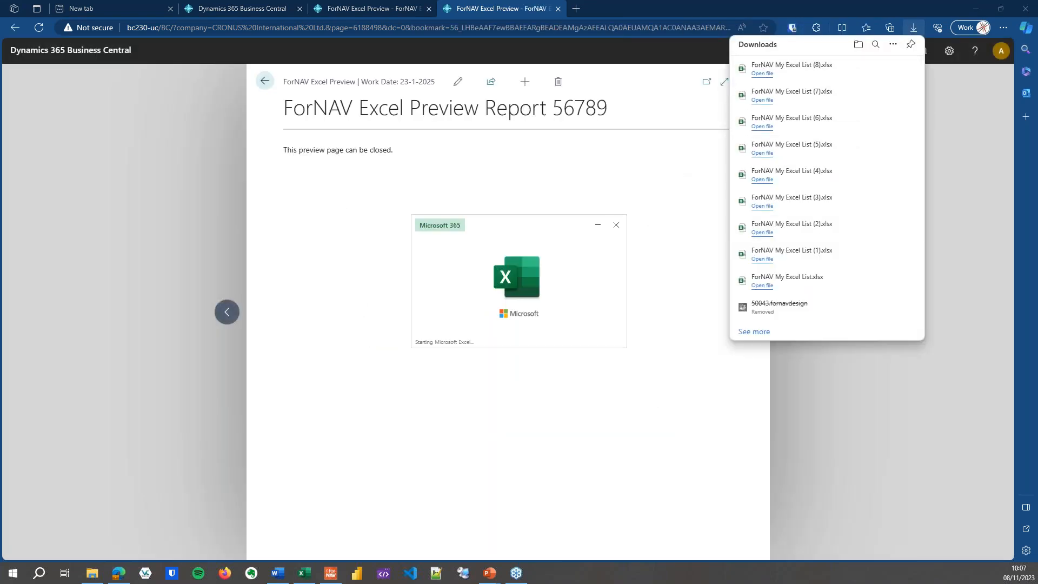
pyautogui.click(762, 73)
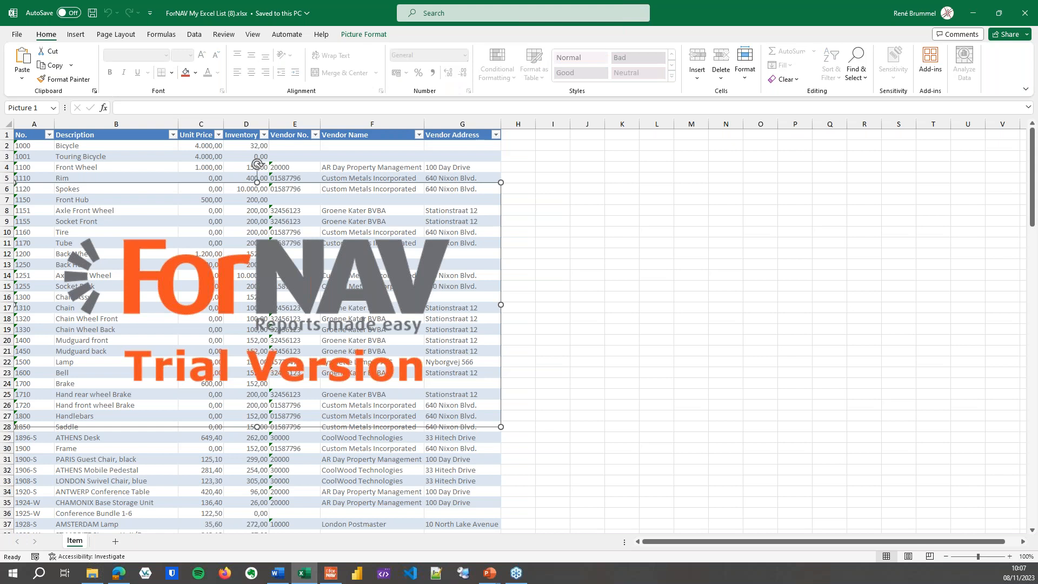
# Inspect the Item sheet's vendor address for Front Wheel and the empty vendor details for Bicycle.
pyautogui.rightClick(540, 298)
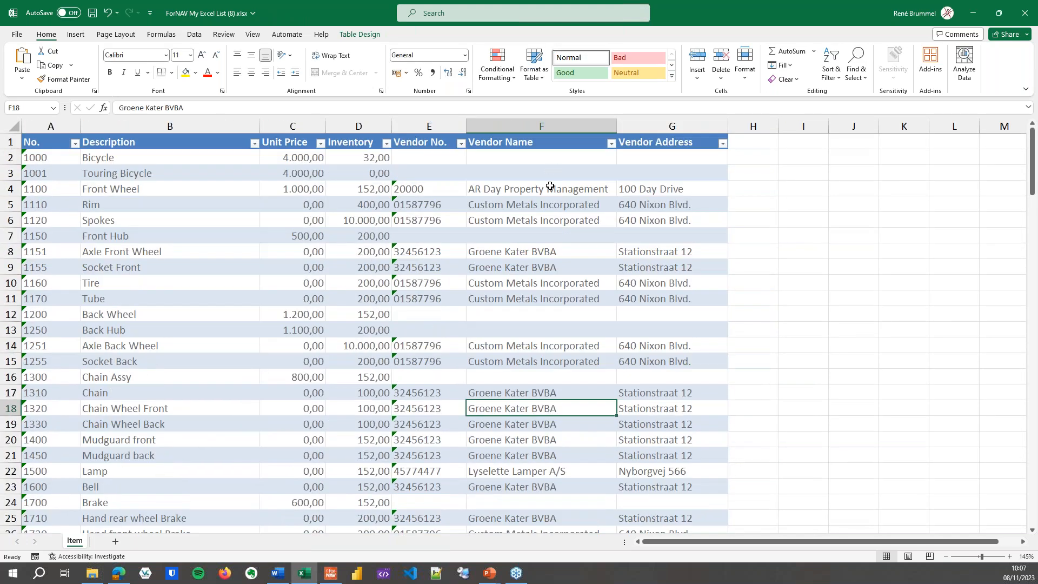
pyautogui.click(671, 188)
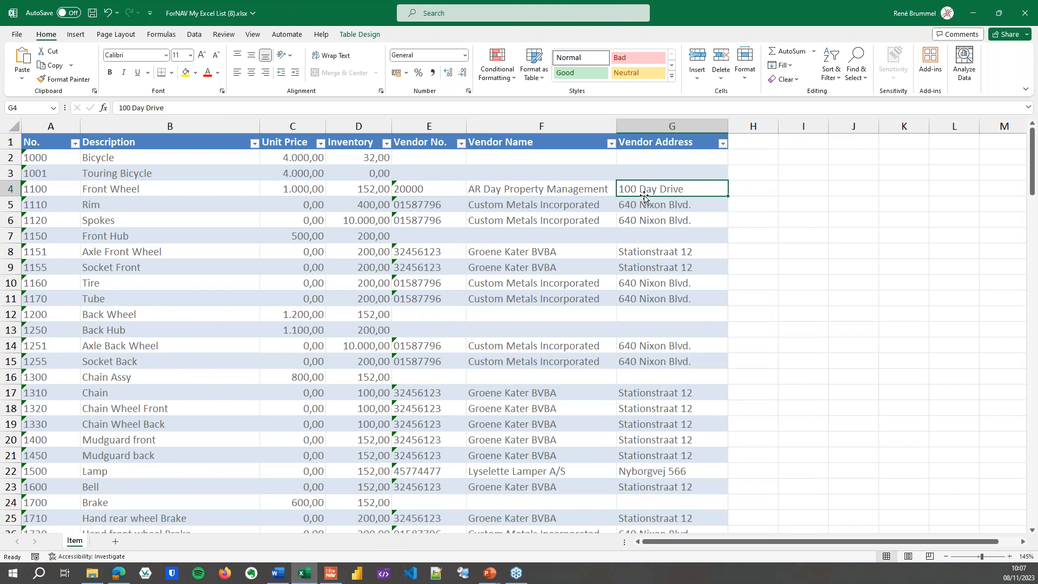
pyautogui.moveTo(423, 161)
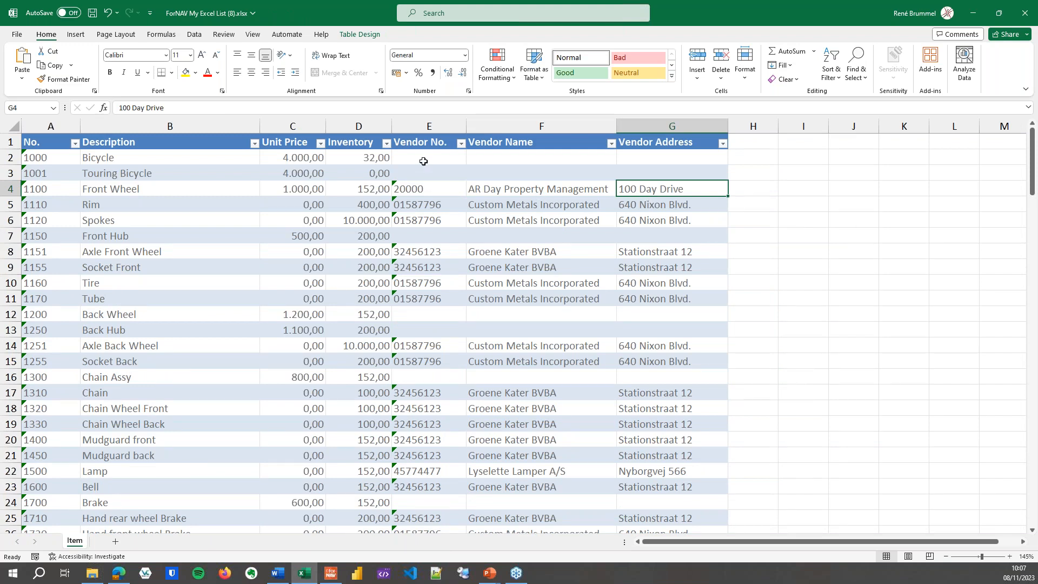
pyautogui.moveTo(520, 158)
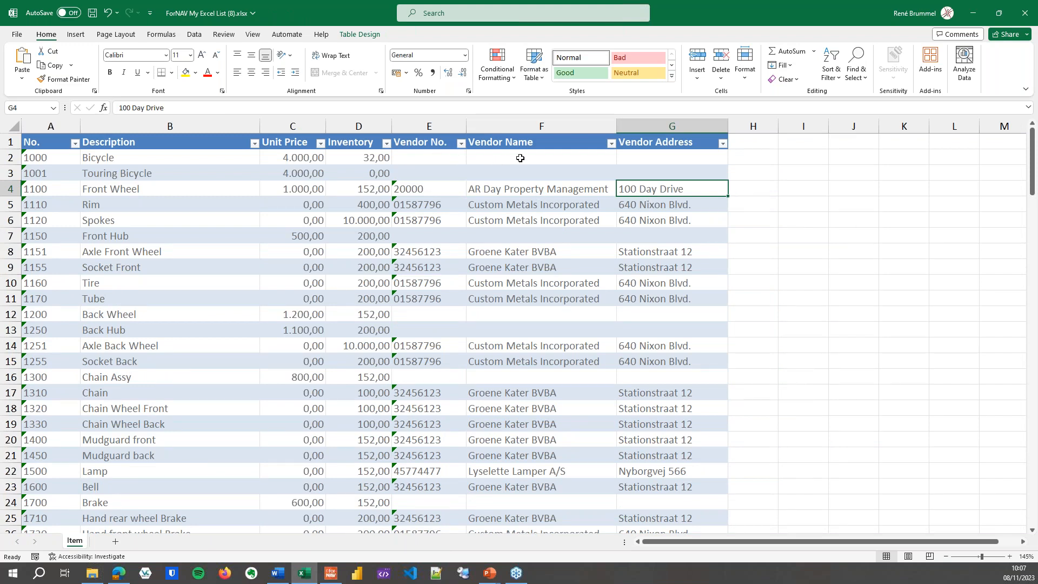
pyautogui.click(541, 158)
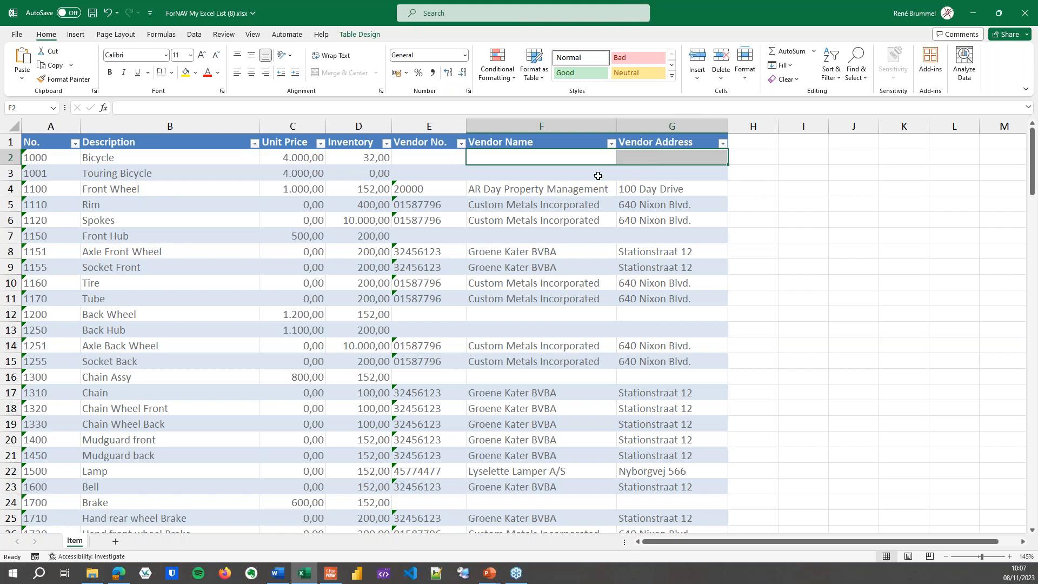
pyautogui.click(541, 173)
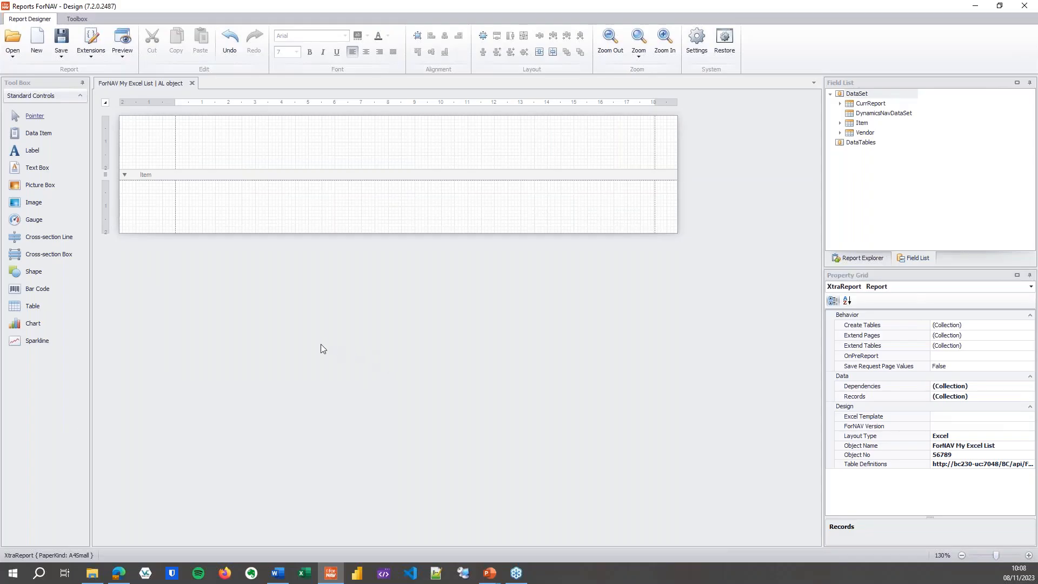
pyautogui.moveTo(309, 365)
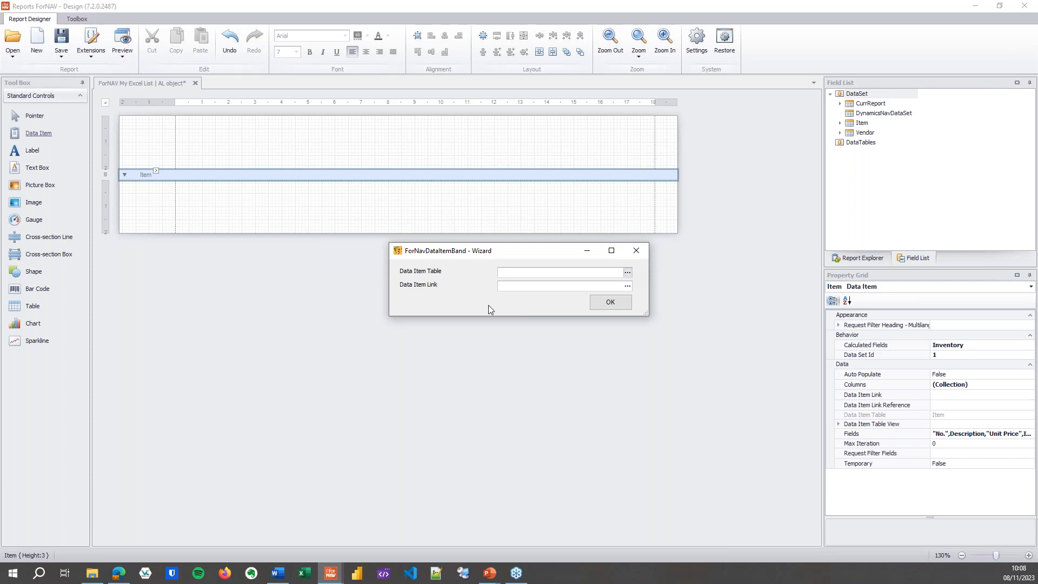
# Choose BOM Component as the table for the new data item under Item.
pyautogui.click(626, 272)
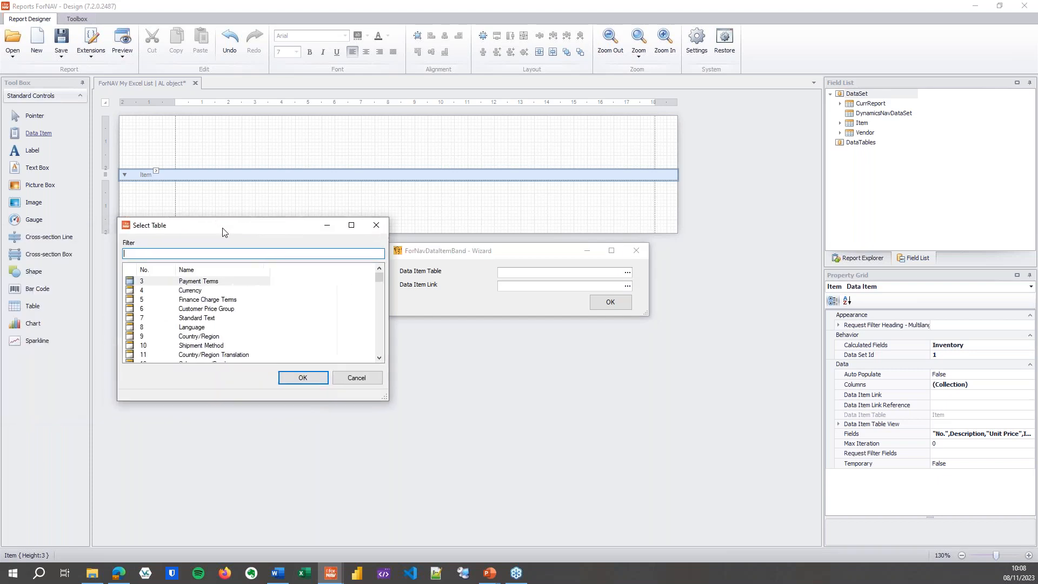
pyautogui.write('BOM')
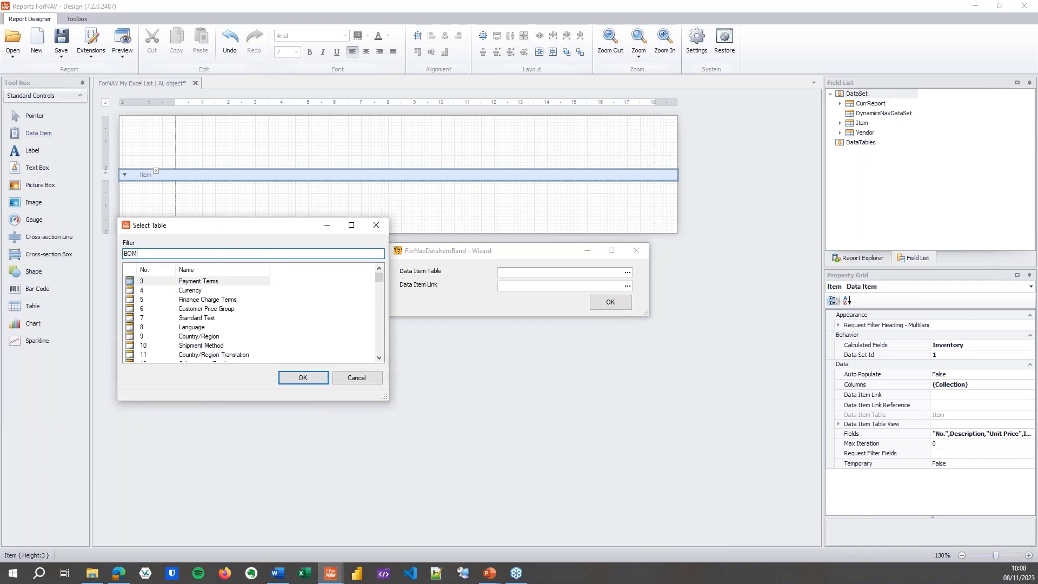
pyautogui.write('BOM')
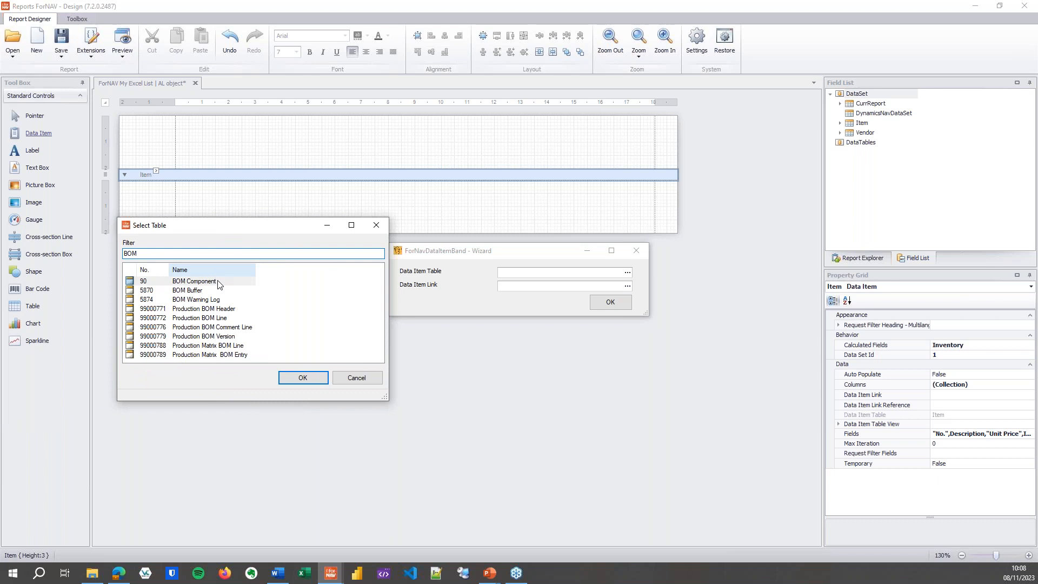
pyautogui.click(302, 378)
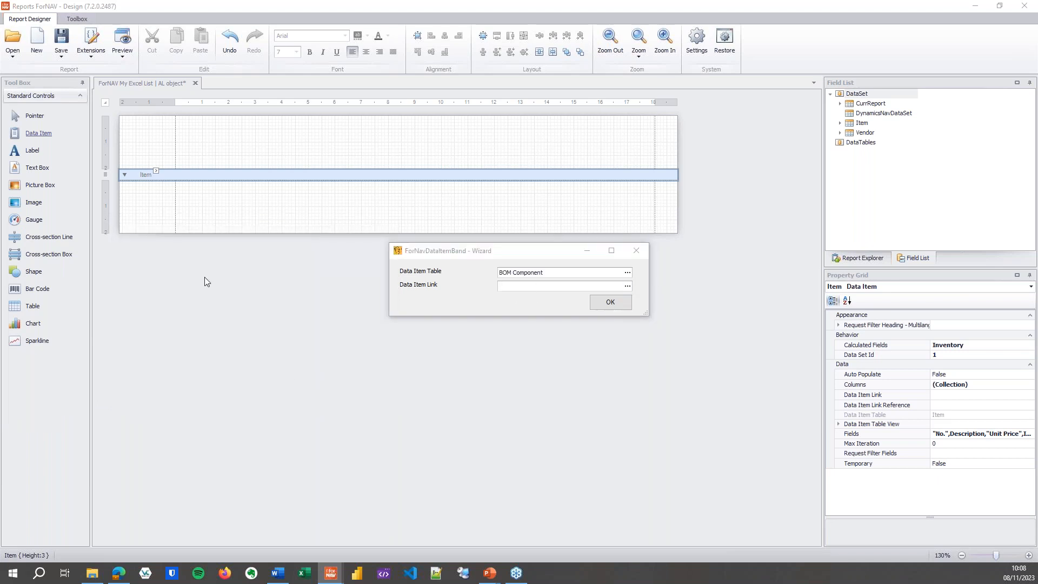
# Link the data item by "Parent Item No."=FIELD("No.") and confirm the BOM Component data item.
pyautogui.click(626, 285)
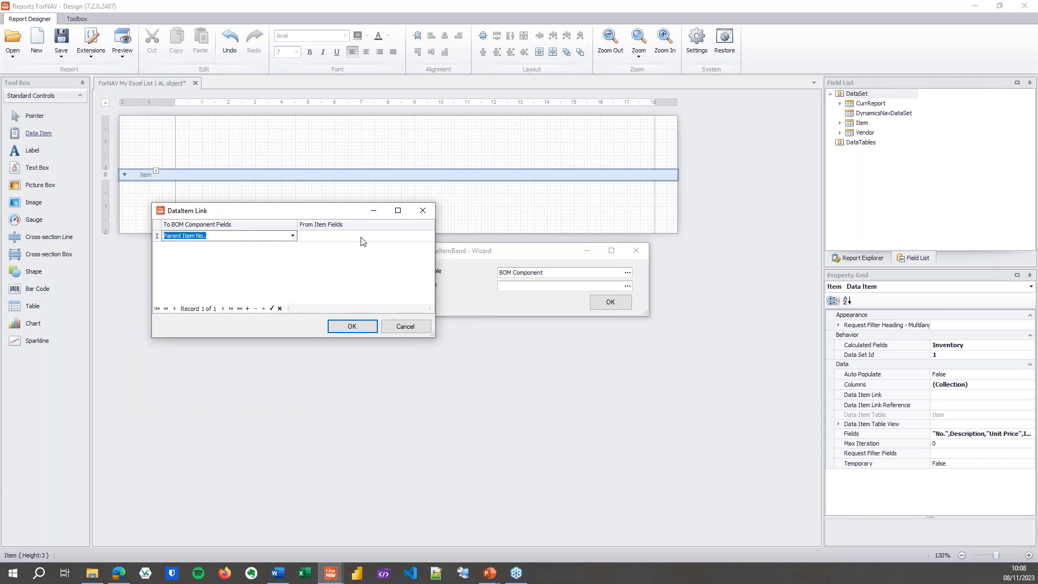
pyautogui.click(430, 236)
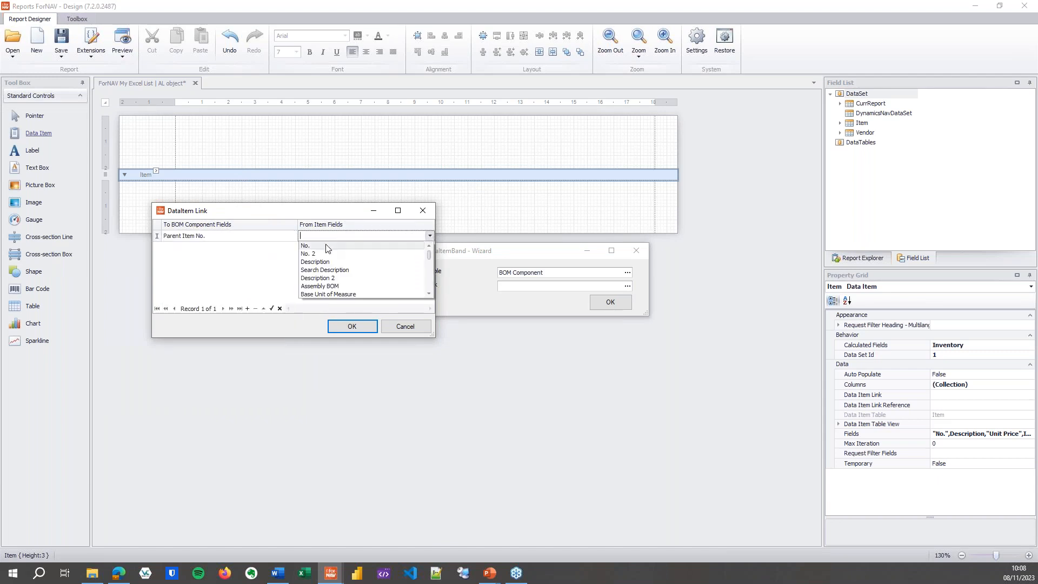
pyautogui.click(305, 246)
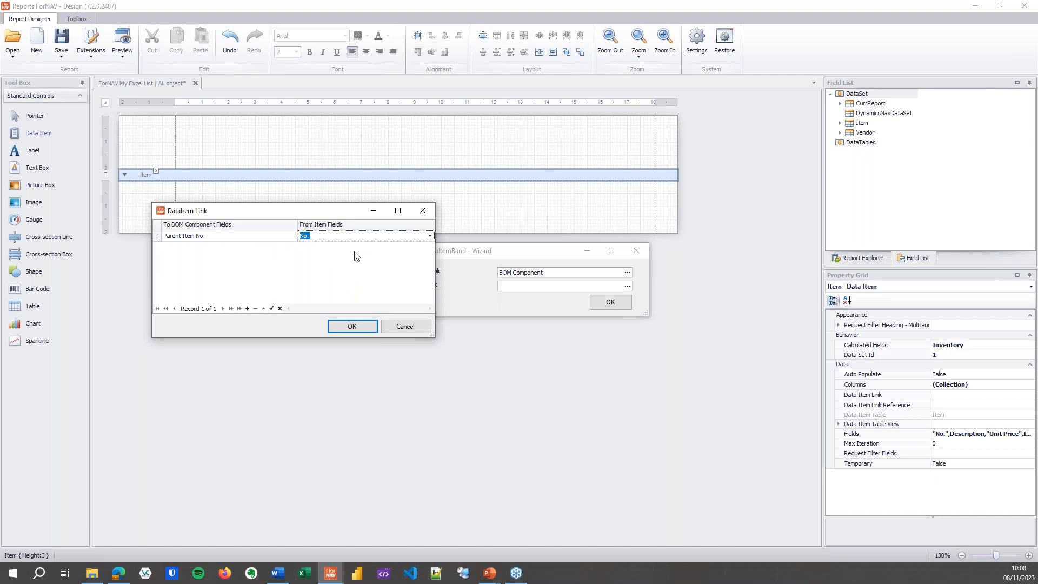
pyautogui.click(351, 326)
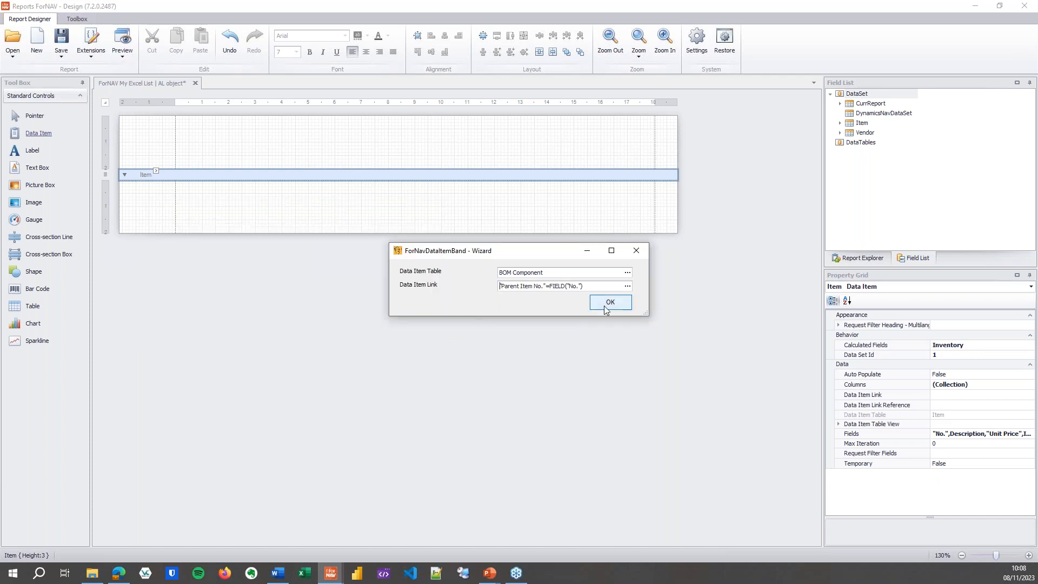
pyautogui.click(609, 302)
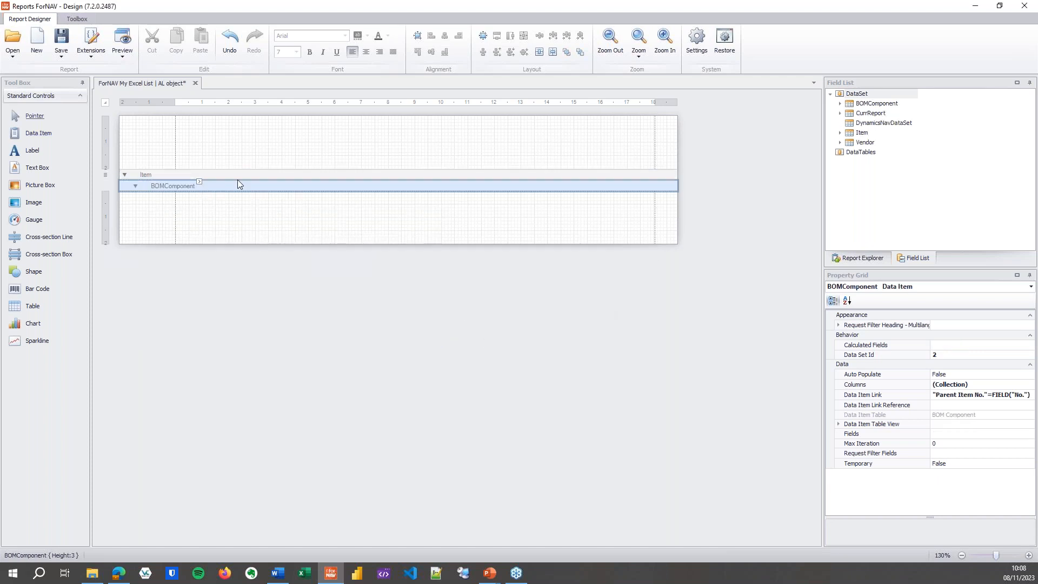
pyautogui.moveTo(614, 297)
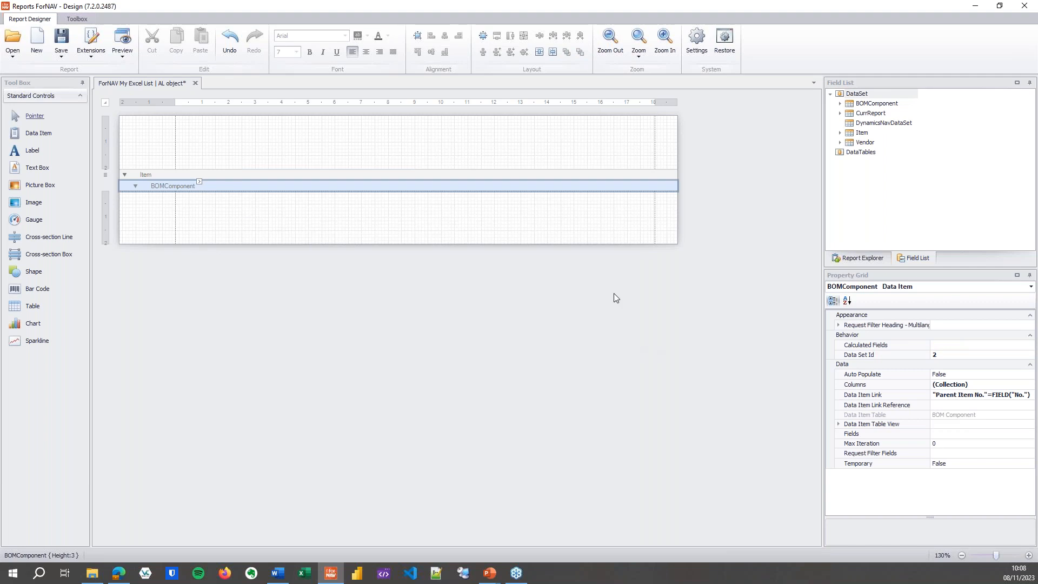
pyautogui.moveTo(998, 368)
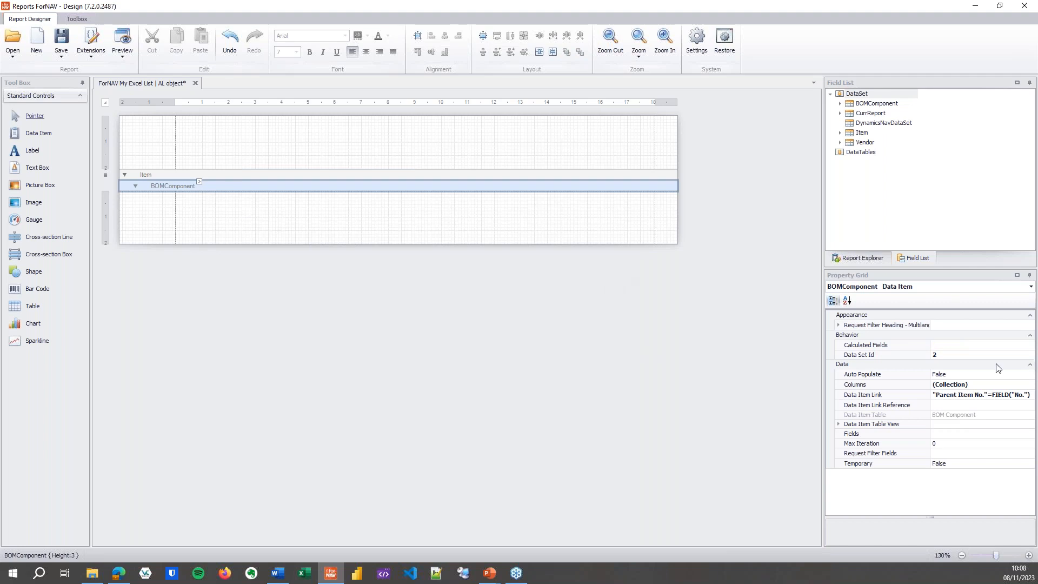
# Select Parent Item No., No., Description and Quantity per as the BOM Component fields.
pyautogui.click(880, 433)
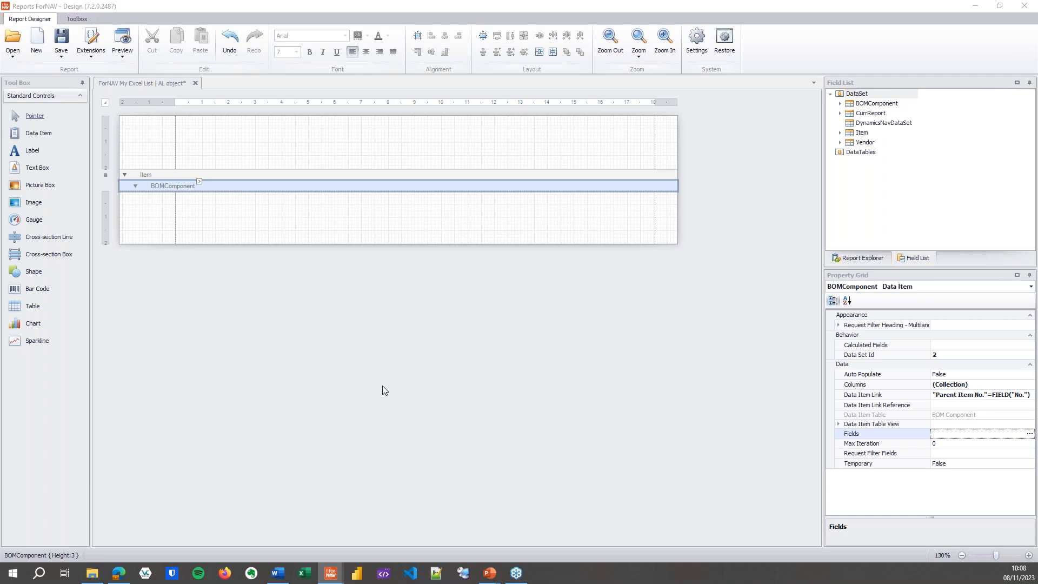
pyautogui.click(1029, 432)
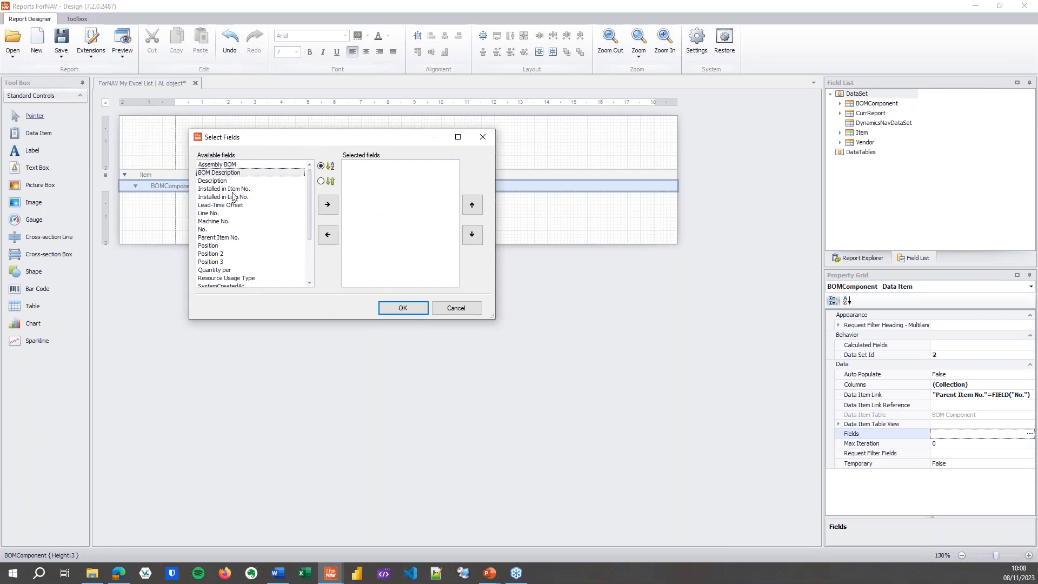
pyautogui.click(219, 237)
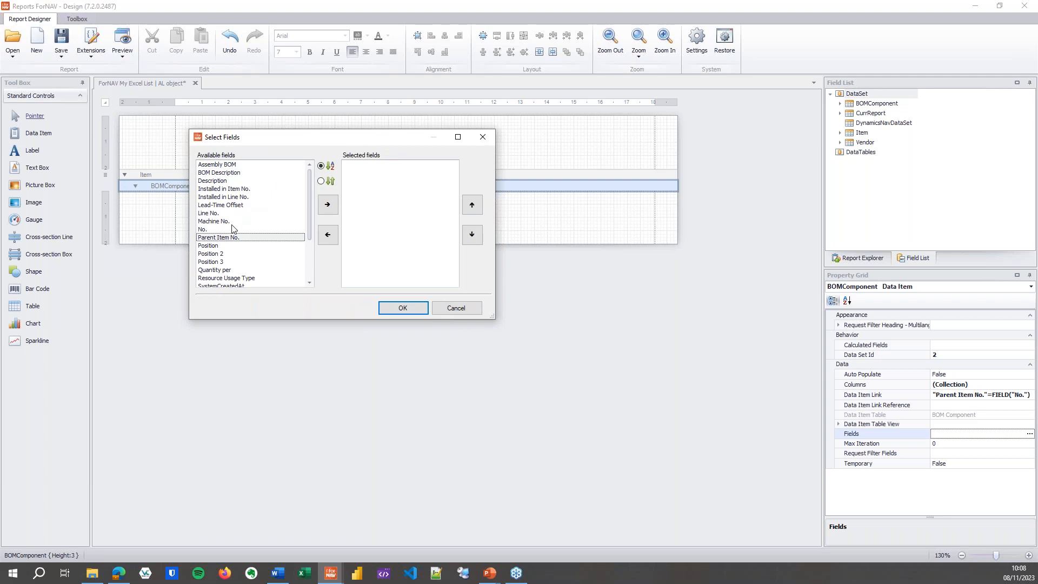
pyautogui.click(328, 205)
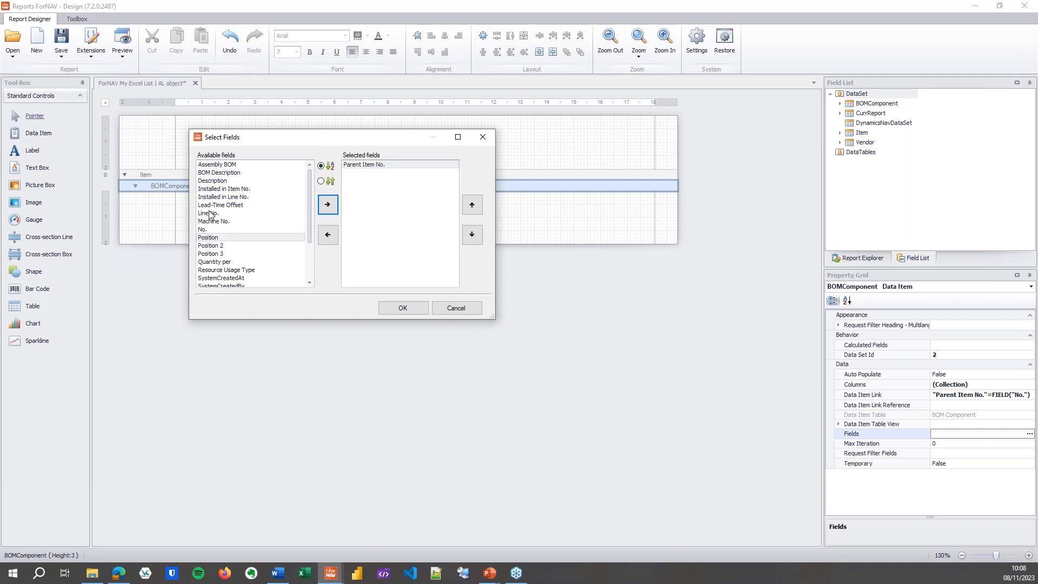
pyautogui.click(202, 229)
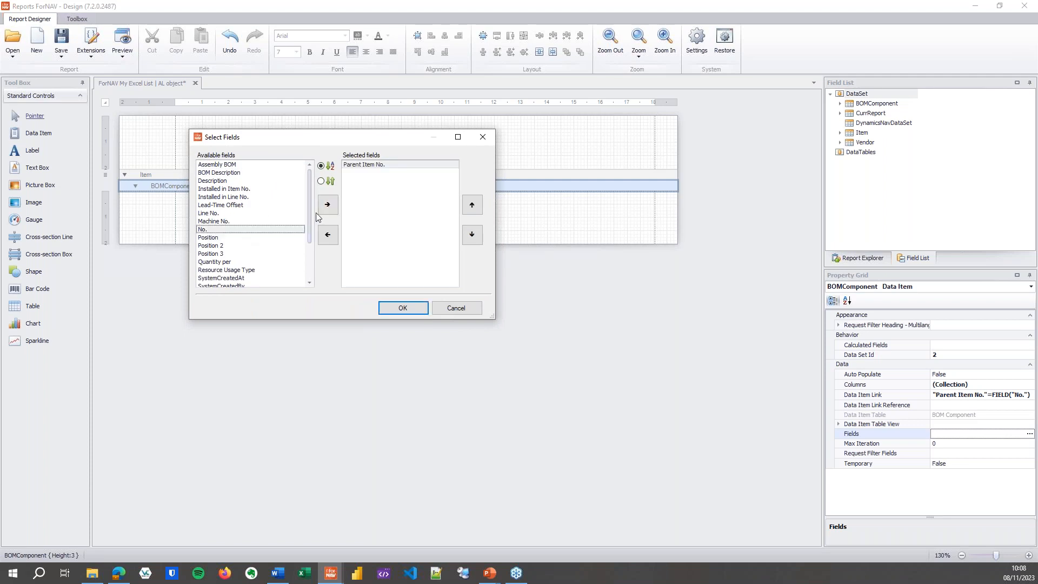
pyautogui.click(328, 204)
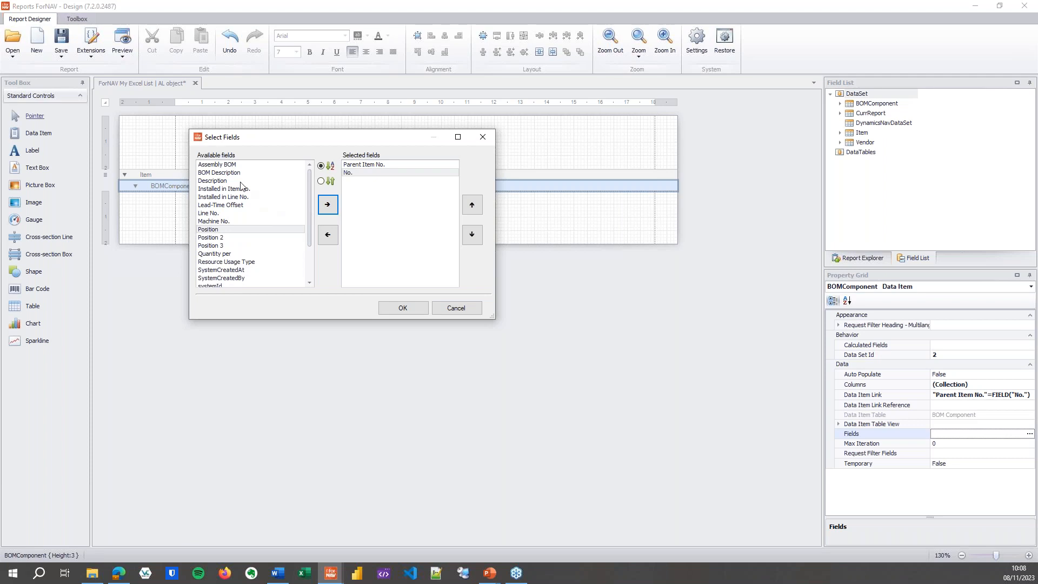
pyautogui.click(328, 204)
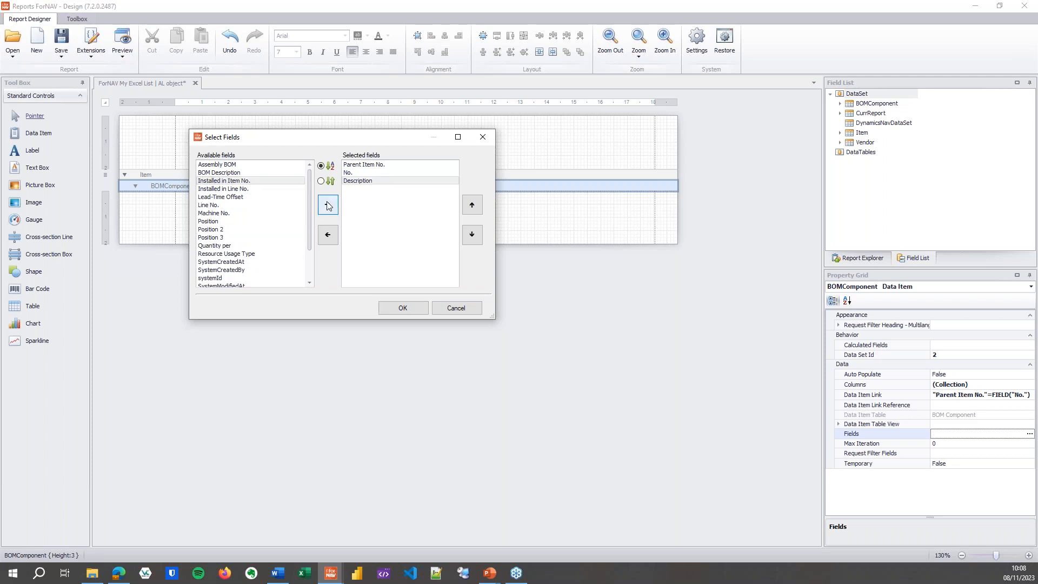
pyautogui.click(208, 221)
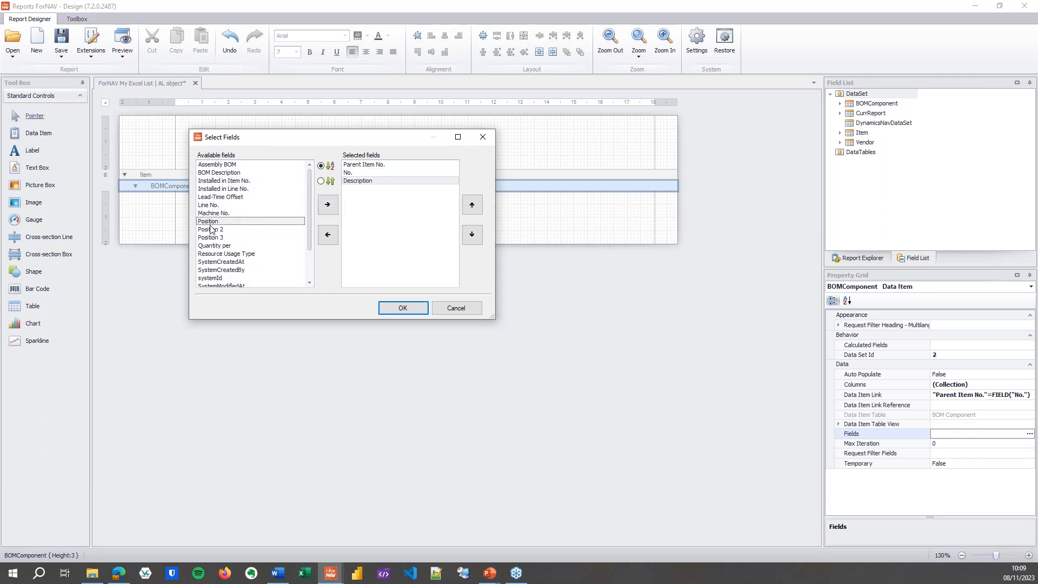
pyautogui.click(328, 204)
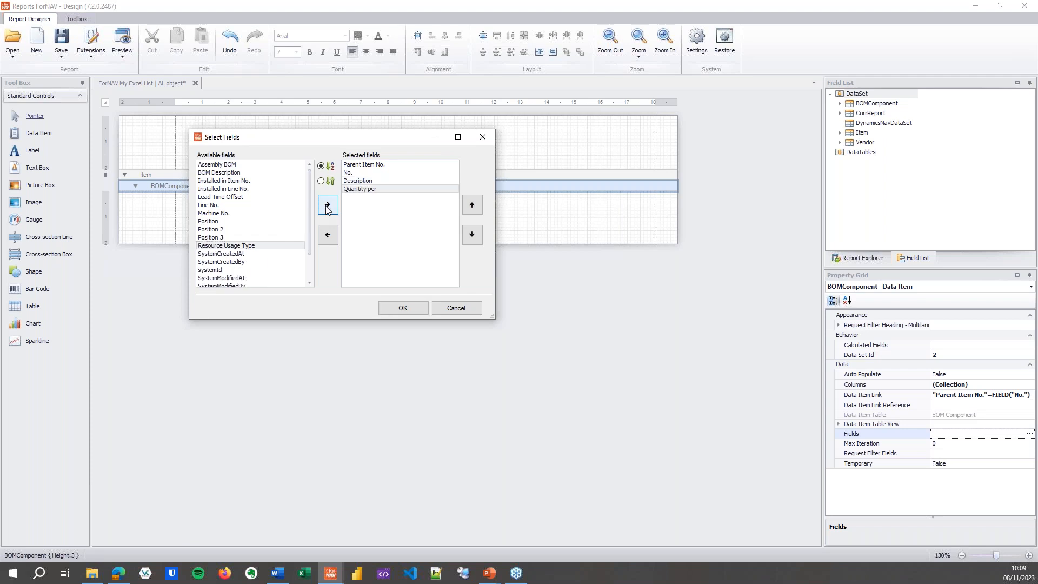
pyautogui.click(403, 307)
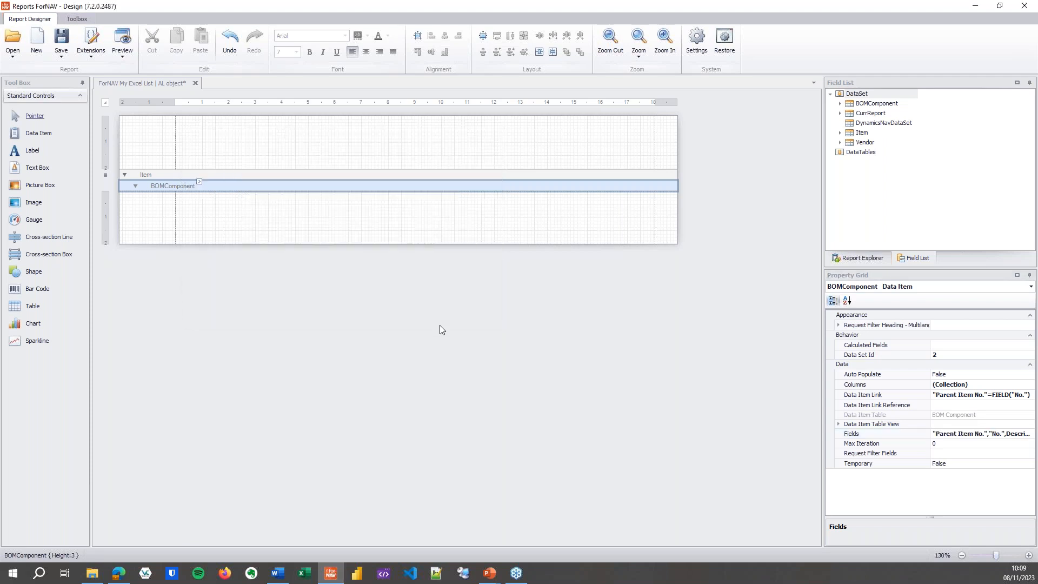
# Save the report as an object on the server and dismiss the upload success message.
pyautogui.click(60, 41)
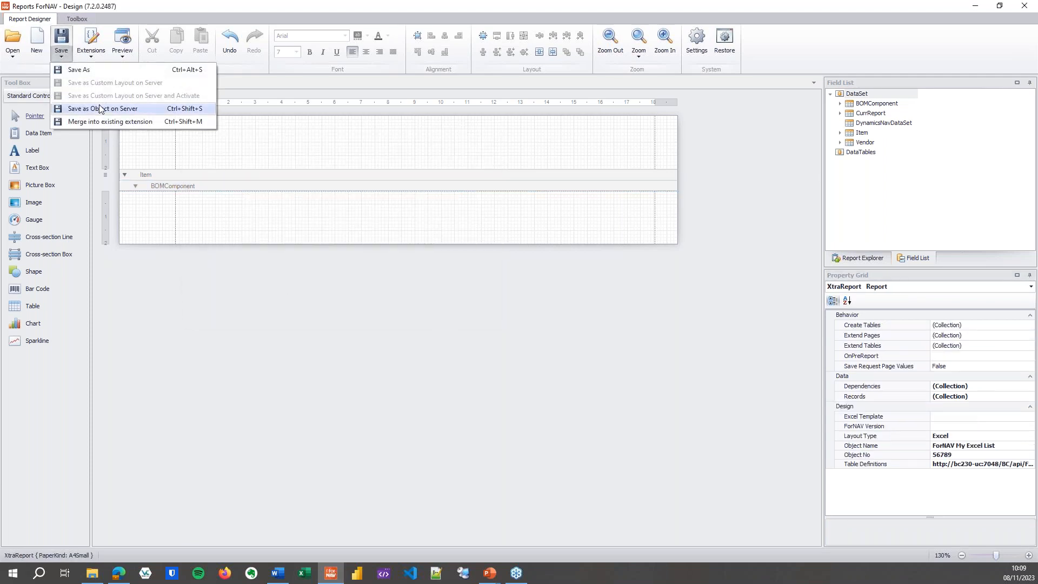
pyautogui.click(110, 108)
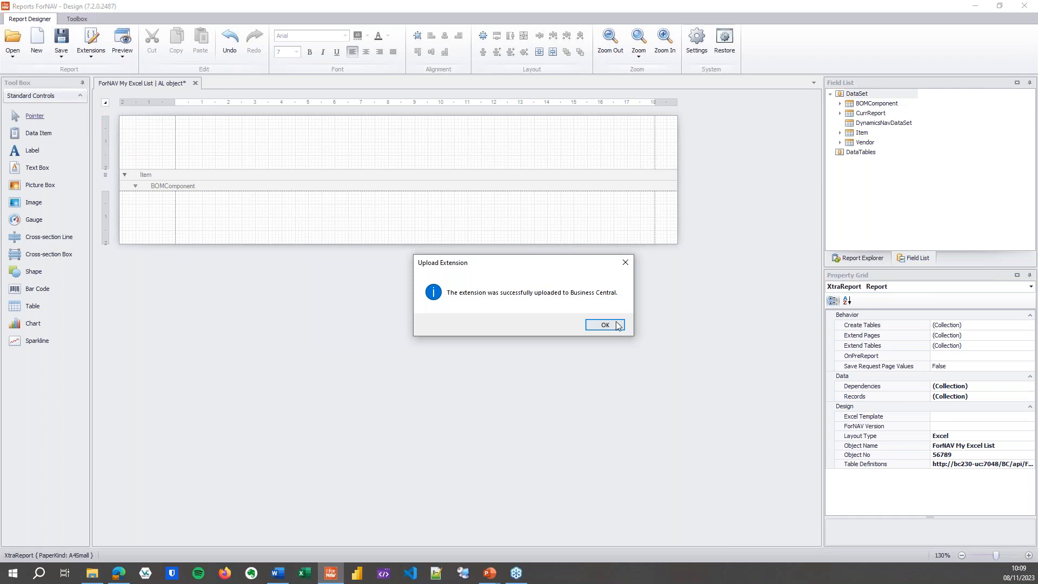
pyautogui.click(604, 324)
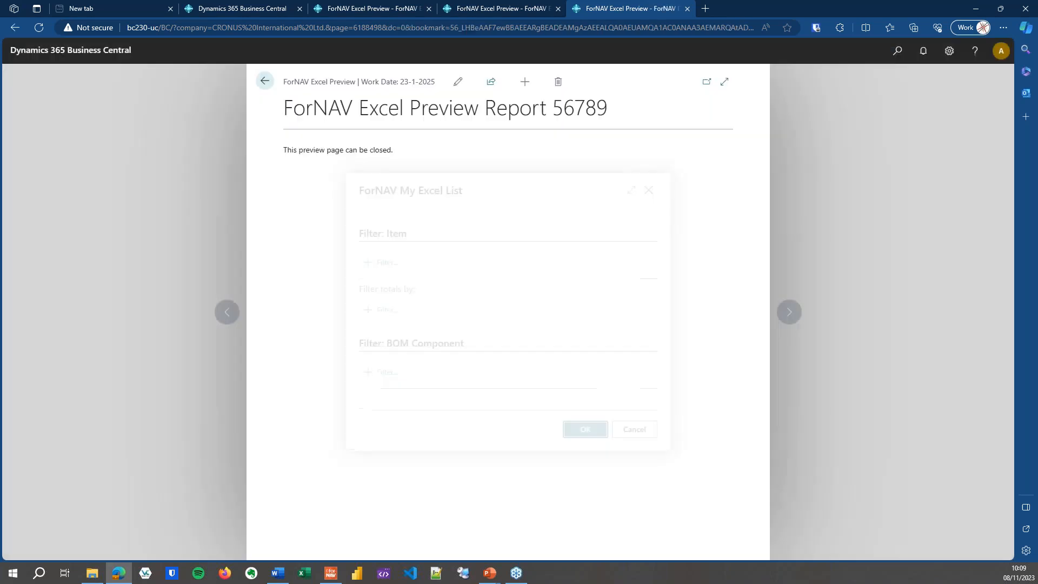
# Run the ForNAV My Excel List preview without extra filters to open the Excel output.
pyautogui.click(912, 27)
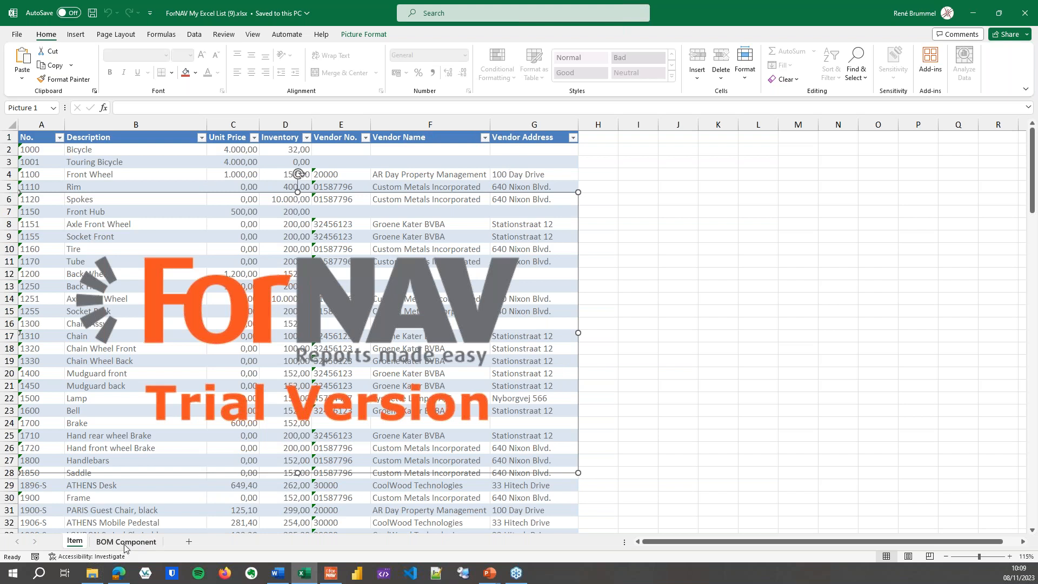
# On the BOM Component sheet, inspect the first row and filter to parent item 1924-W's four components.
pyautogui.click(125, 540)
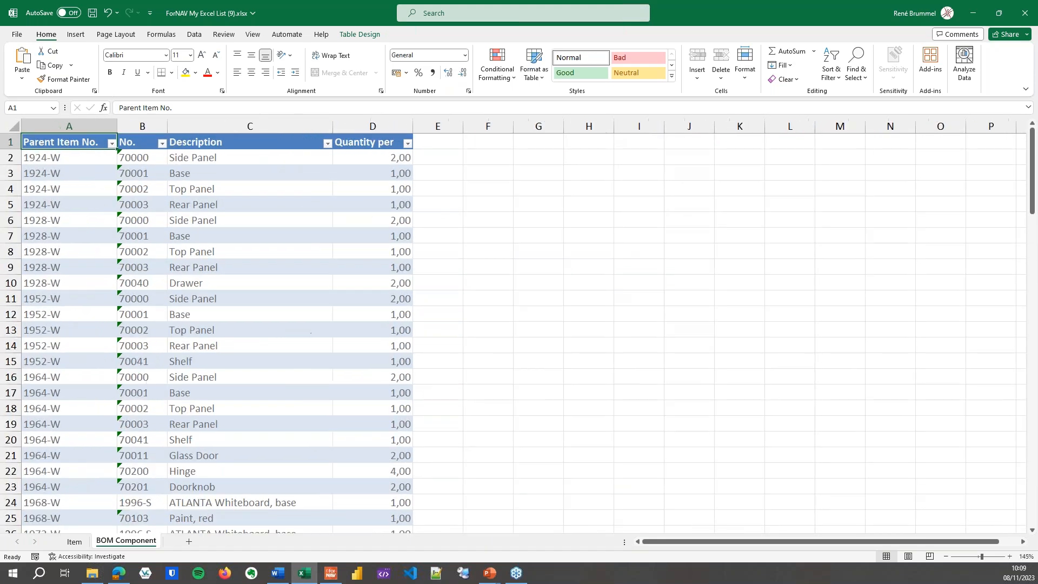
pyautogui.click(46, 158)
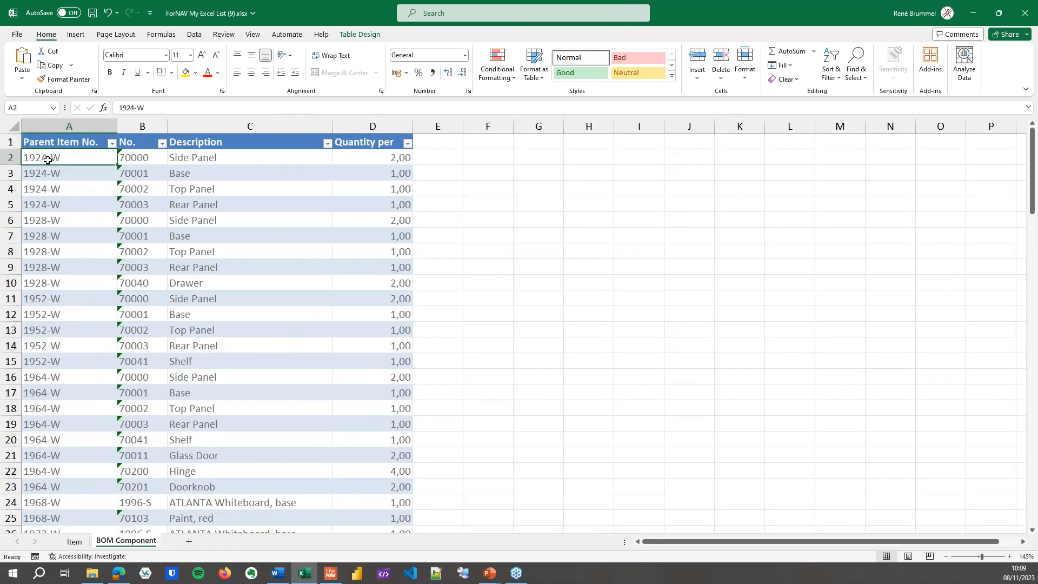
pyautogui.moveTo(135, 158)
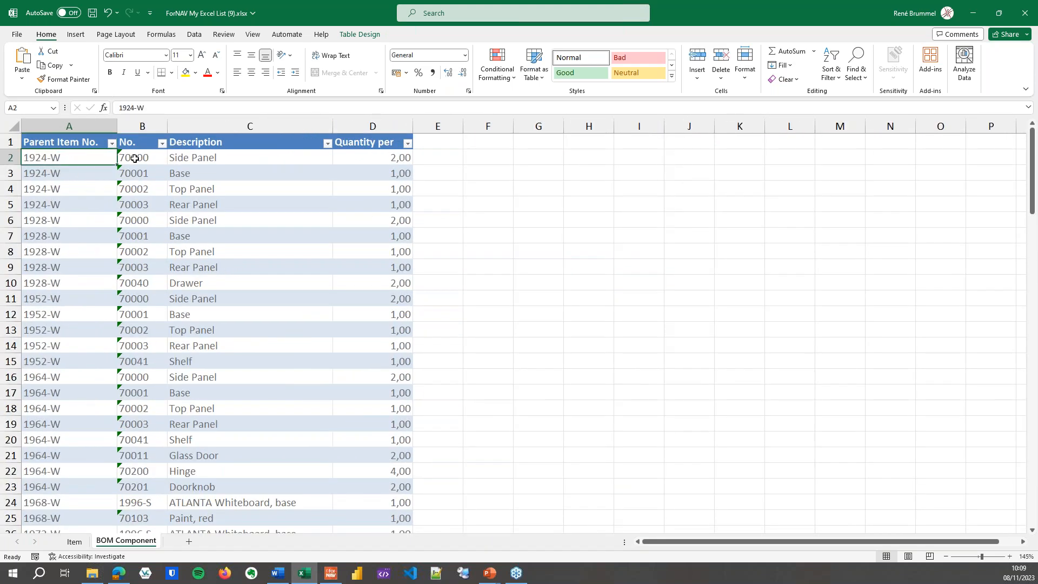
pyautogui.click(142, 157)
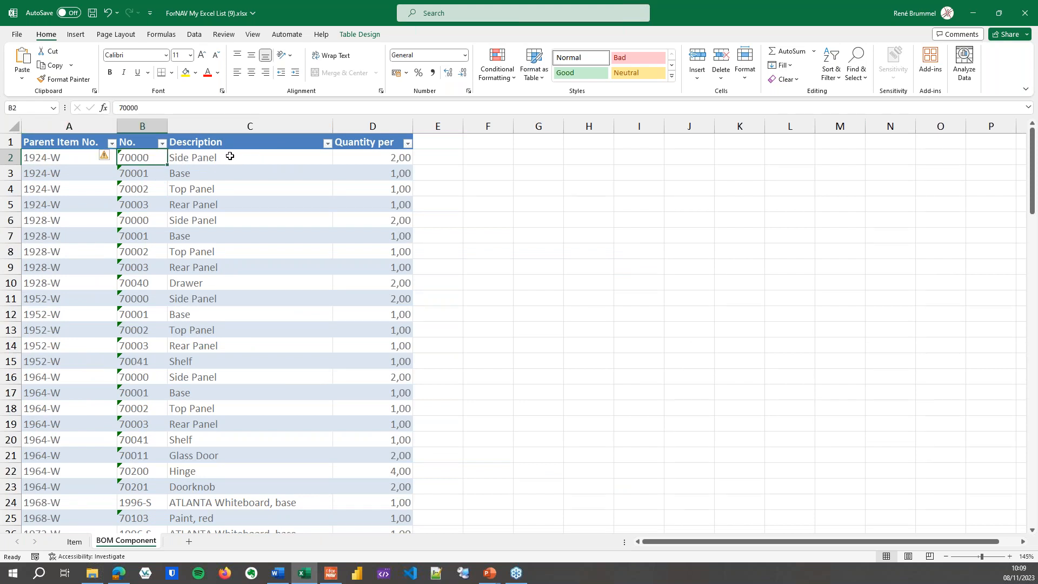
pyautogui.click(372, 156)
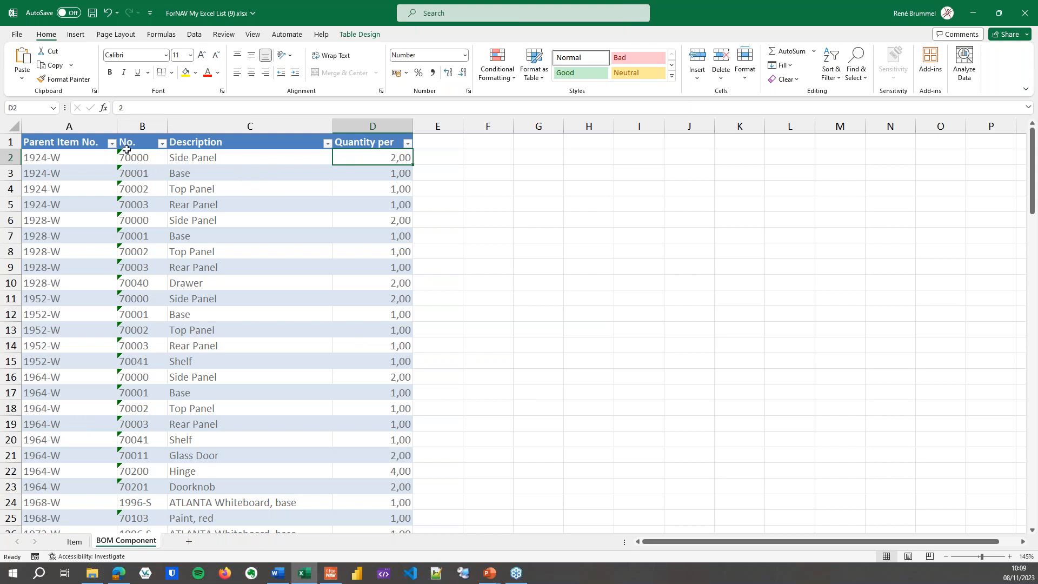
pyautogui.click(112, 143)
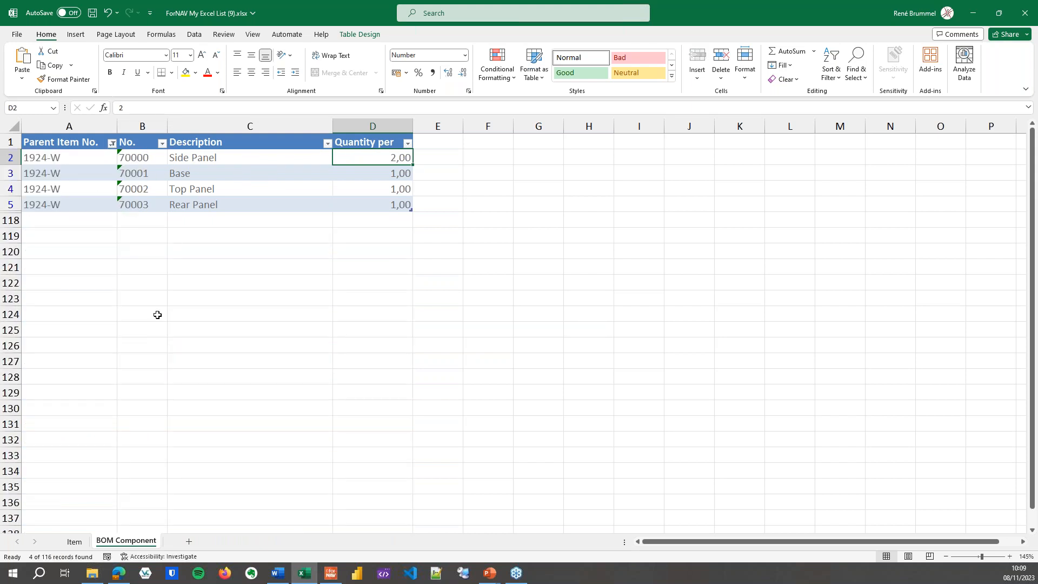
pyautogui.click(250, 189)
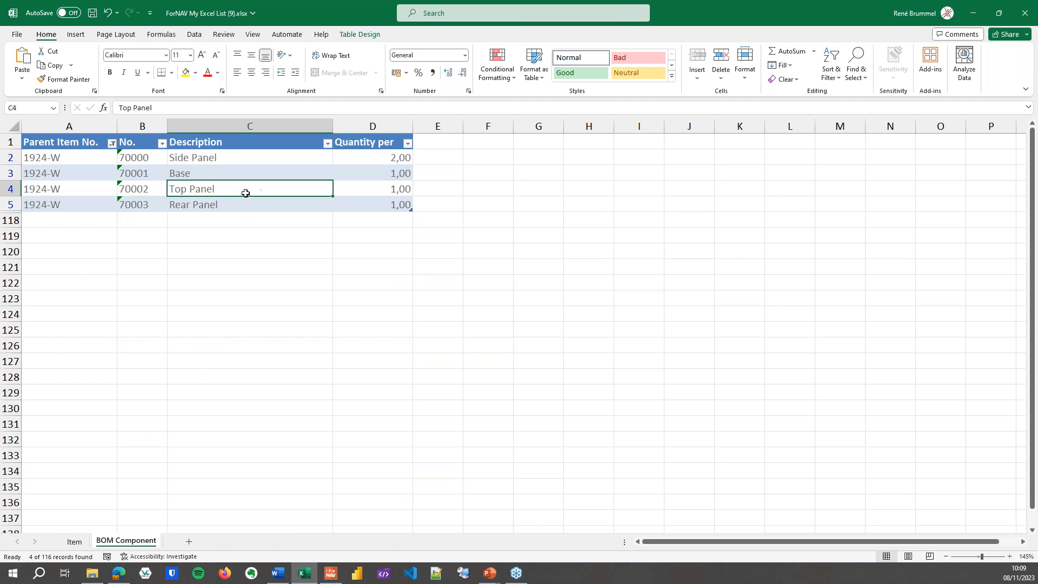